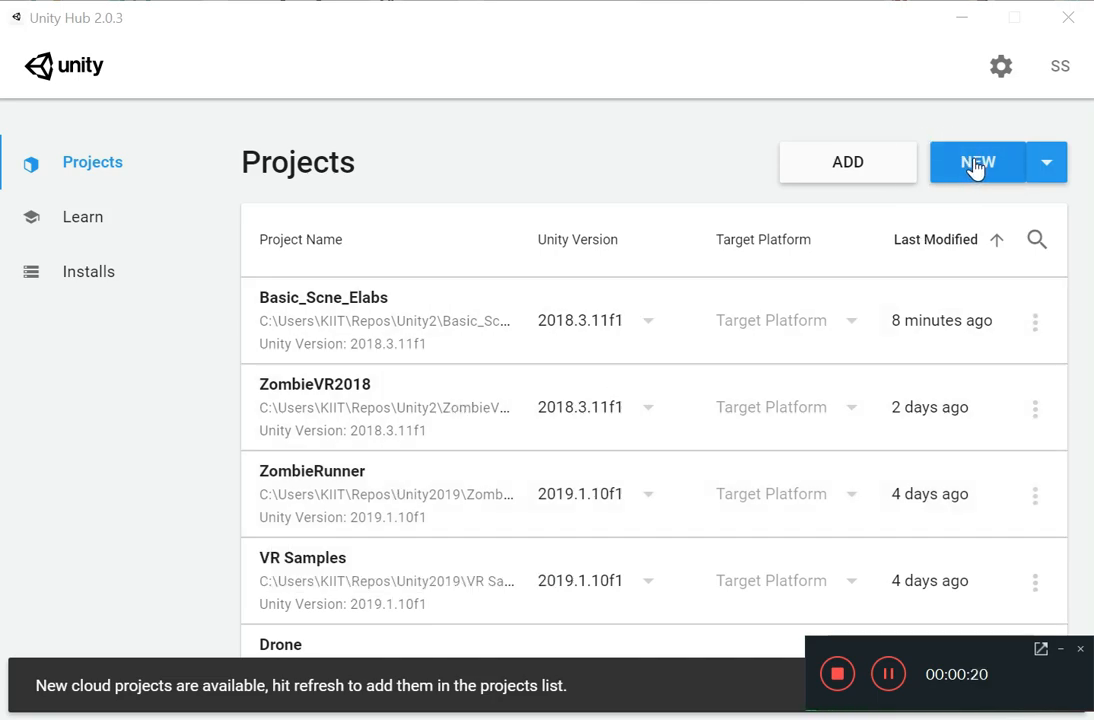
mouse_move(912, 144)
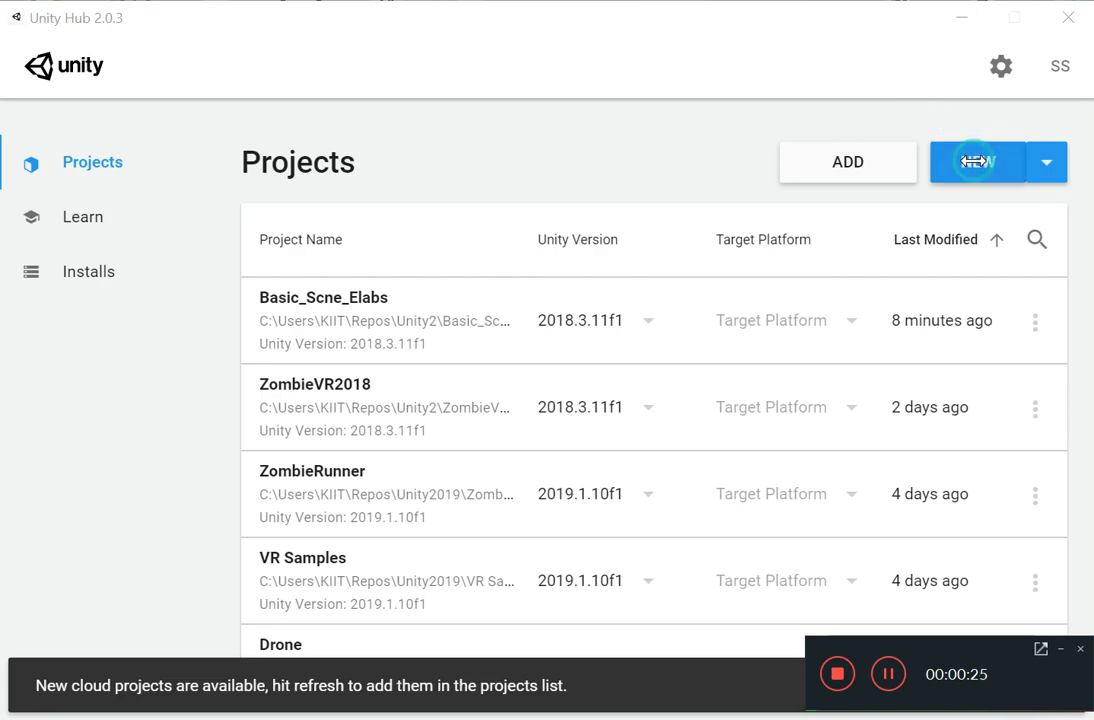
- Abandon the new-project dialog and open the Basic_Scne_Elabs project from Unity Hub
left_click(976, 162)
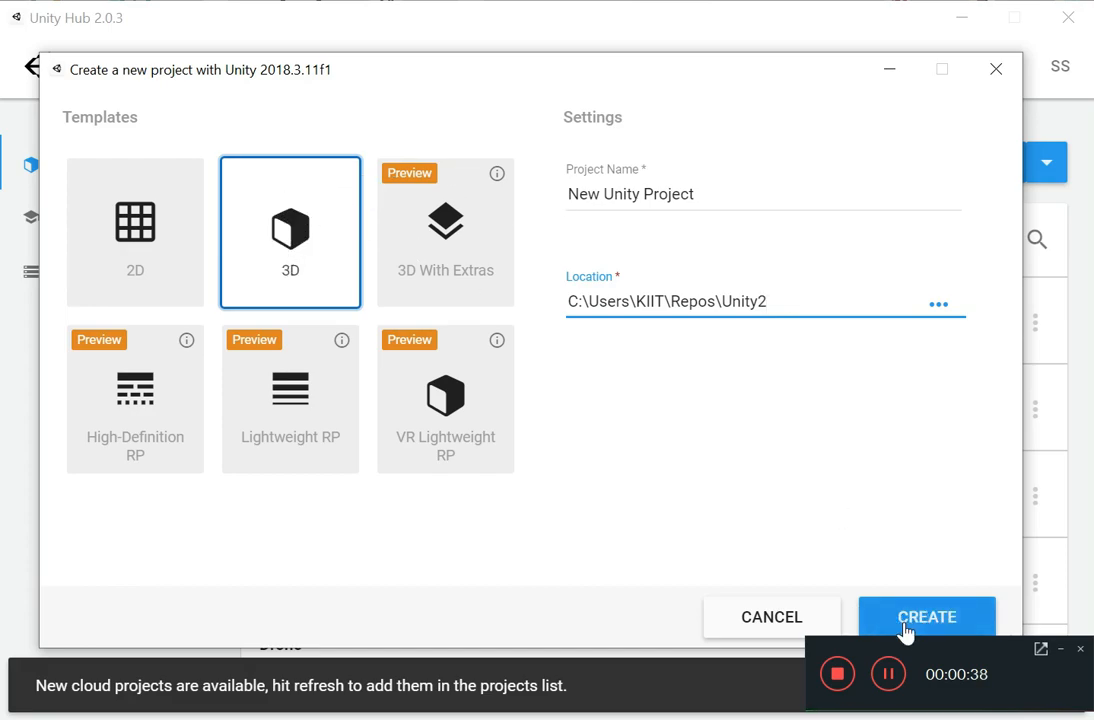
mouse_move(1004, 104)
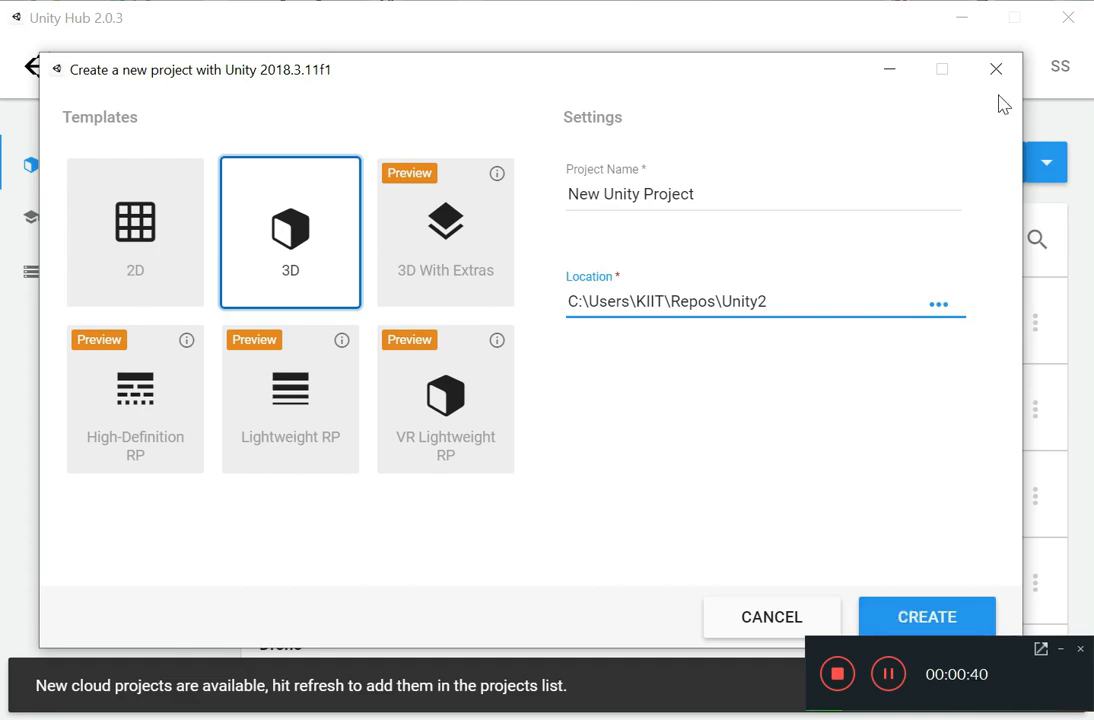
left_click(924, 616)
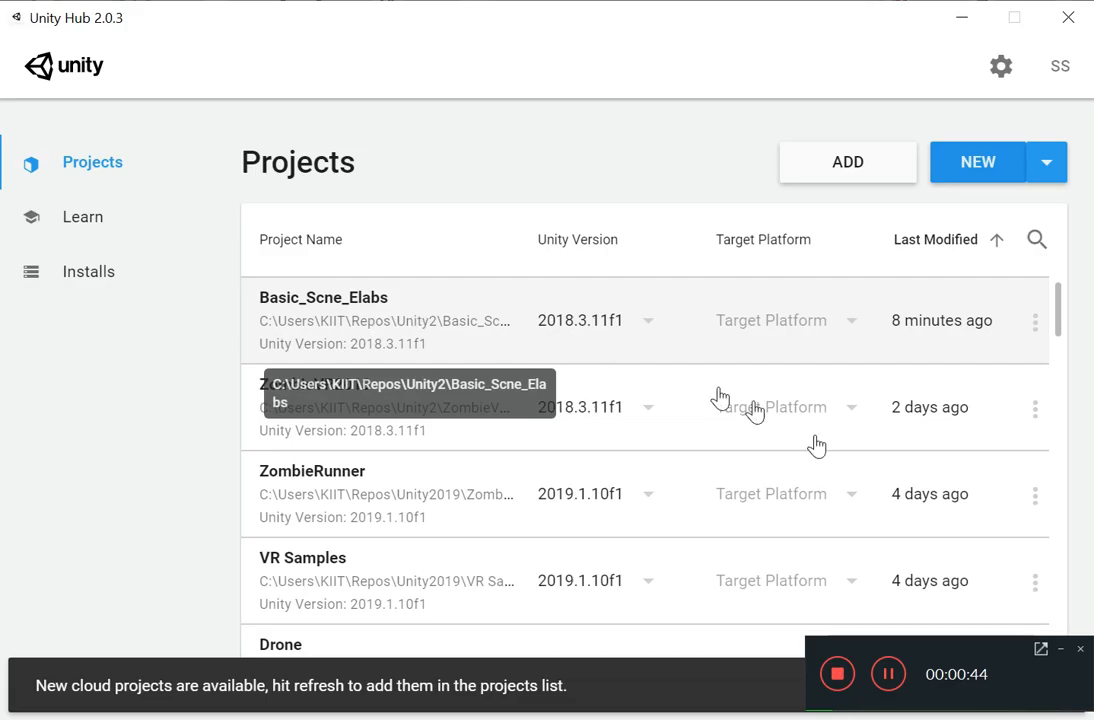
double_click(324, 296)
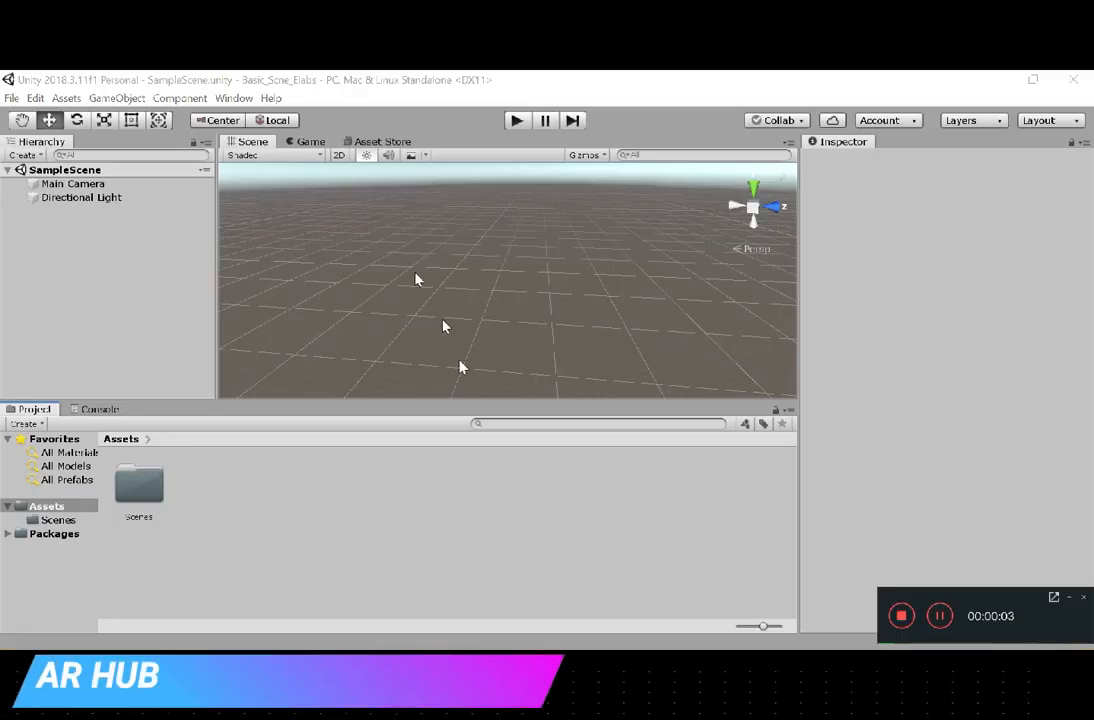
mouse_move(120, 220)
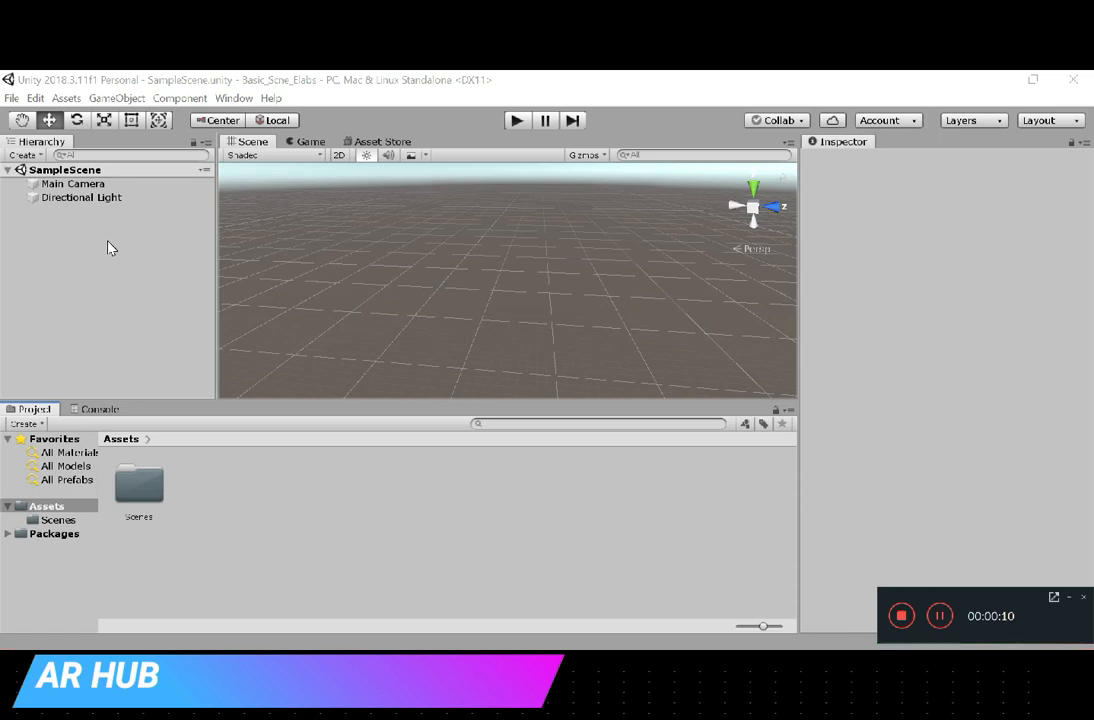
mouse_move(322, 350)
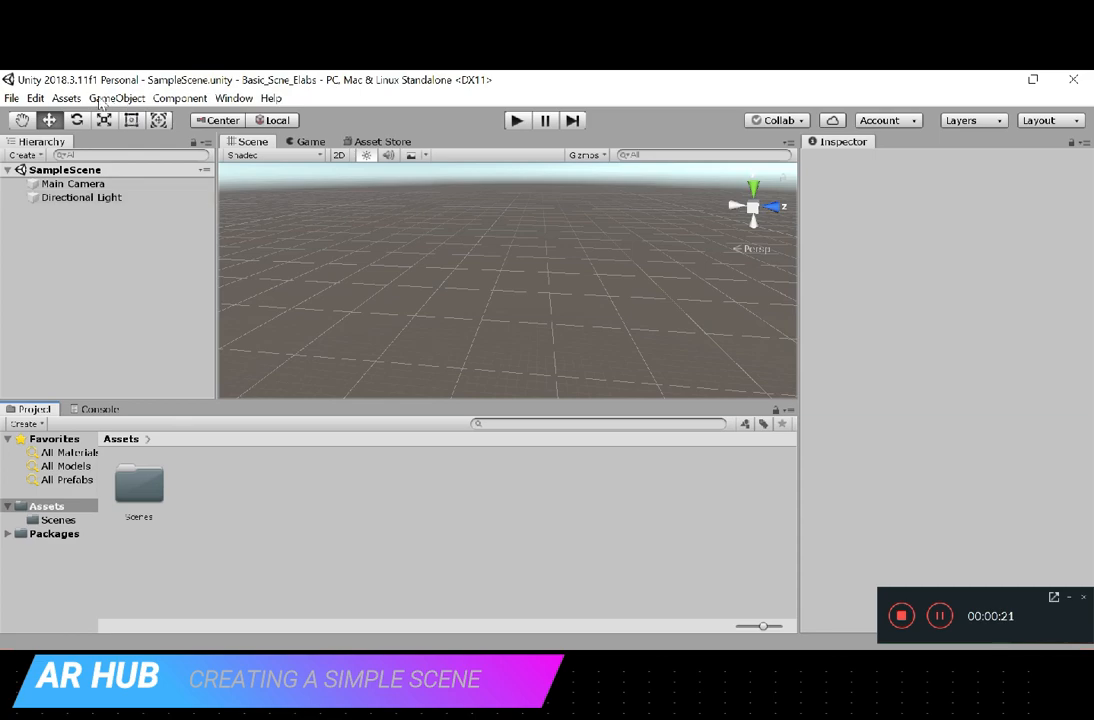
mouse_move(800, 208)
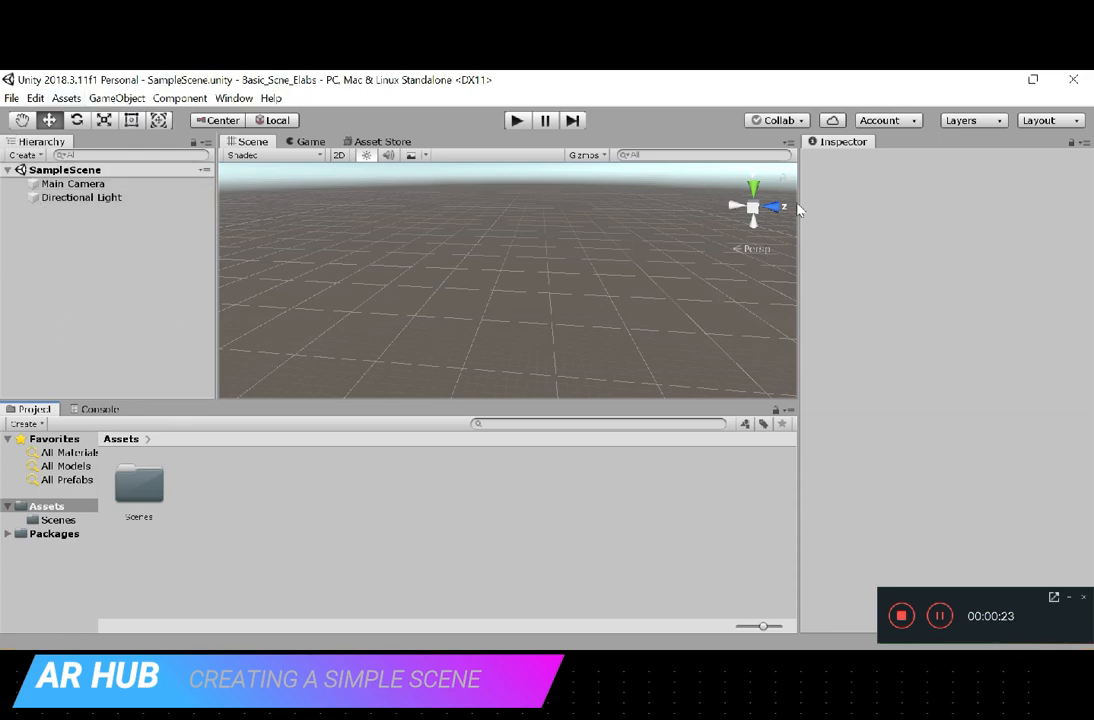
mouse_move(562, 144)
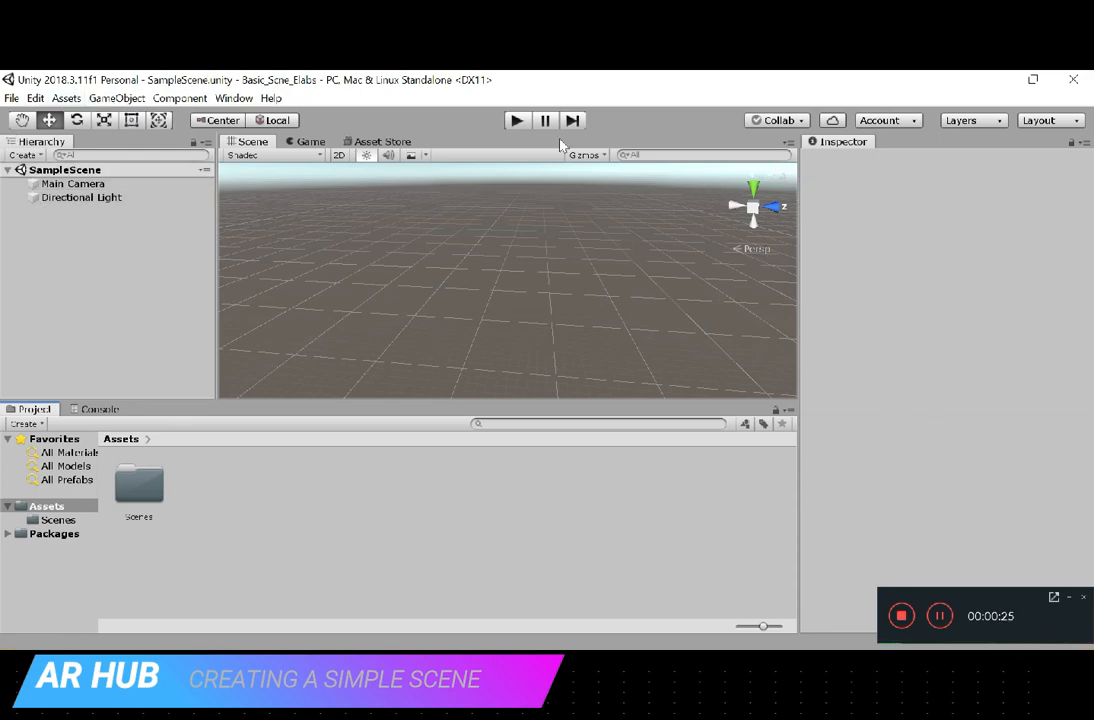
mouse_move(418, 96)
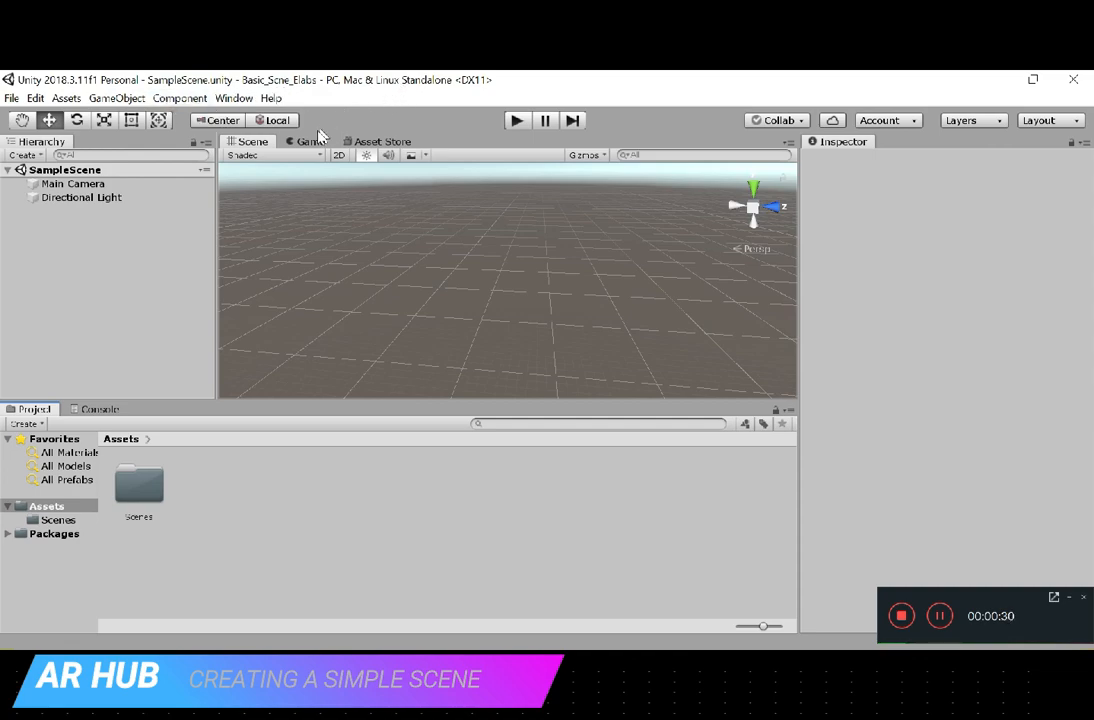
- Preview the camera in the Game view, then return to the Scene view
left_click(312, 140)
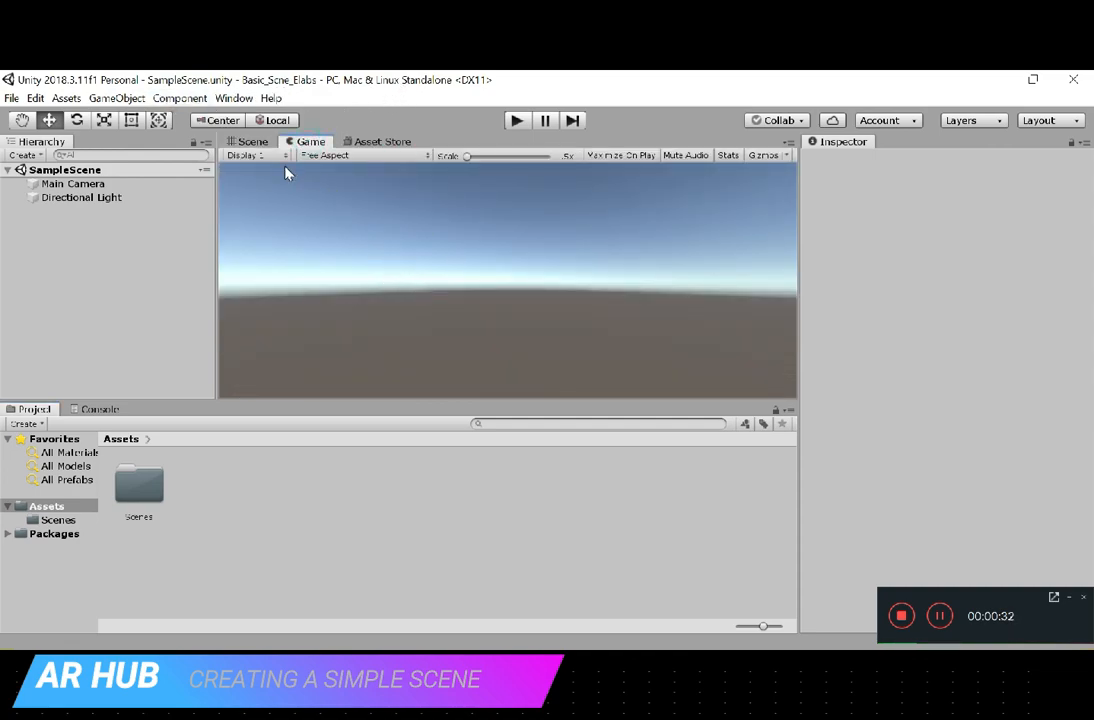
left_click(252, 140)
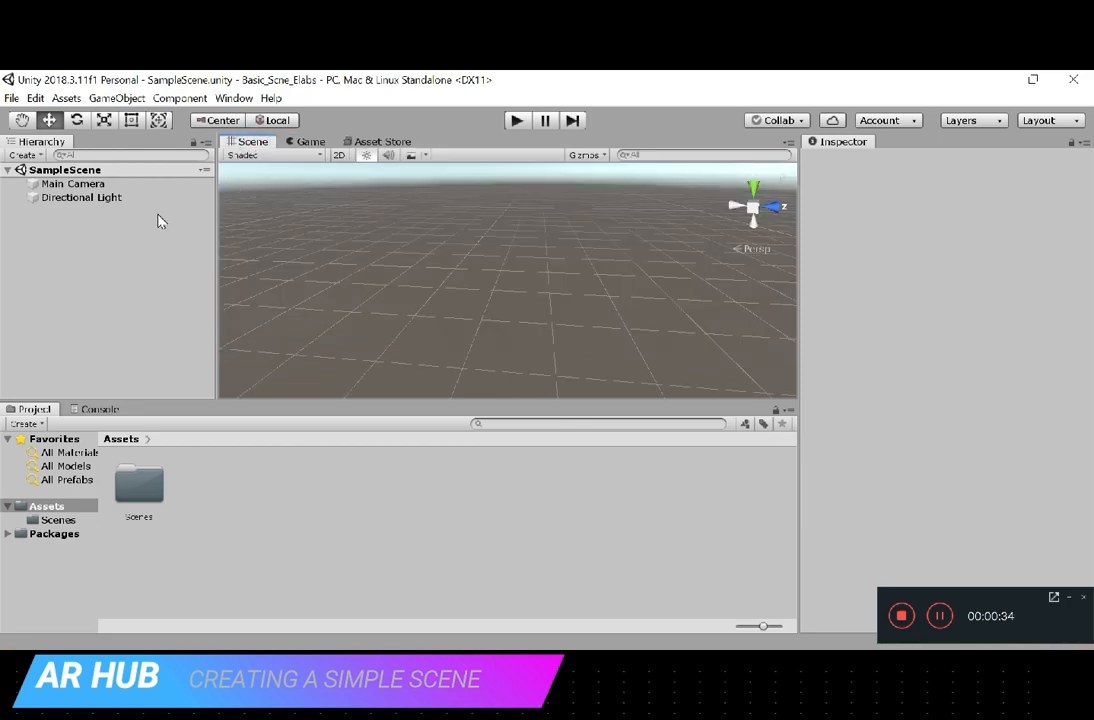
mouse_move(556, 288)
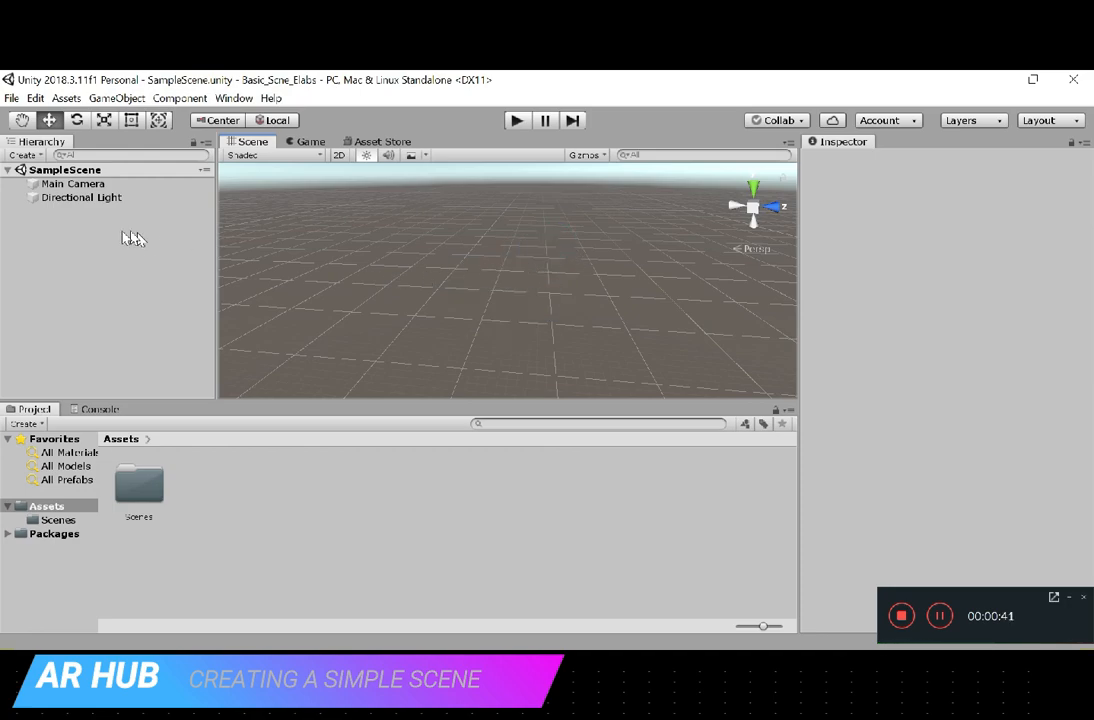
mouse_move(108, 230)
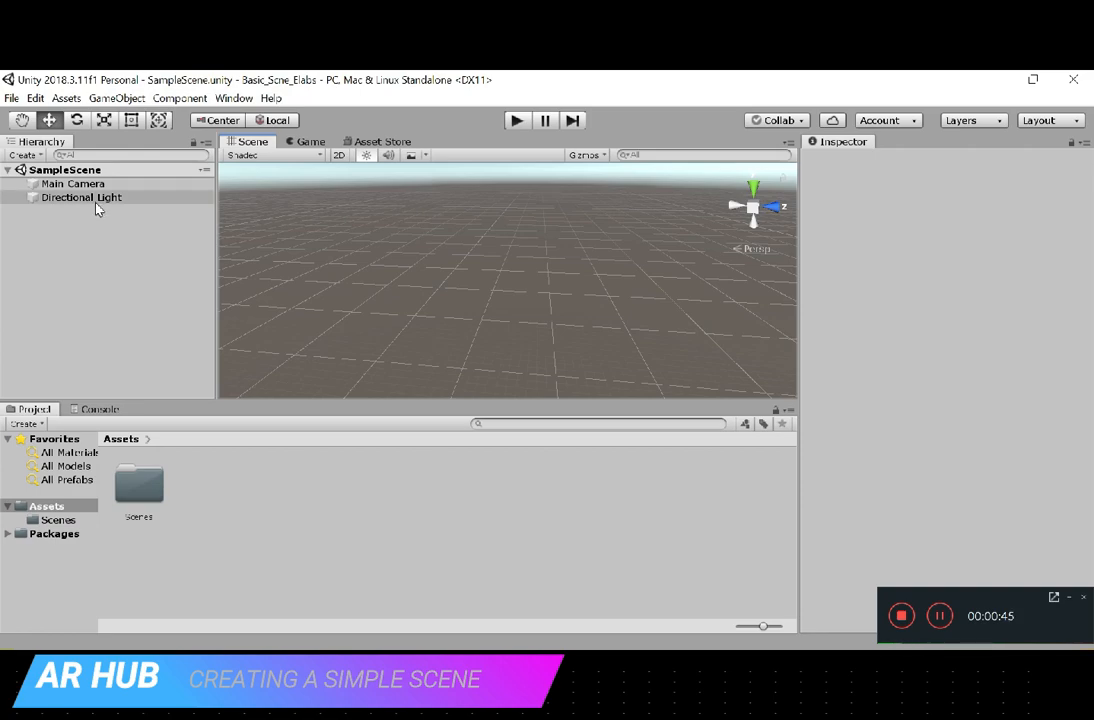
left_click(72, 184)
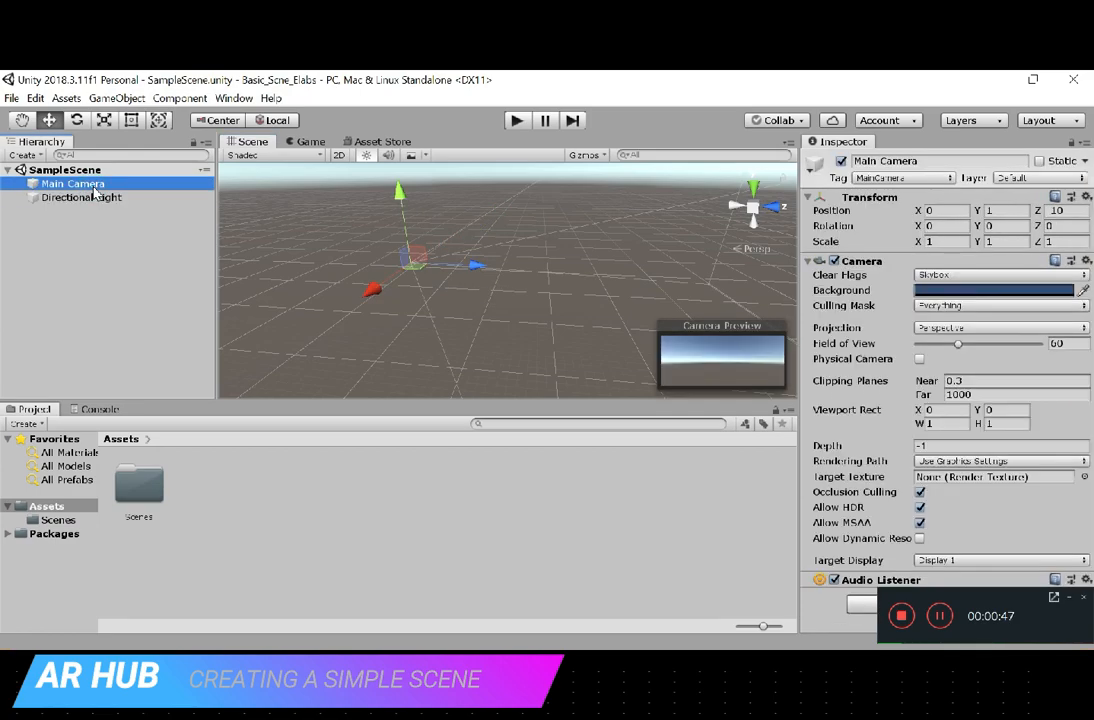
left_click(312, 140)
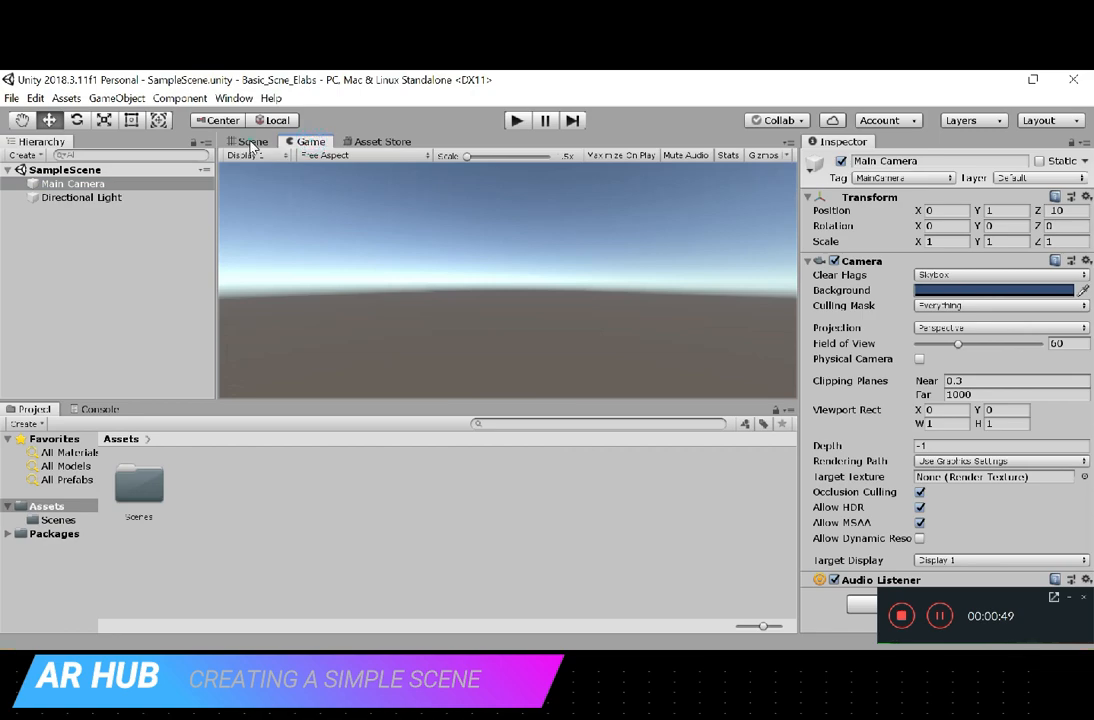
left_click(80, 198)
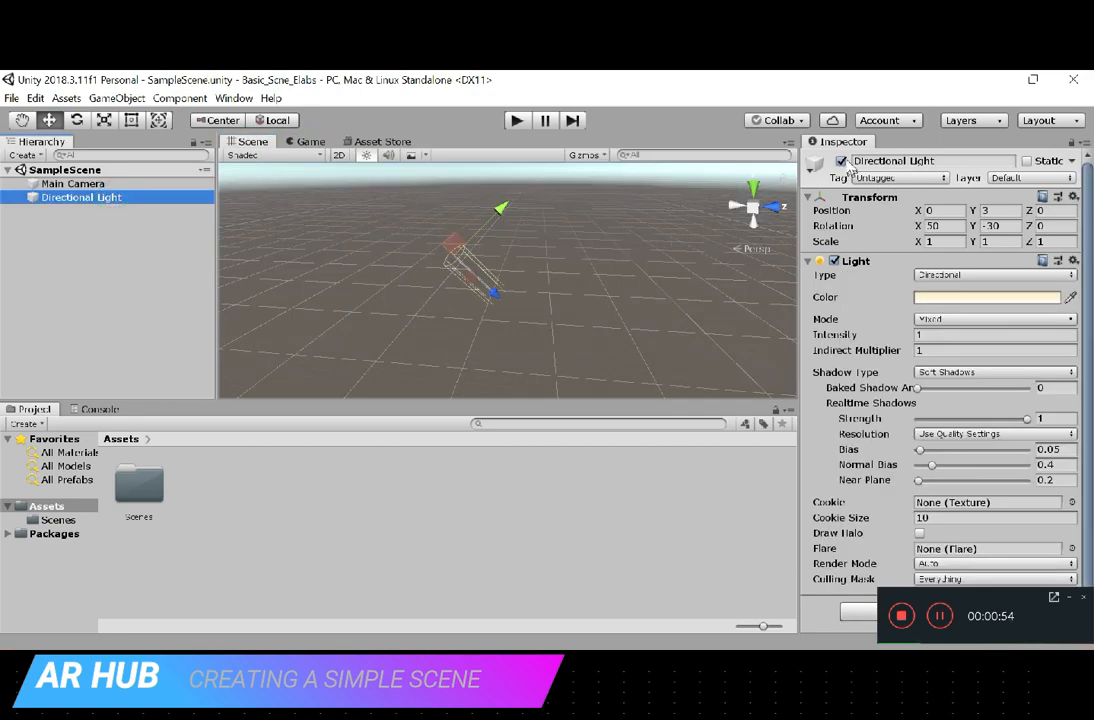
left_click(844, 160)
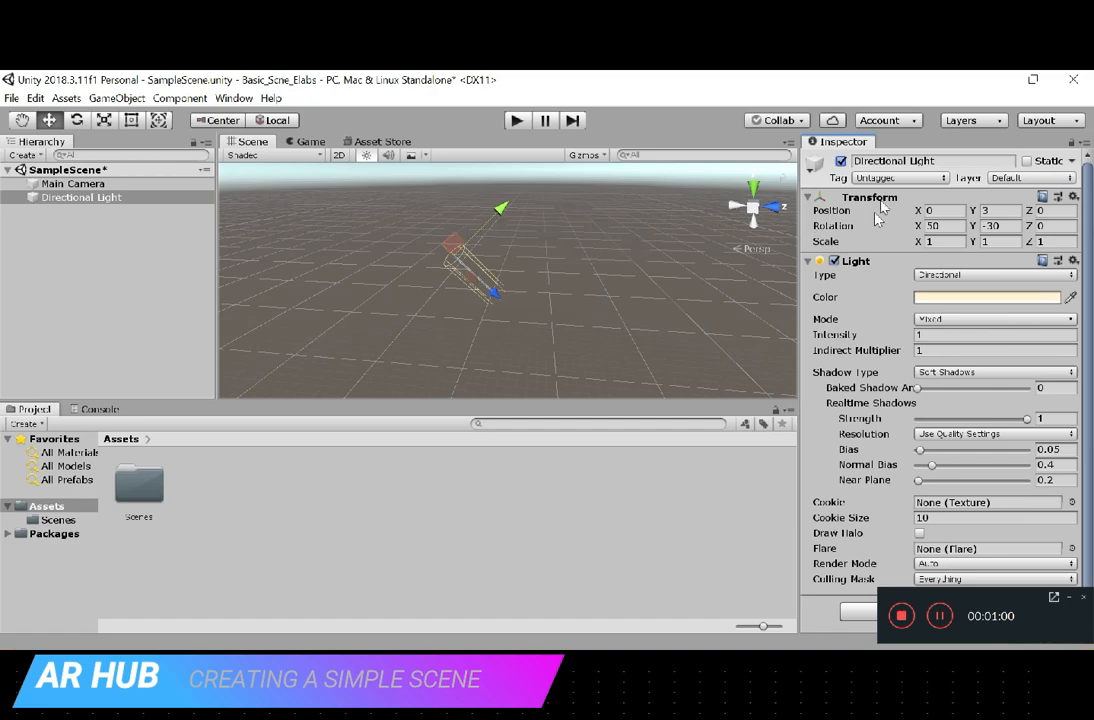
left_click(72, 184)
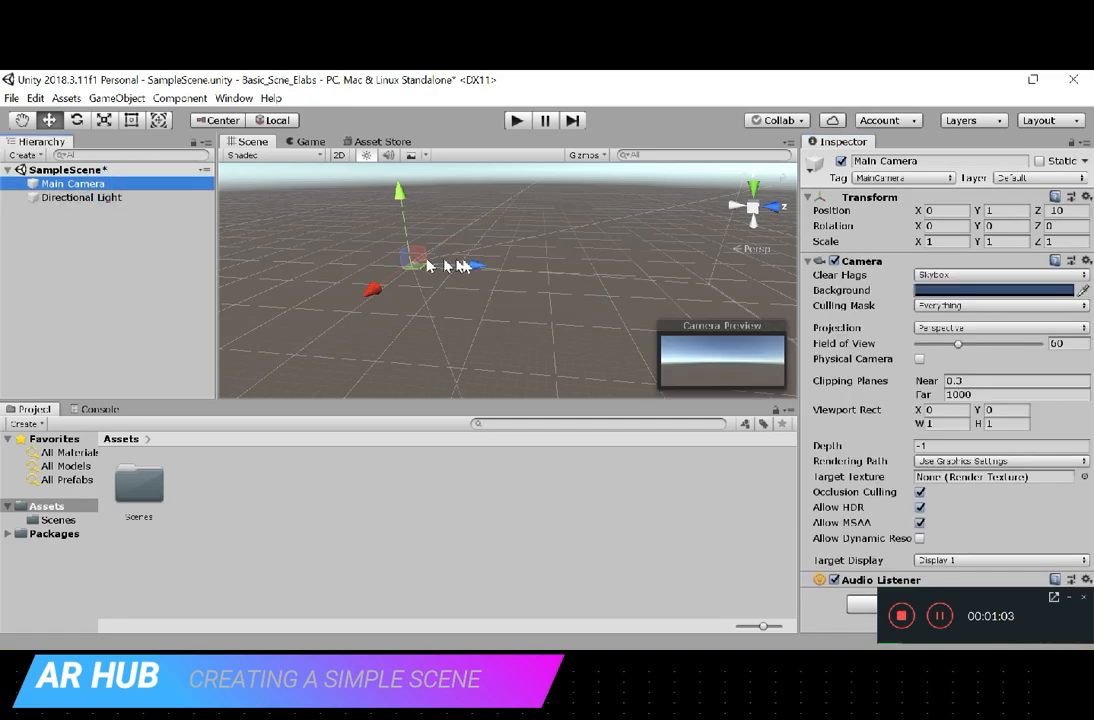
mouse_move(548, 274)
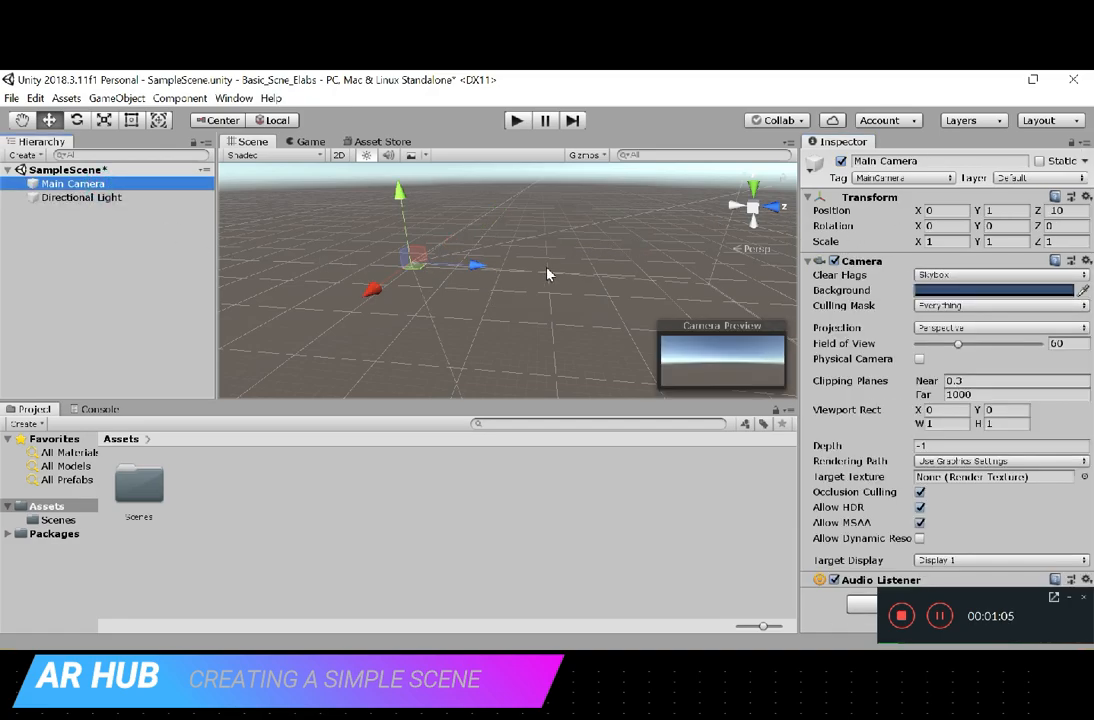
mouse_move(518, 266)
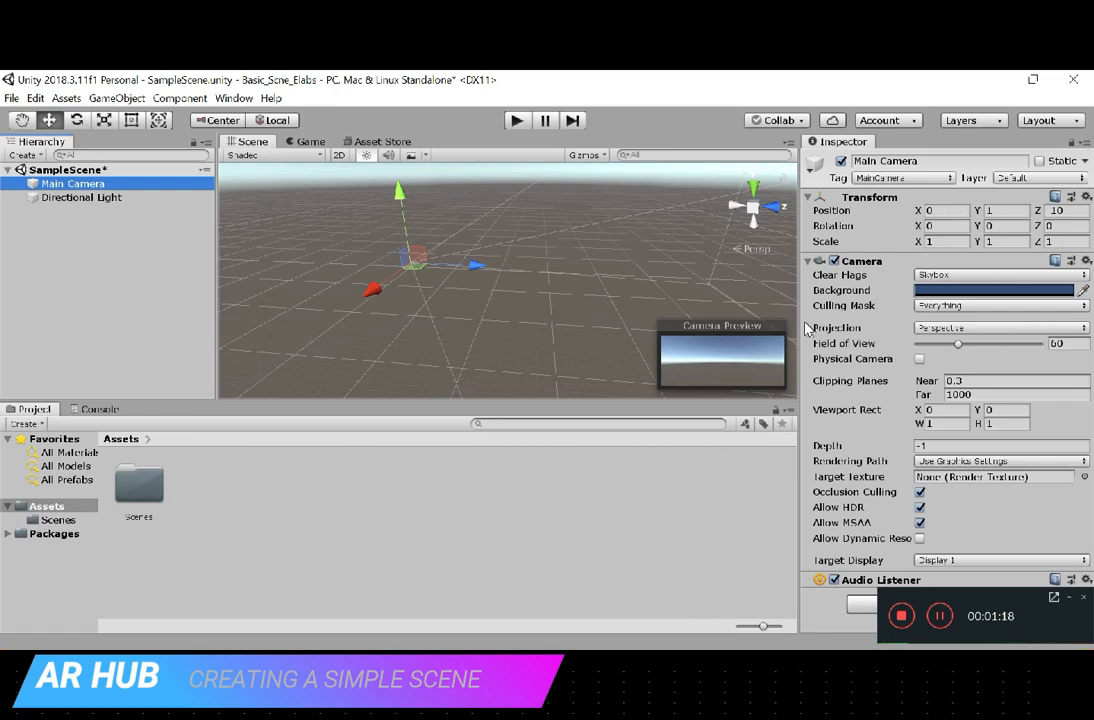
mouse_move(912, 380)
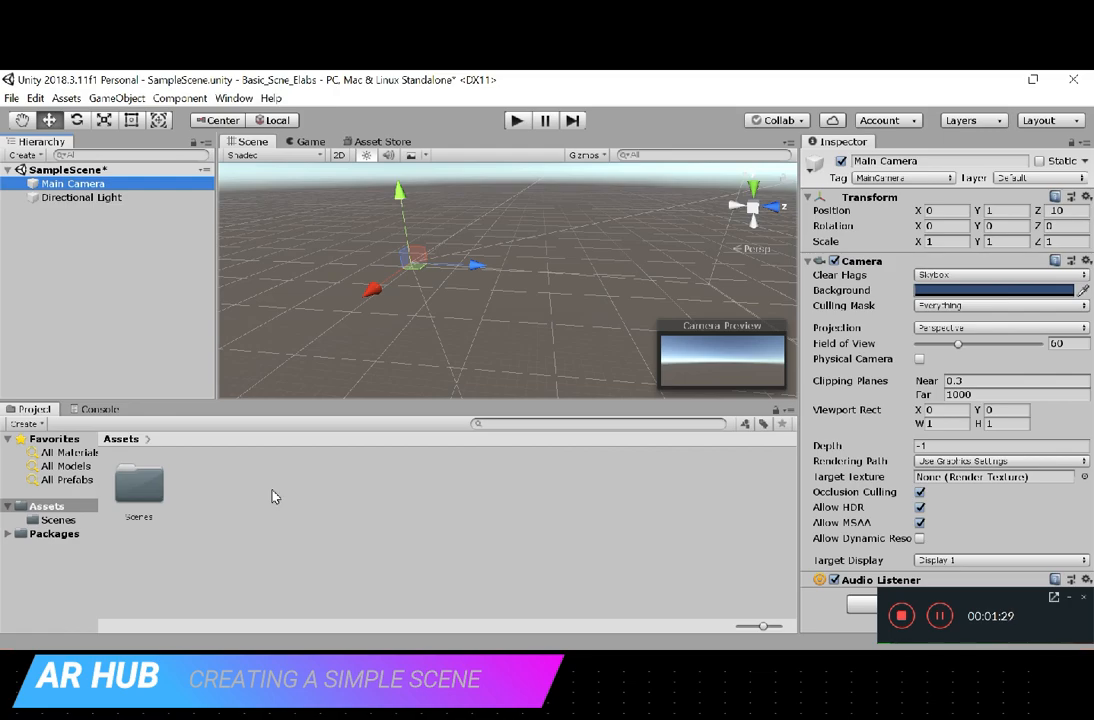
mouse_move(268, 488)
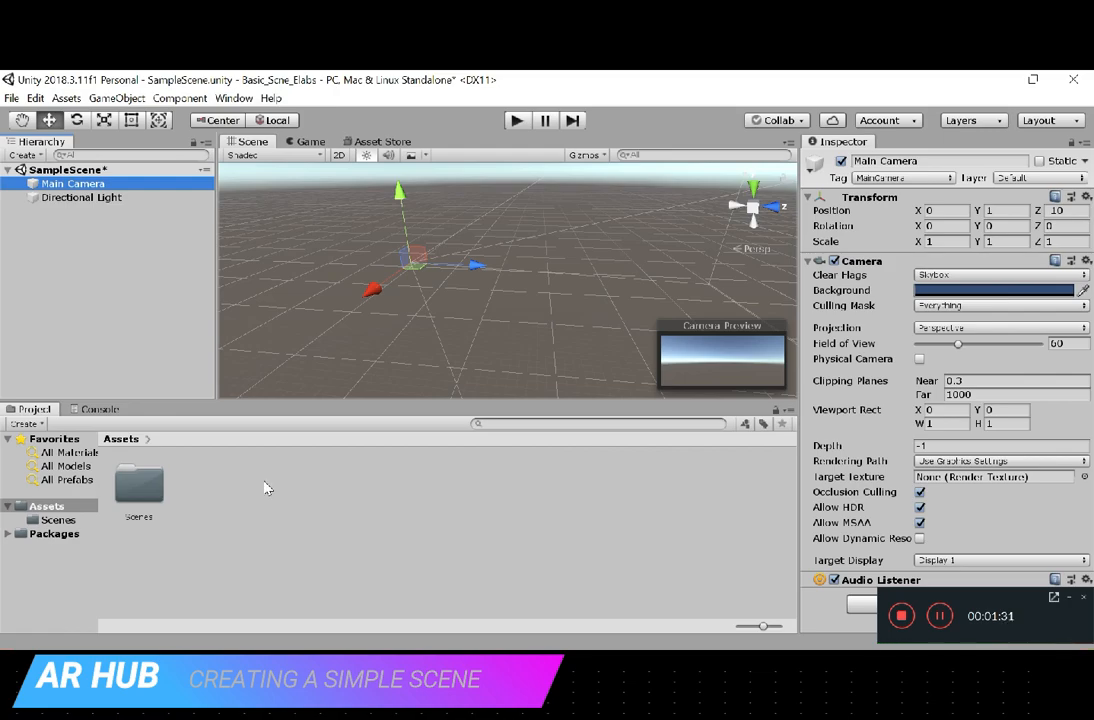
mouse_move(92, 272)
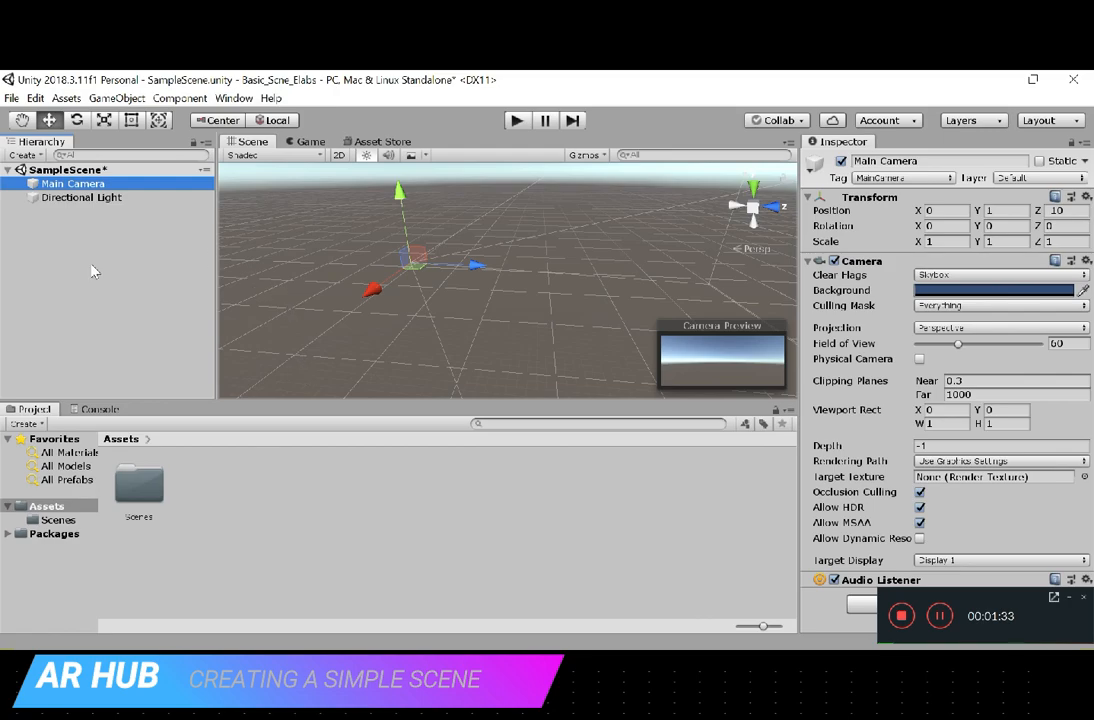
mouse_move(112, 292)
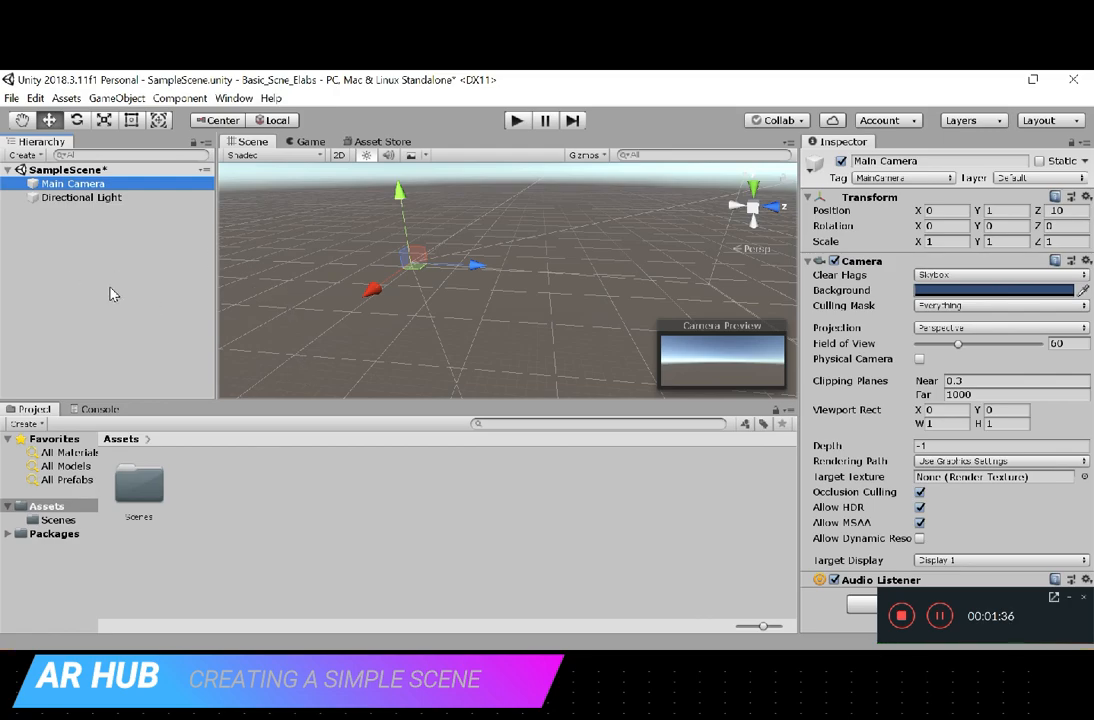
mouse_move(476, 296)
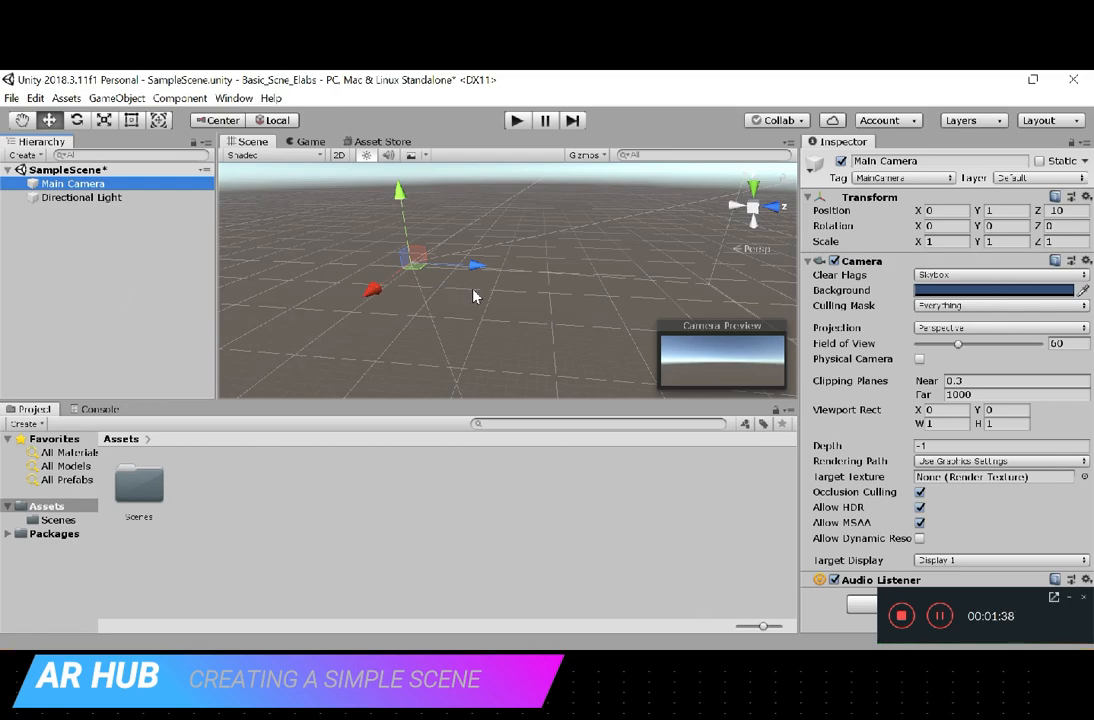
mouse_move(482, 282)
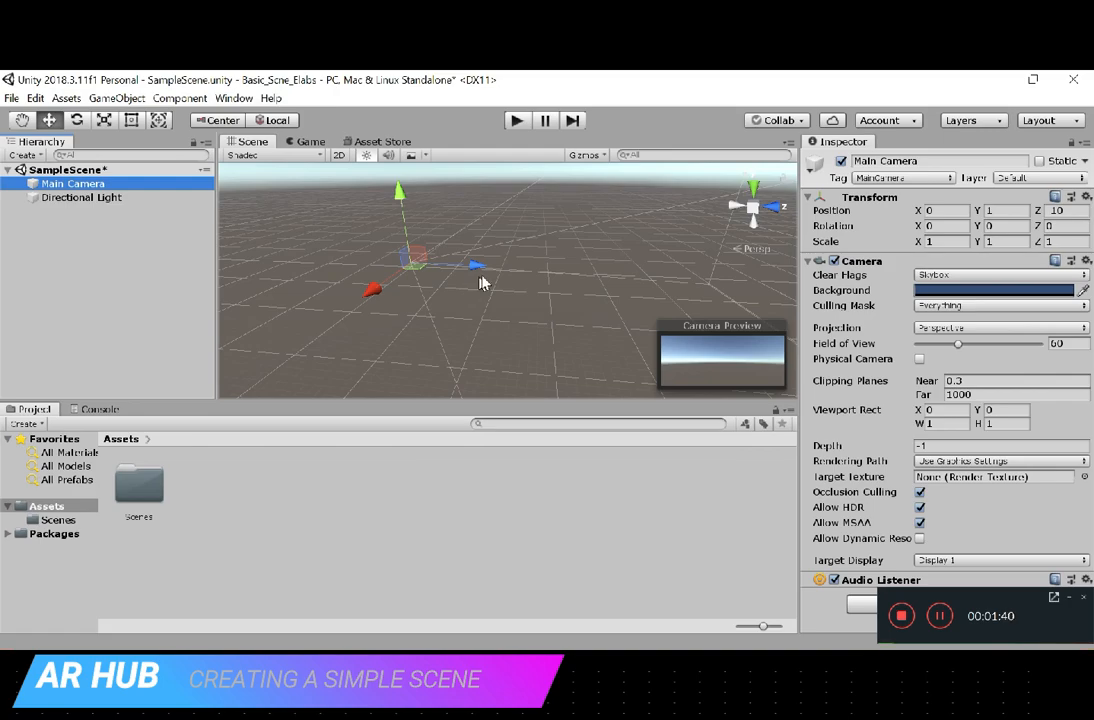
mouse_move(484, 304)
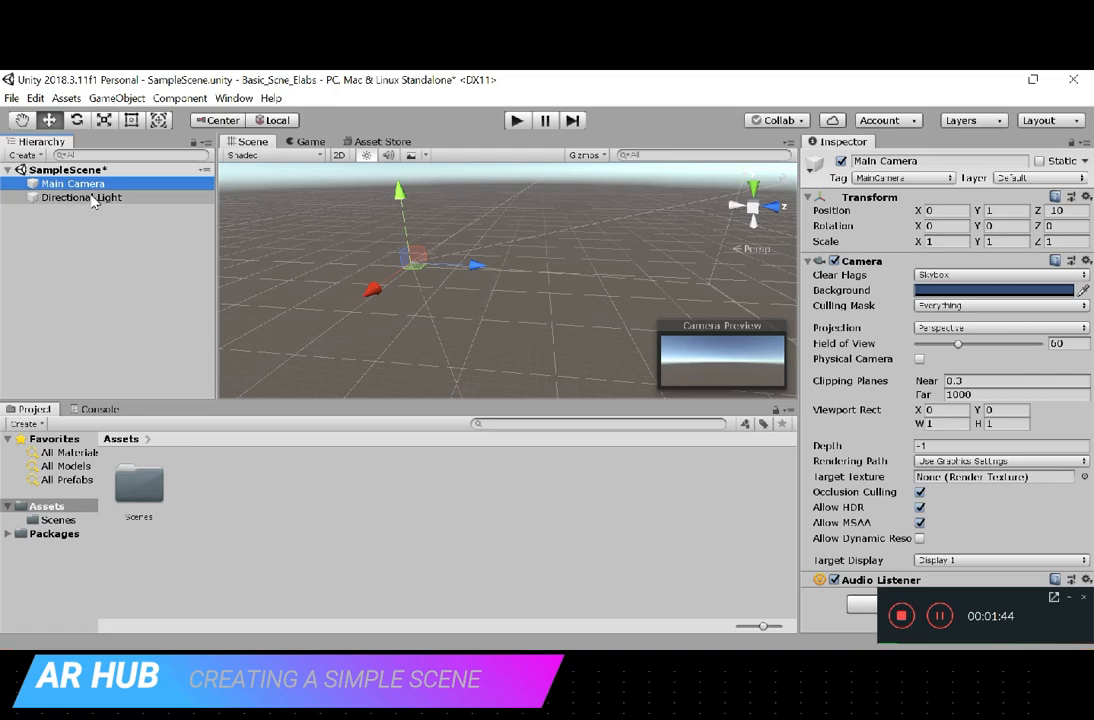
left_click(82, 198)
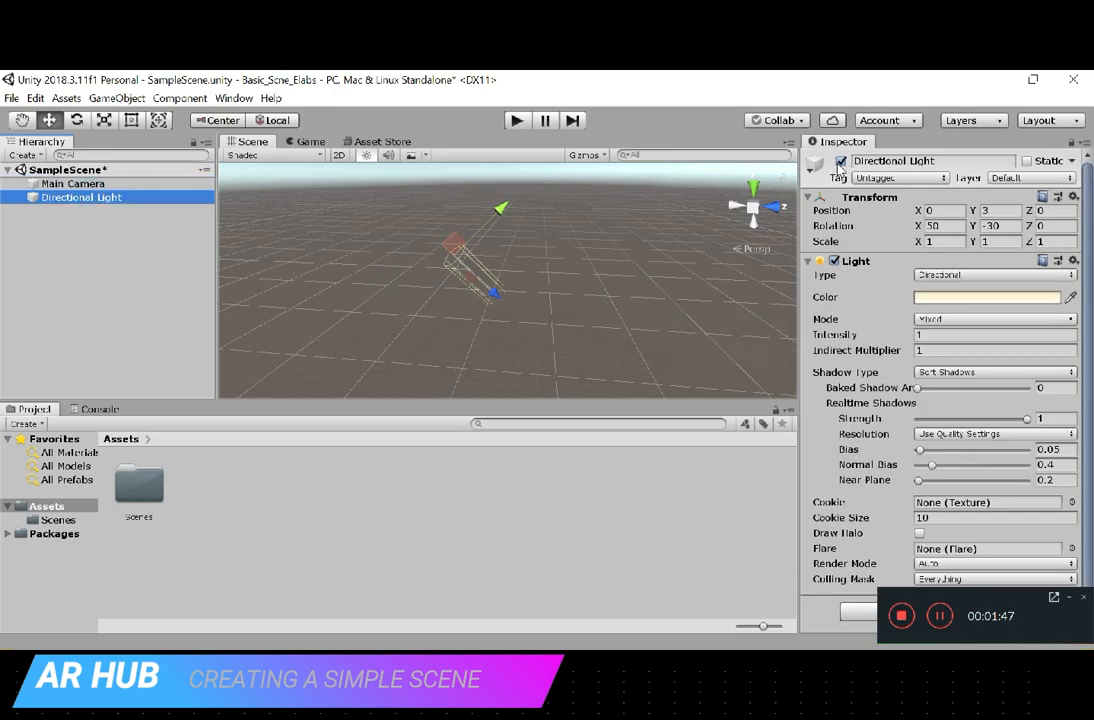
left_click(72, 184)
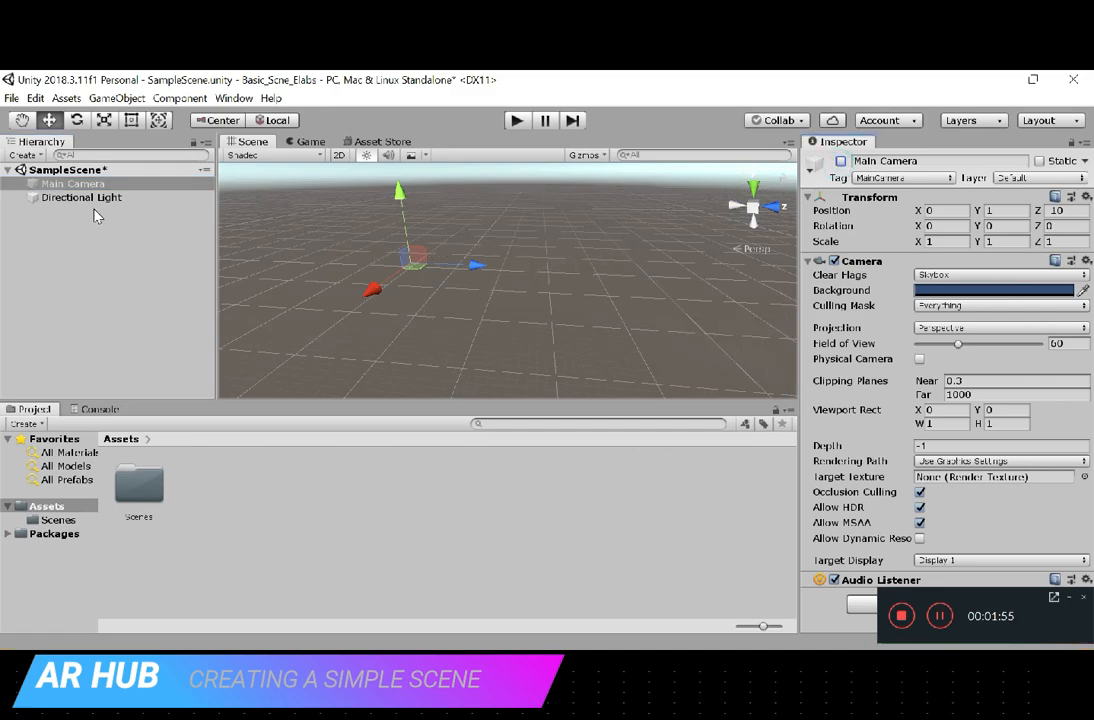
left_click(80, 198)
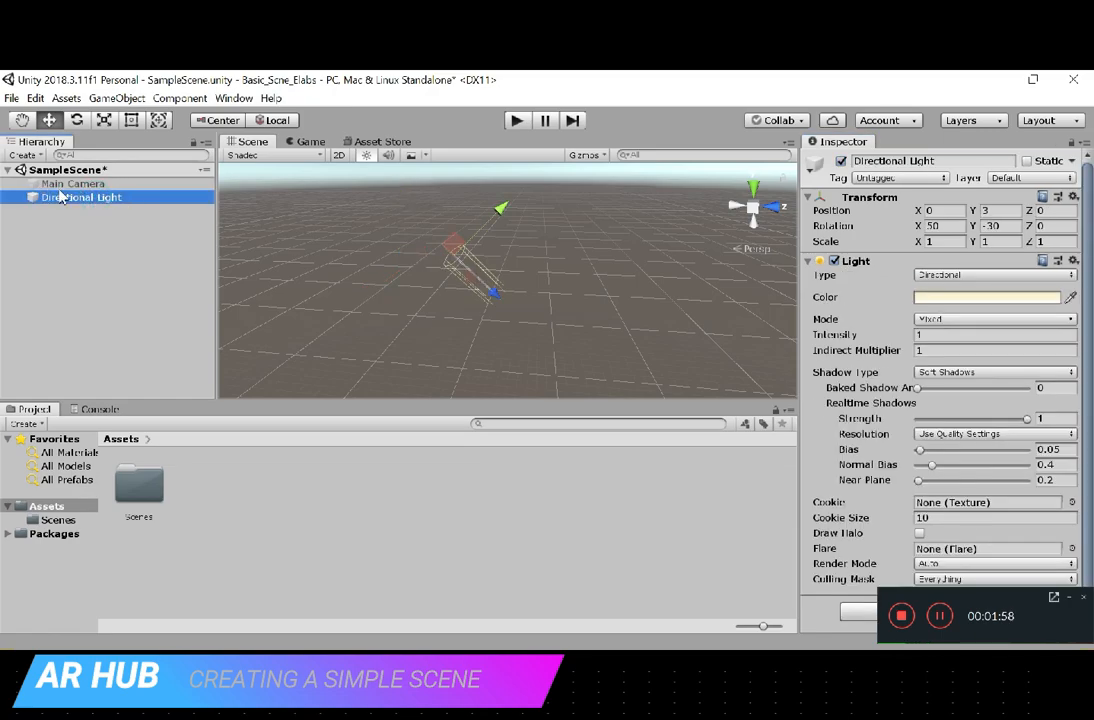
left_click(72, 184)
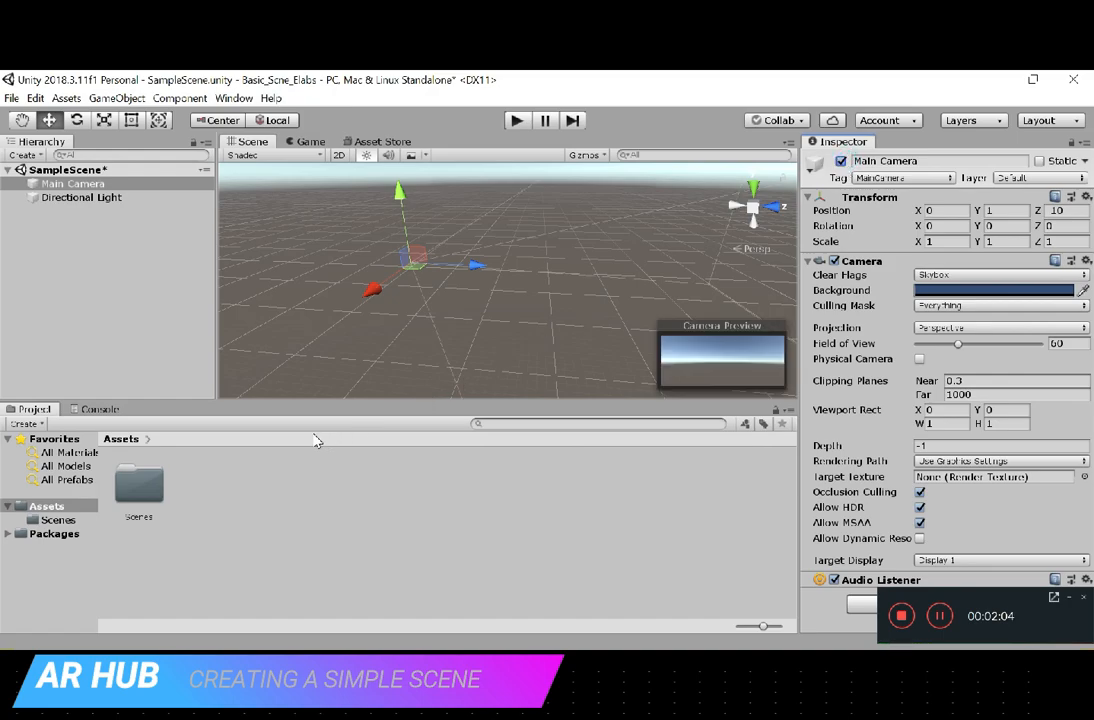
mouse_move(880, 358)
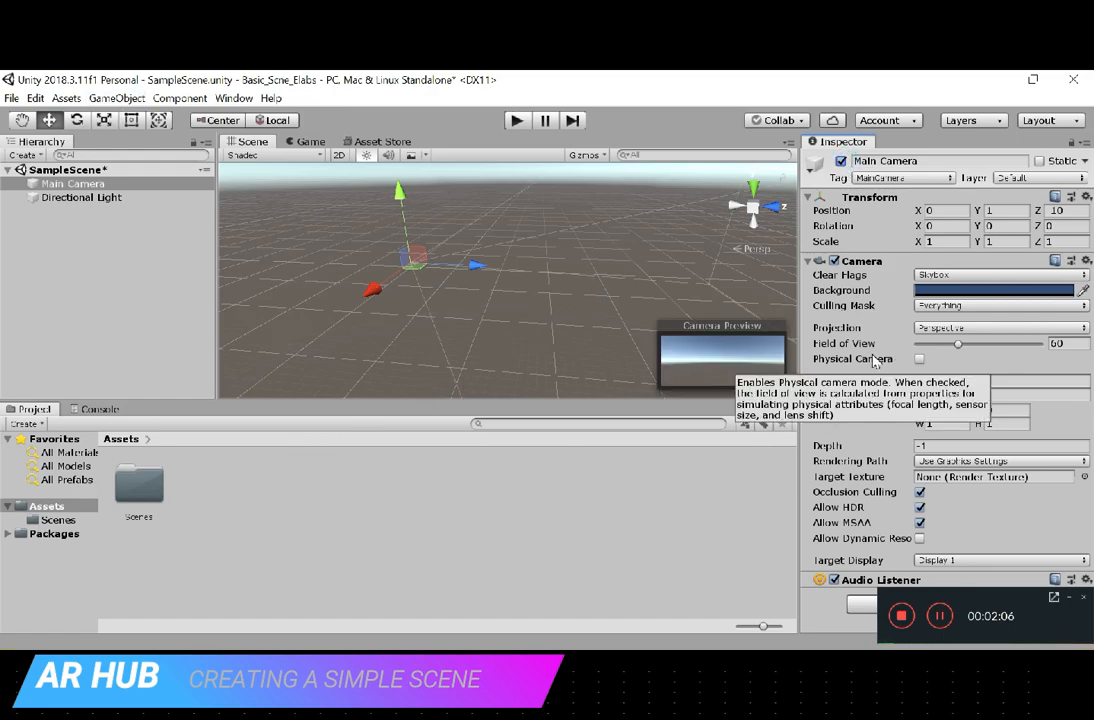
mouse_move(240, 320)
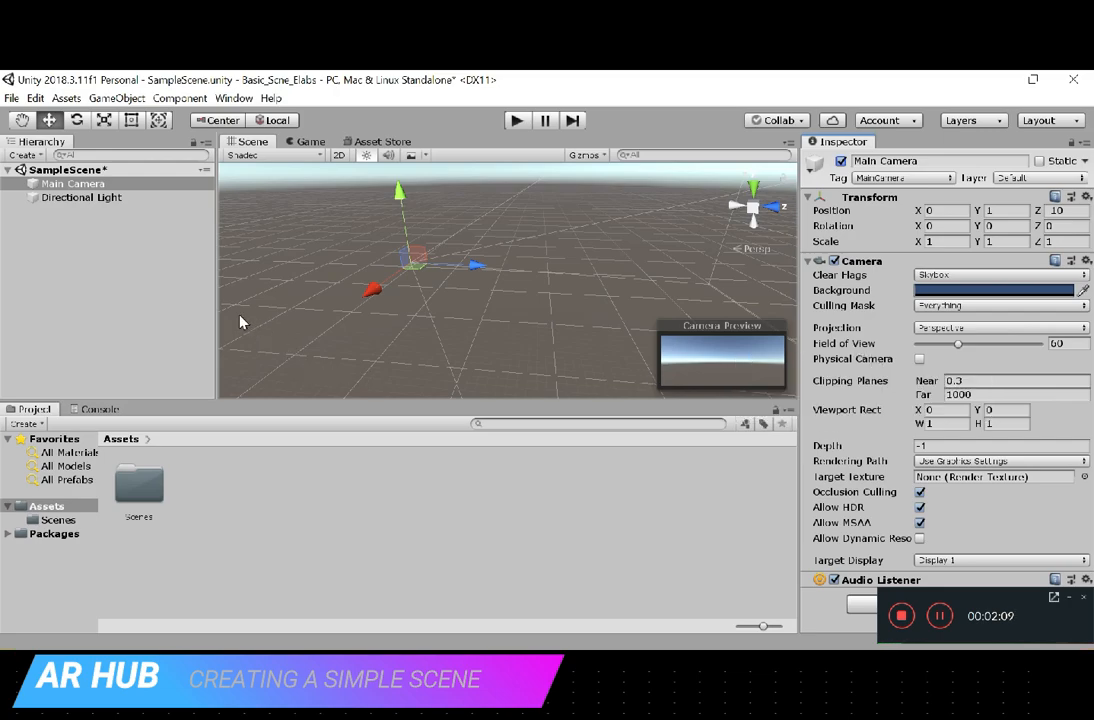
- Deselect the scene and bring up the Hierarchy's create-object menu for a new Cube
left_click(118, 248)
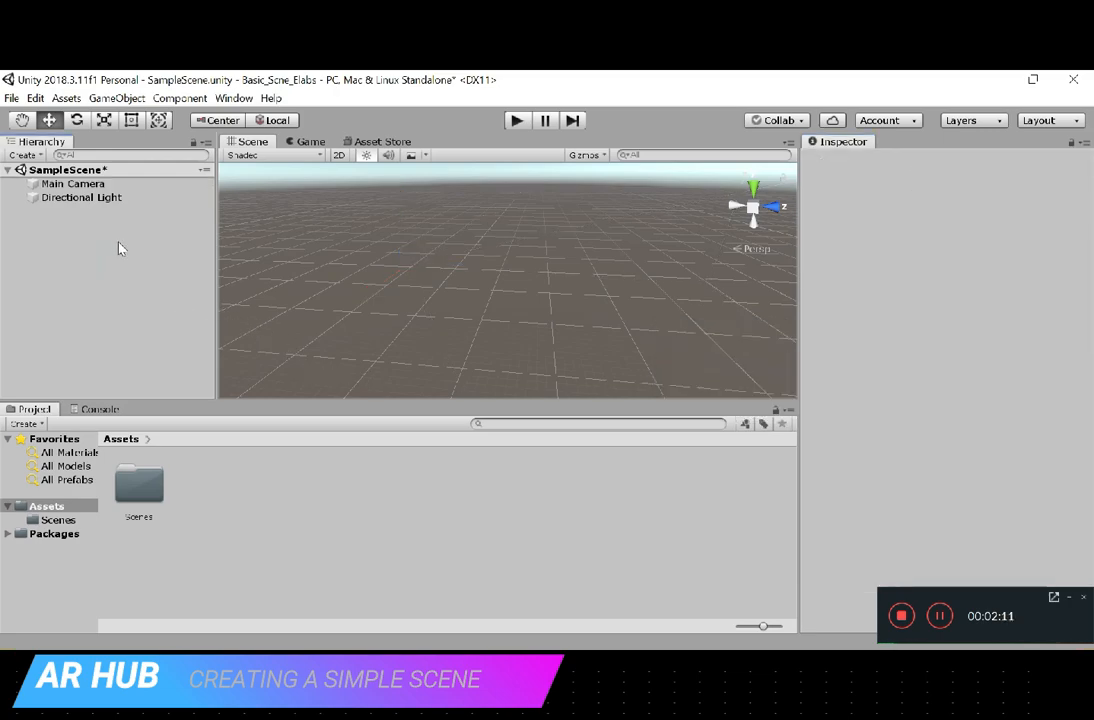
right_click(118, 248)
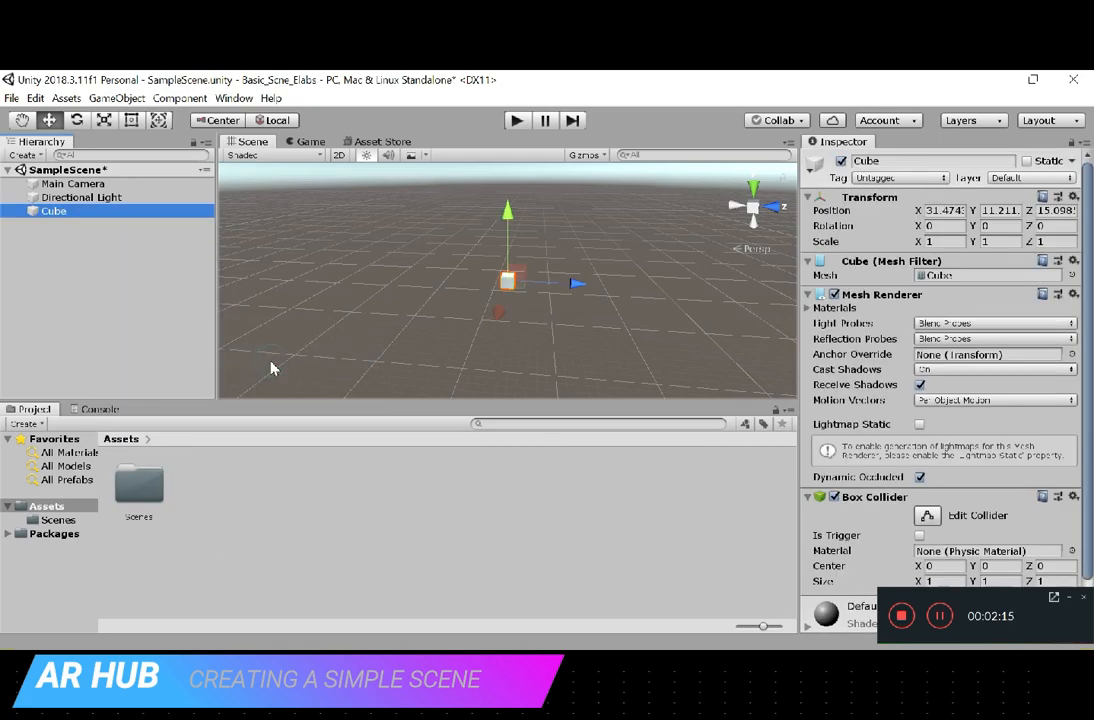
mouse_move(564, 308)
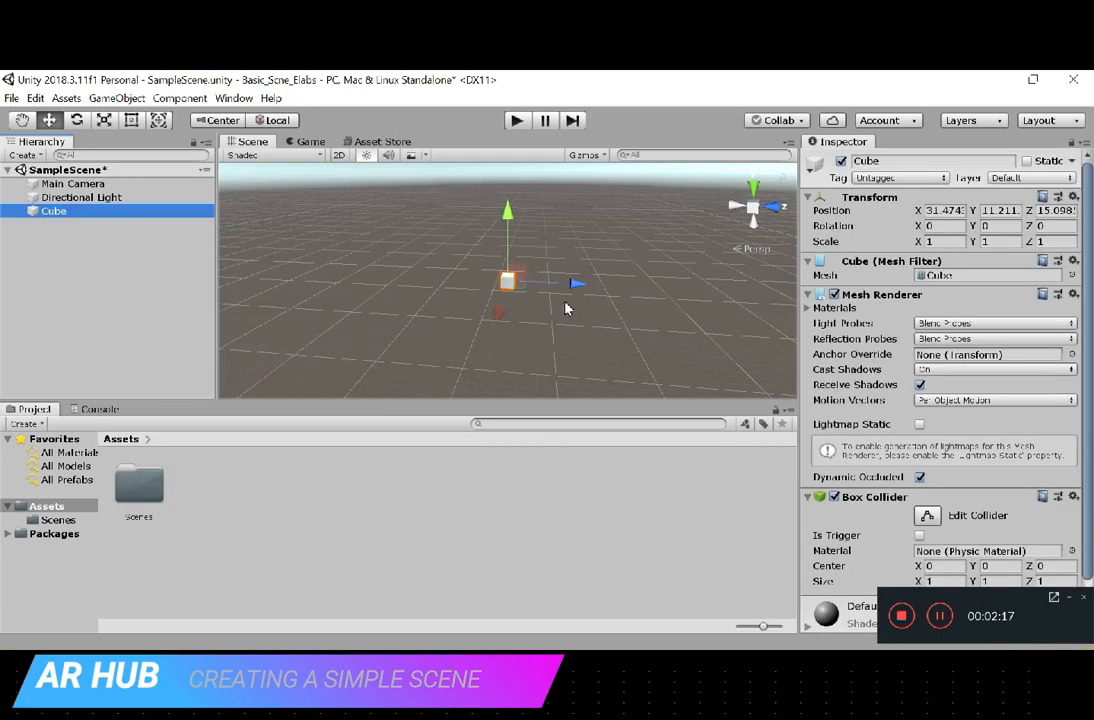
mouse_move(540, 316)
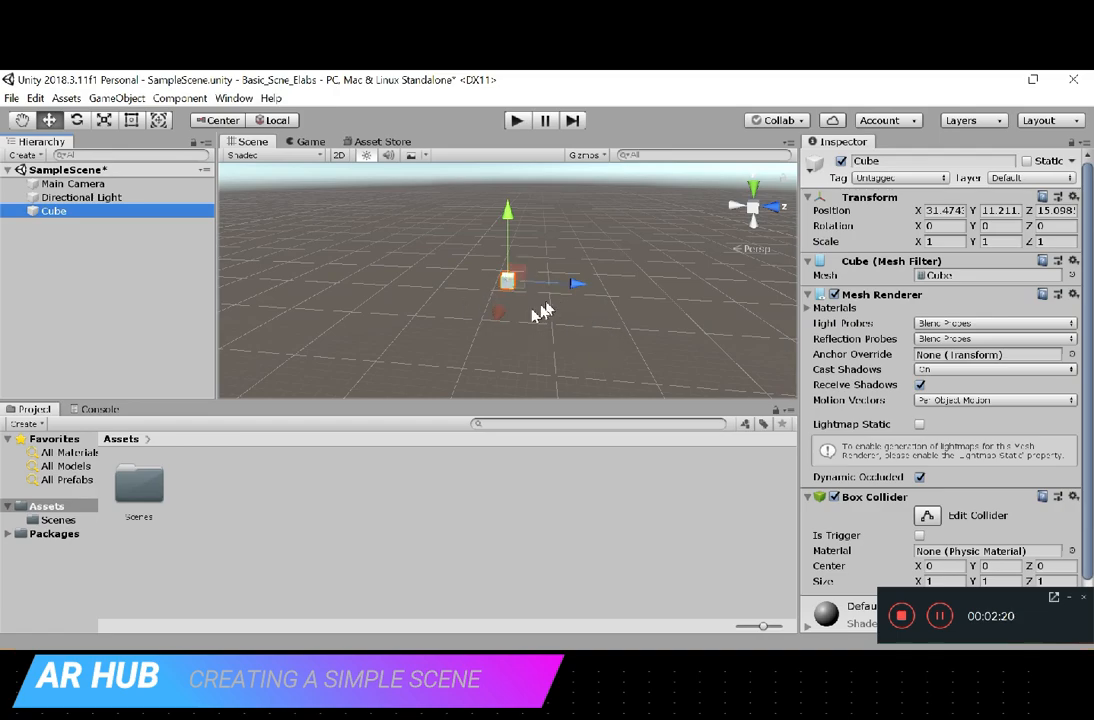
mouse_move(516, 308)
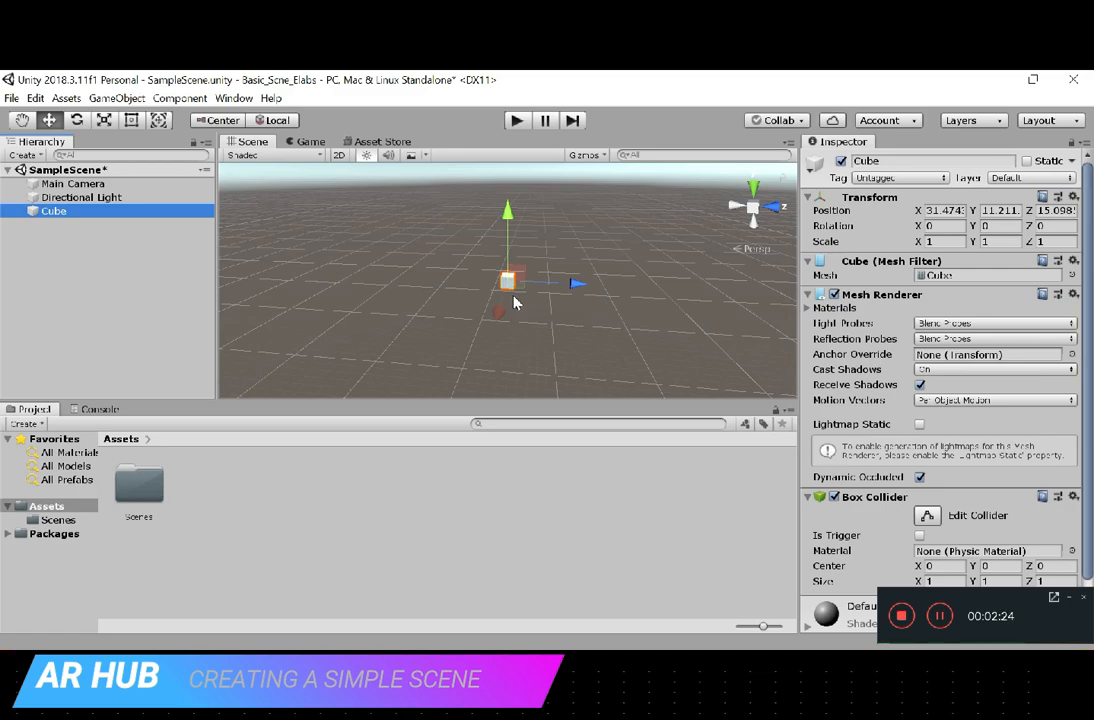
mouse_move(590, 310)
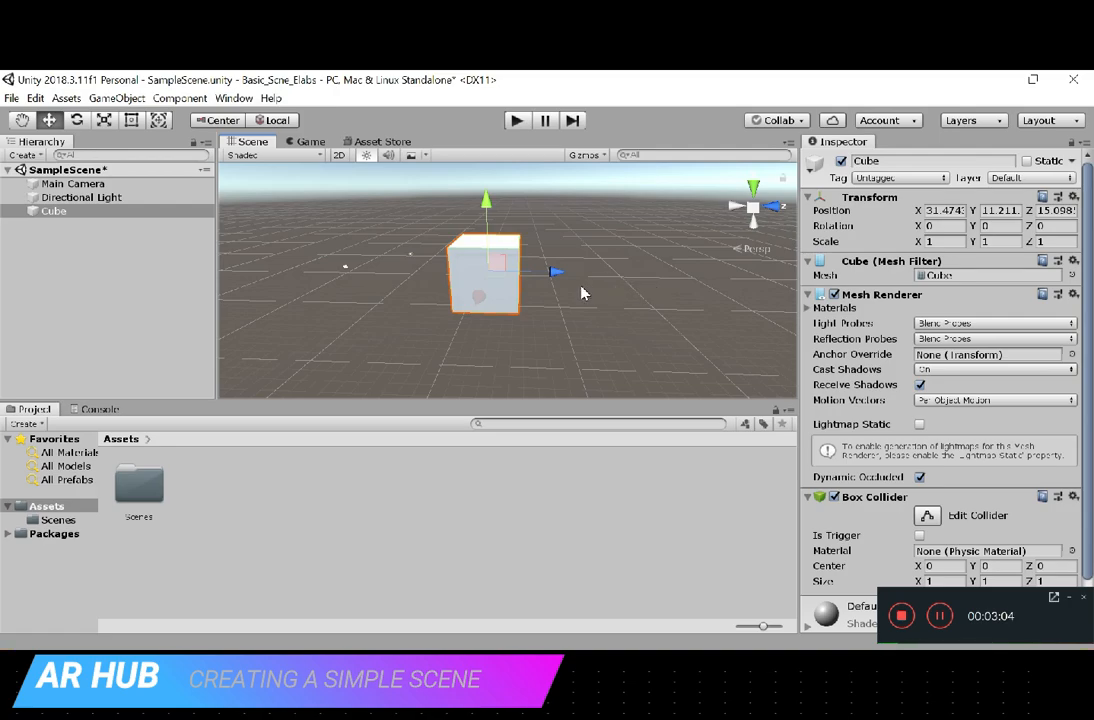
mouse_move(844, 248)
type("5")
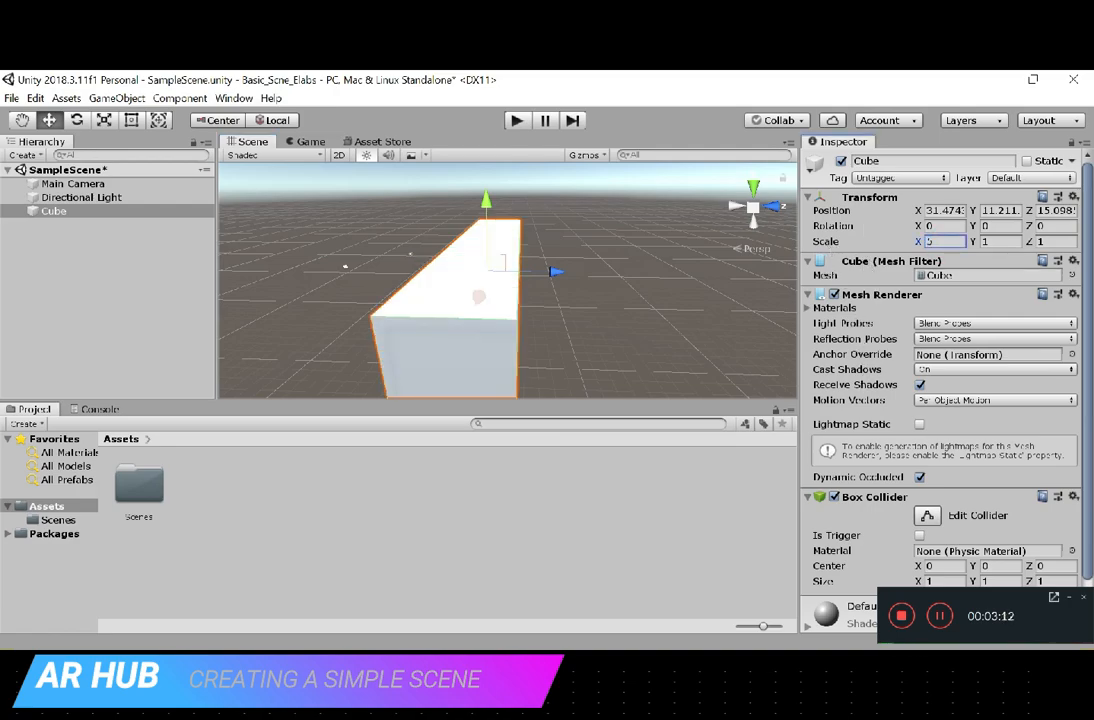
- Try a scale value on the cube, then reset its Transform to origin, zero rotation, scale 1
left_click(990, 242)
type("5")
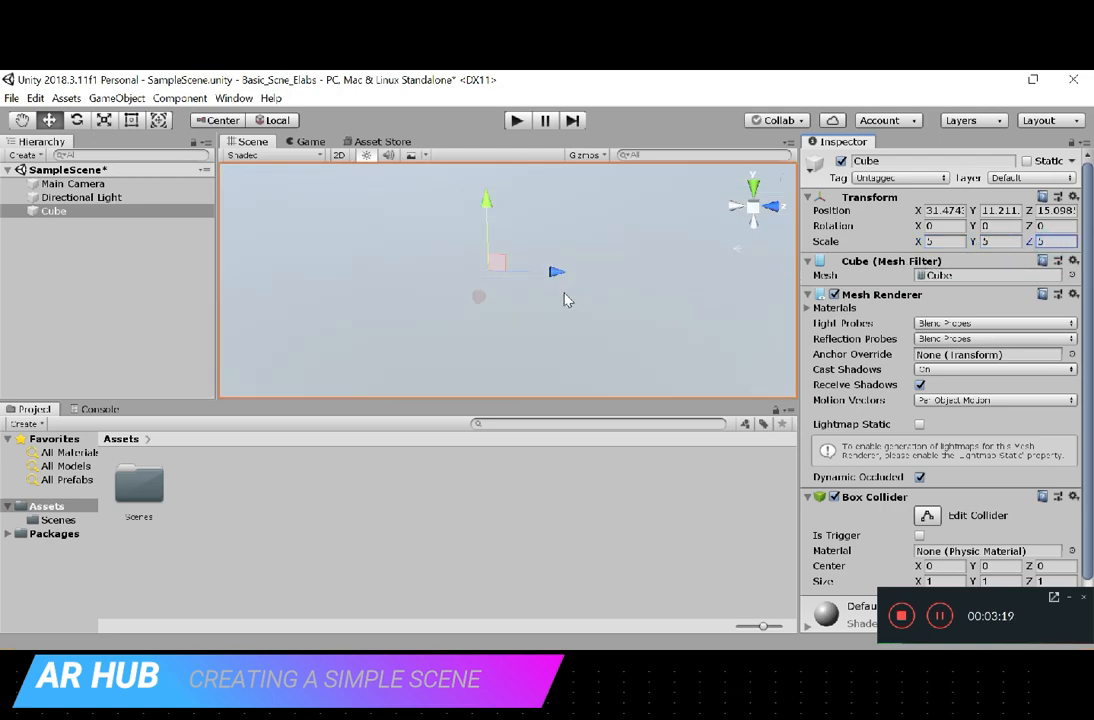
mouse_move(648, 276)
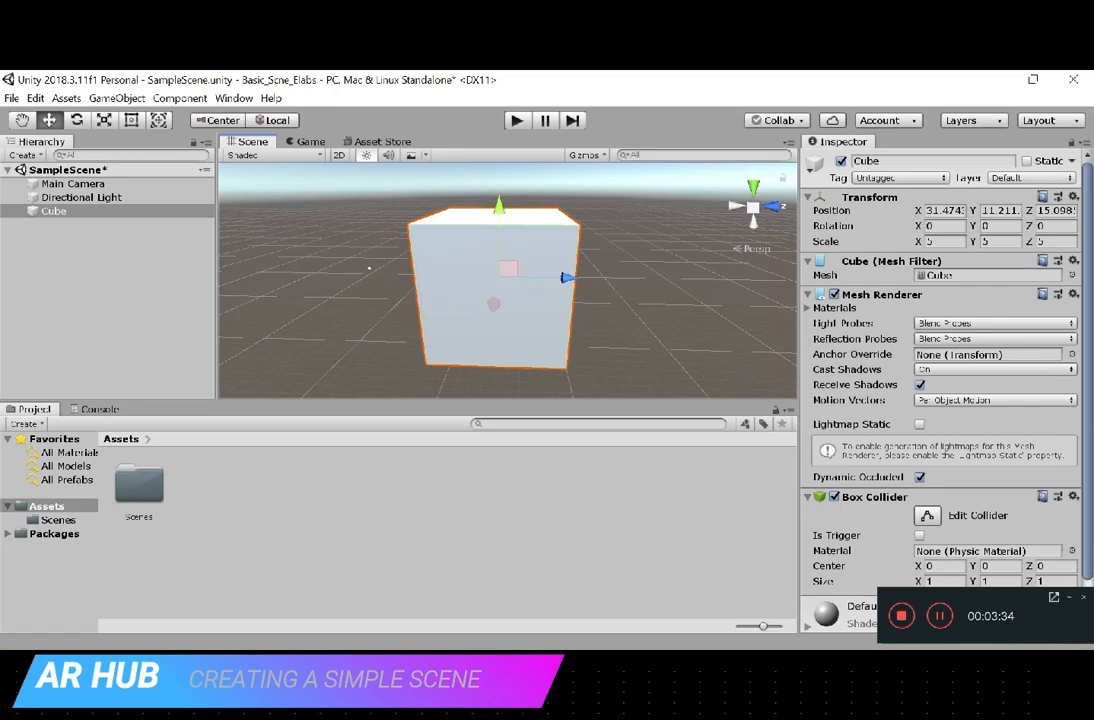
left_click(1074, 198)
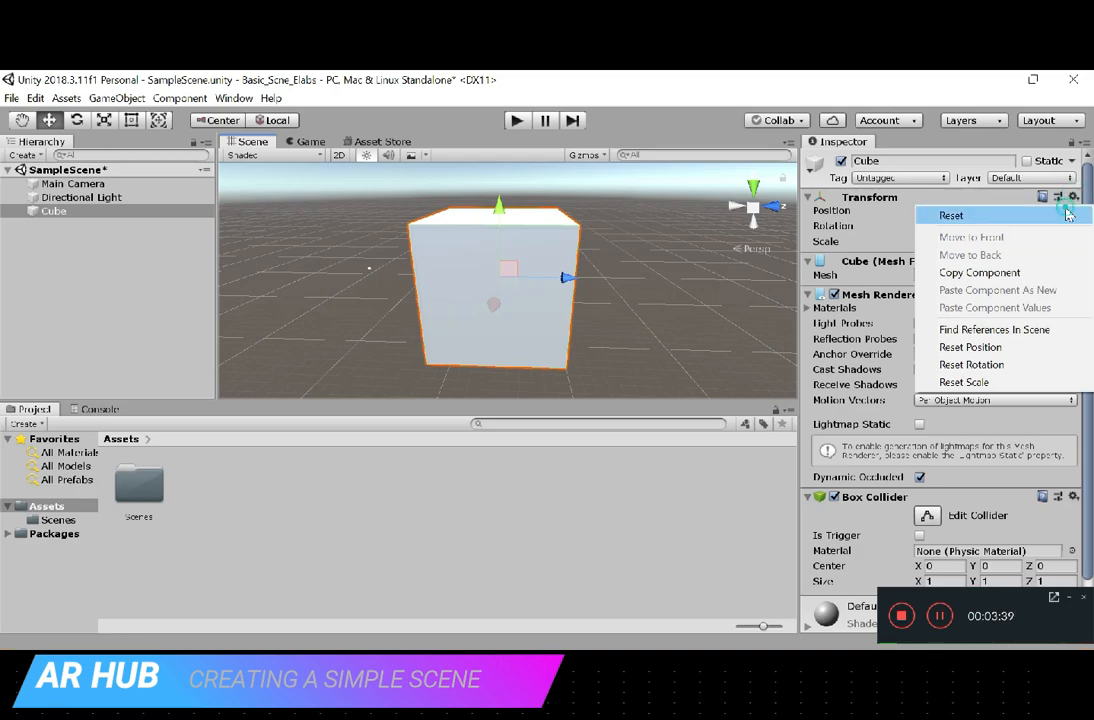
left_click(950, 216)
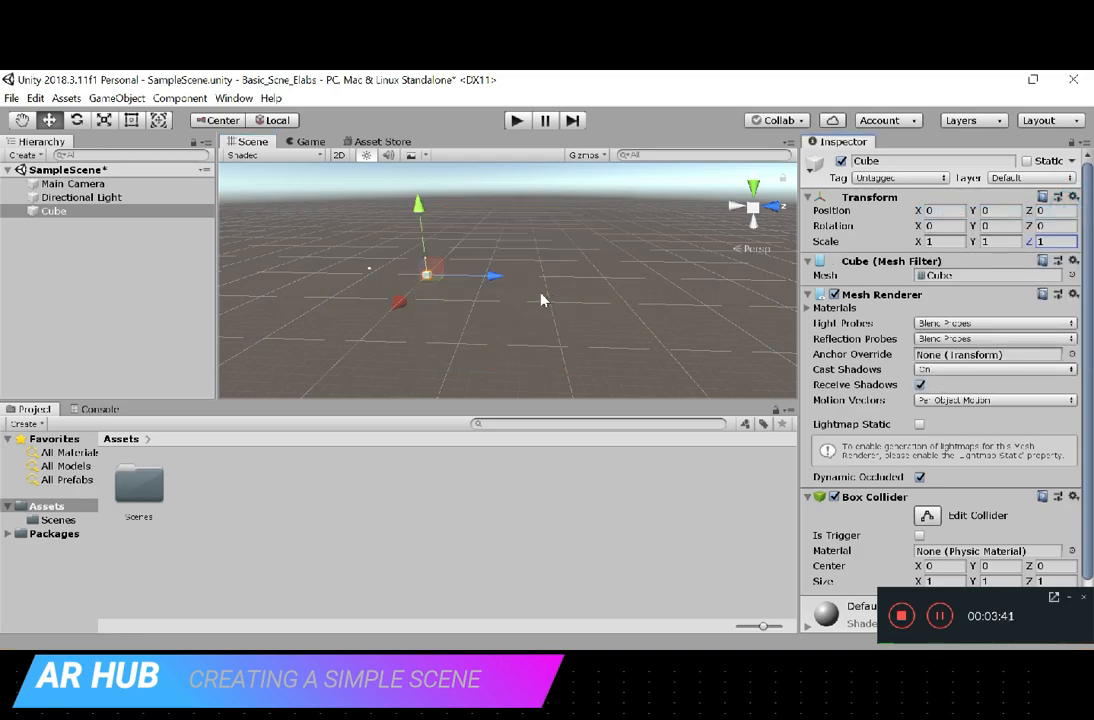
mouse_move(876, 238)
type("5")
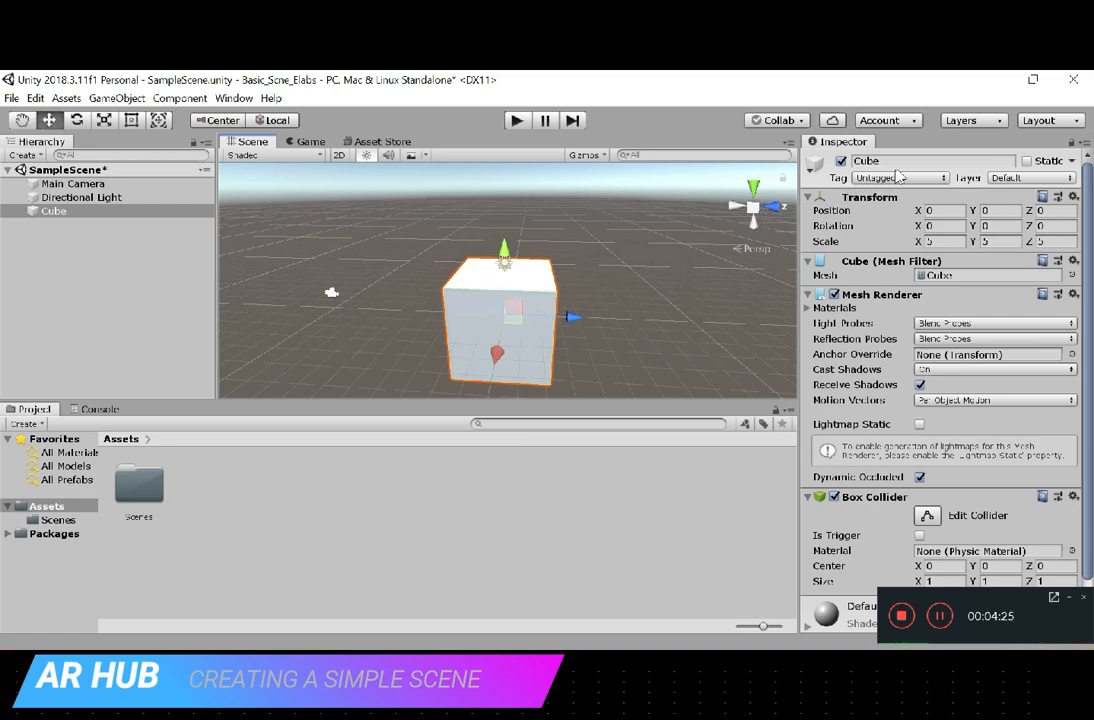
- Rename the cube to 'Mycube' in the Inspector name field
double_click(864, 160)
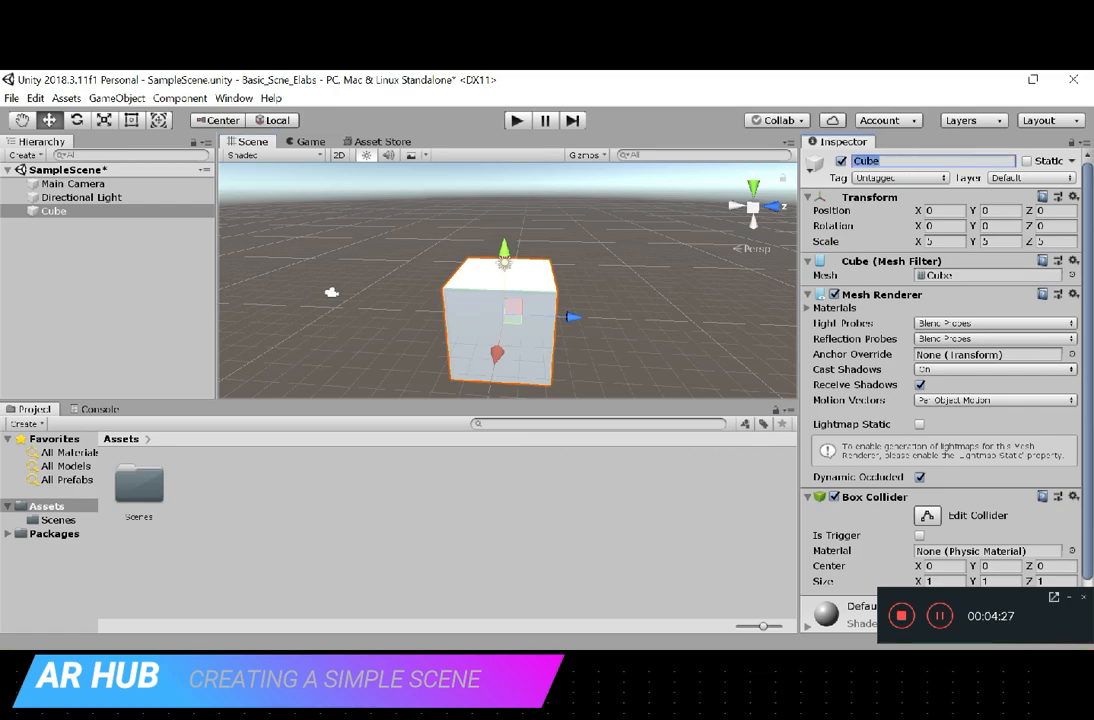
type("My")
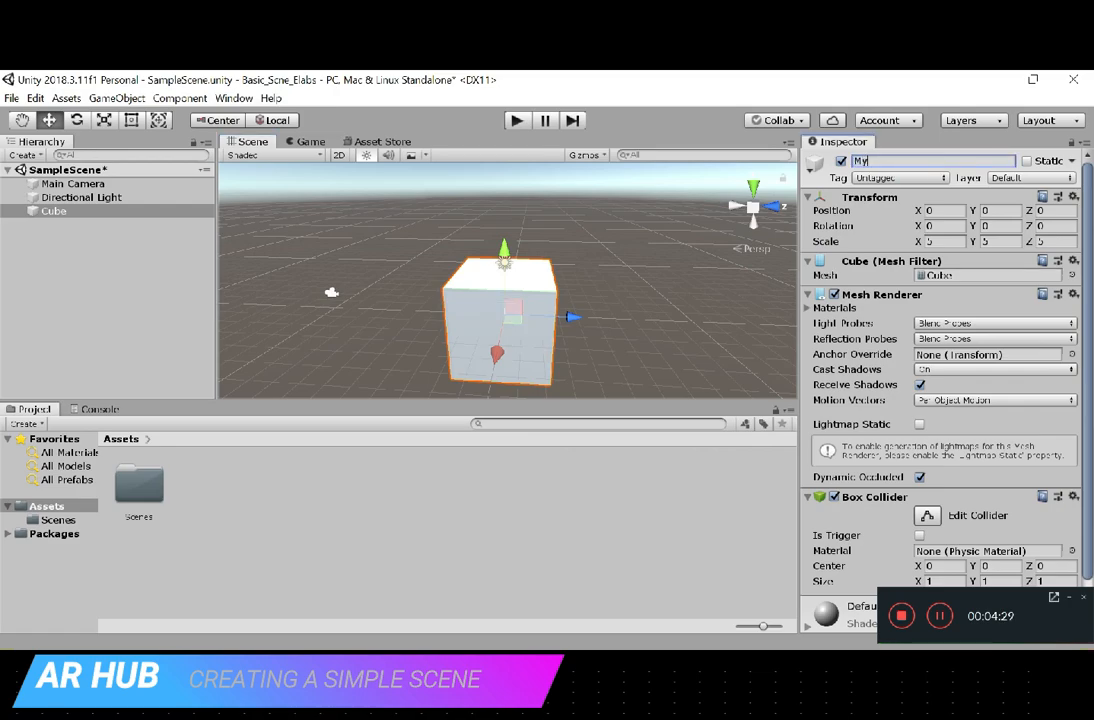
type("Mycube")
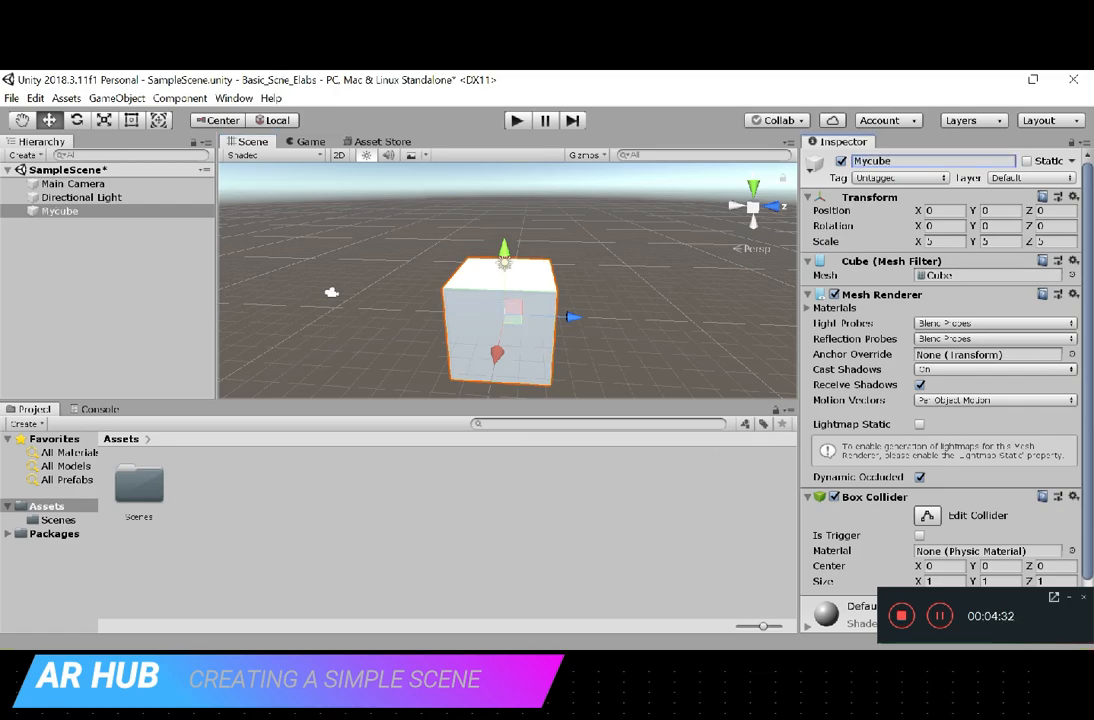
mouse_move(396, 326)
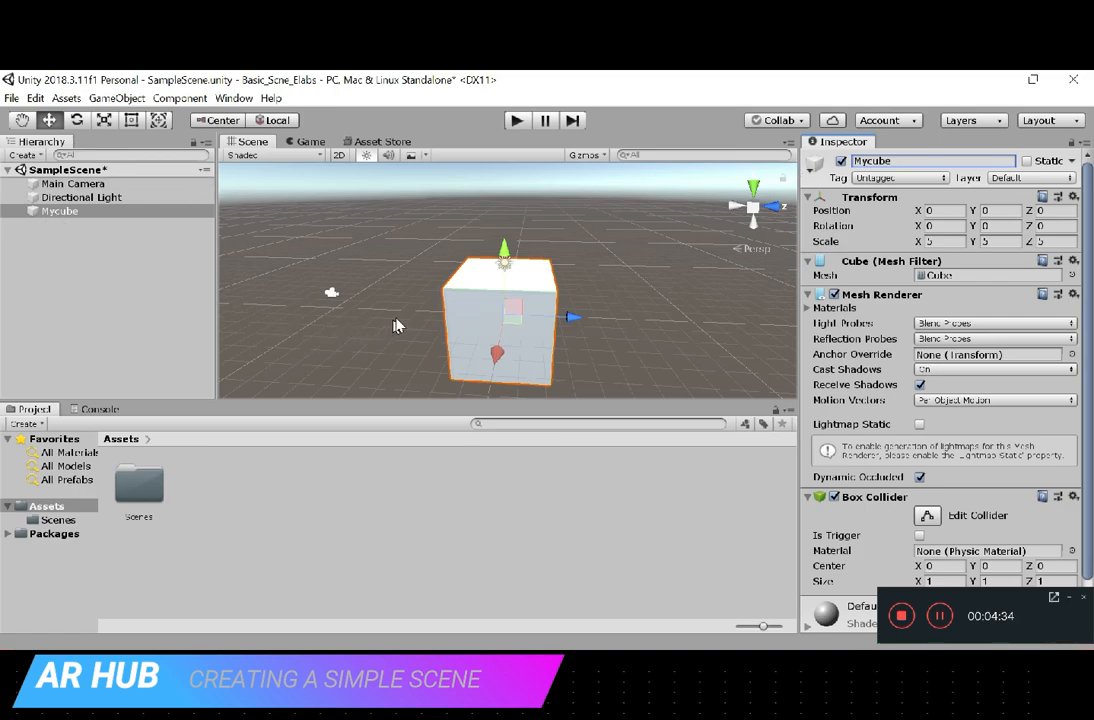
mouse_move(604, 332)
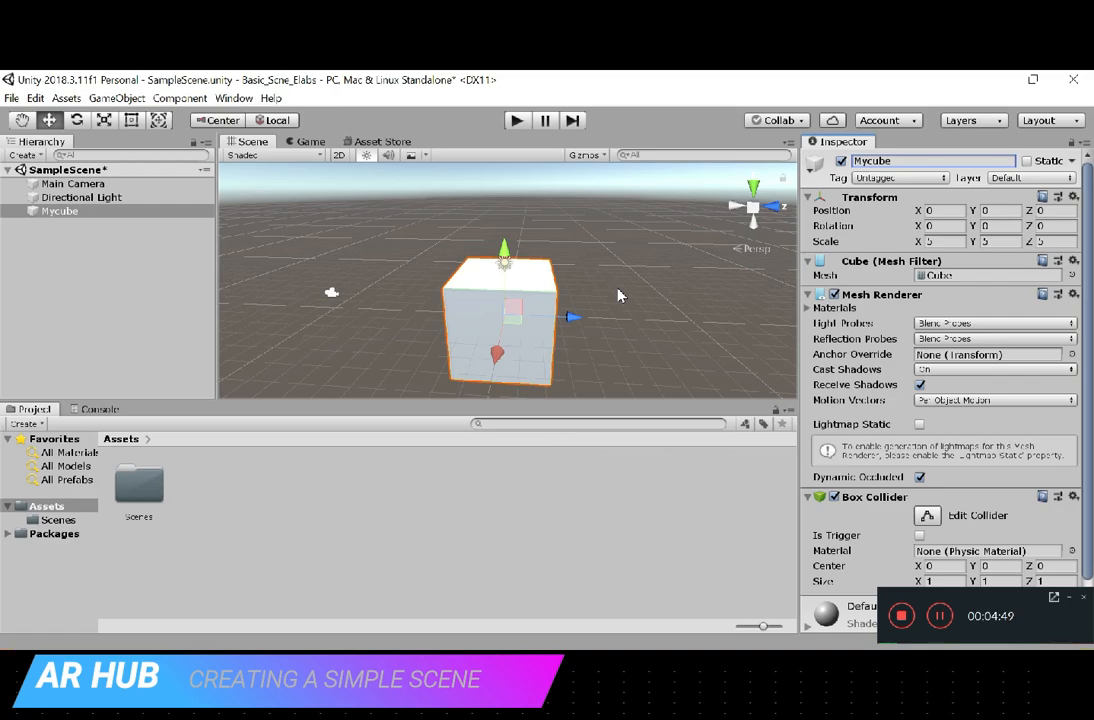
mouse_move(856, 210)
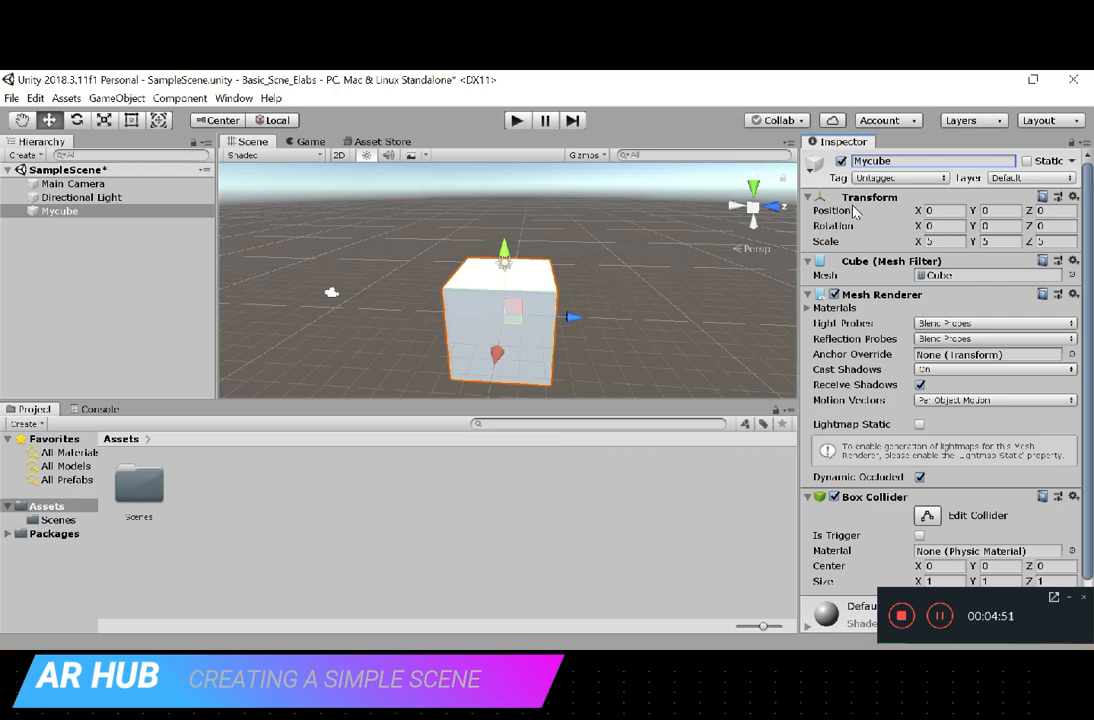
mouse_move(598, 280)
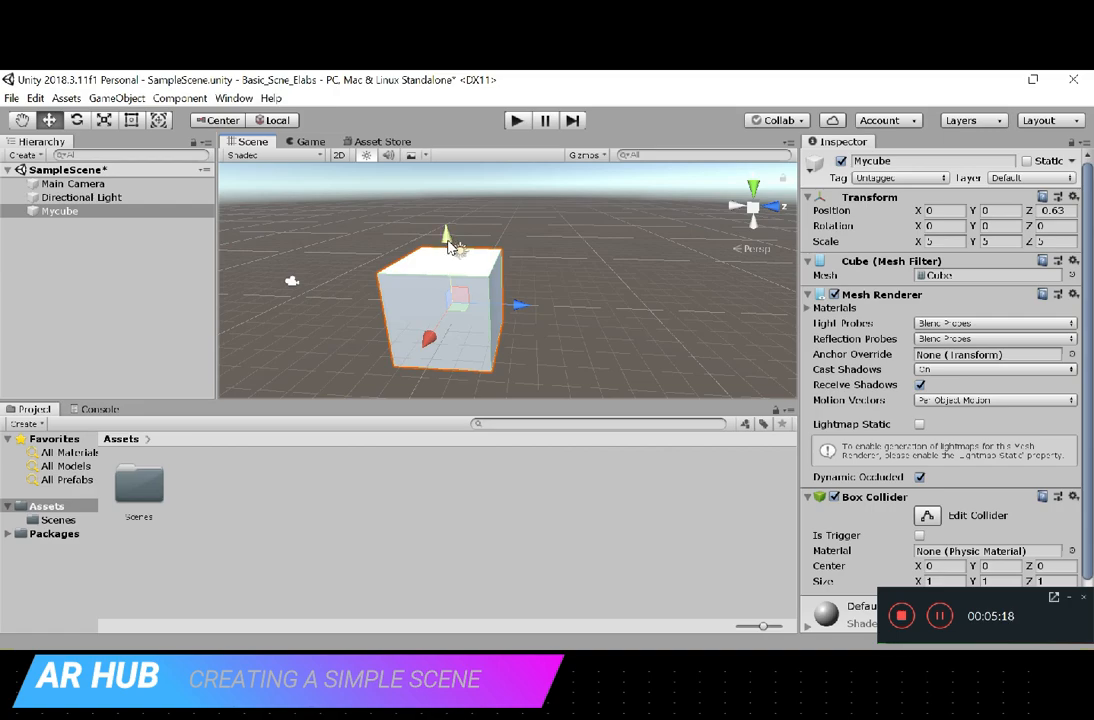
mouse_move(630, 284)
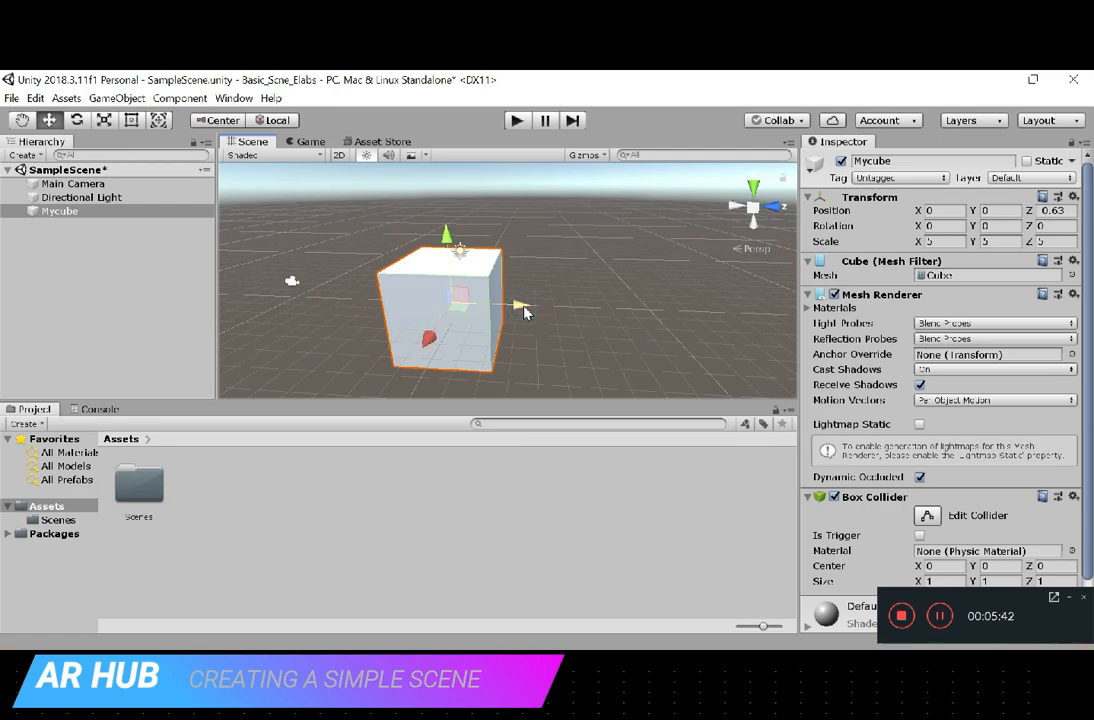
- Drag Mycube away from the origin to about (2.44, 0.16, 1.84)
left_click_drag(516, 308, 590, 308)
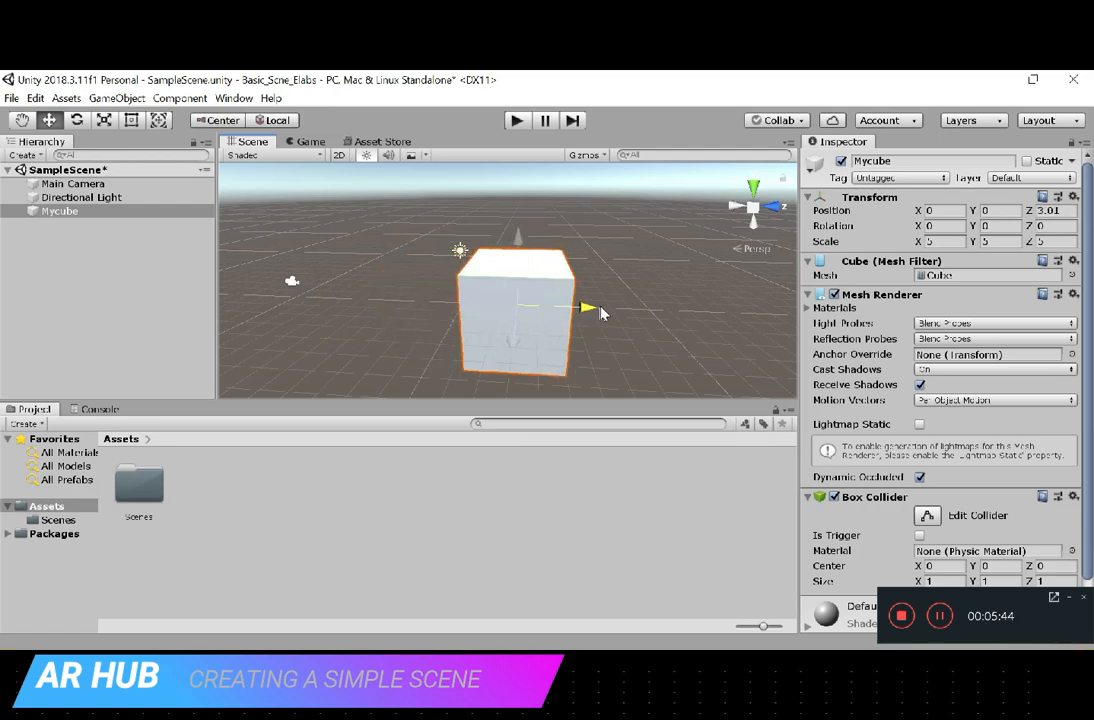
left_click_drag(590, 308, 540, 344)
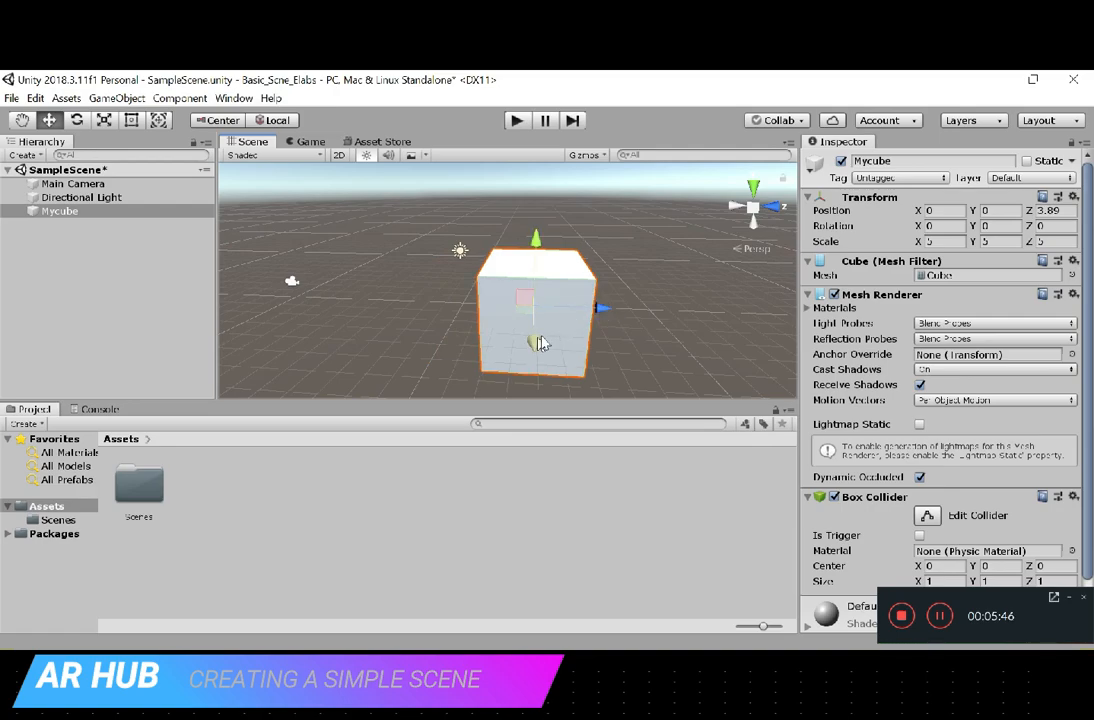
left_click_drag(600, 308, 584, 304)
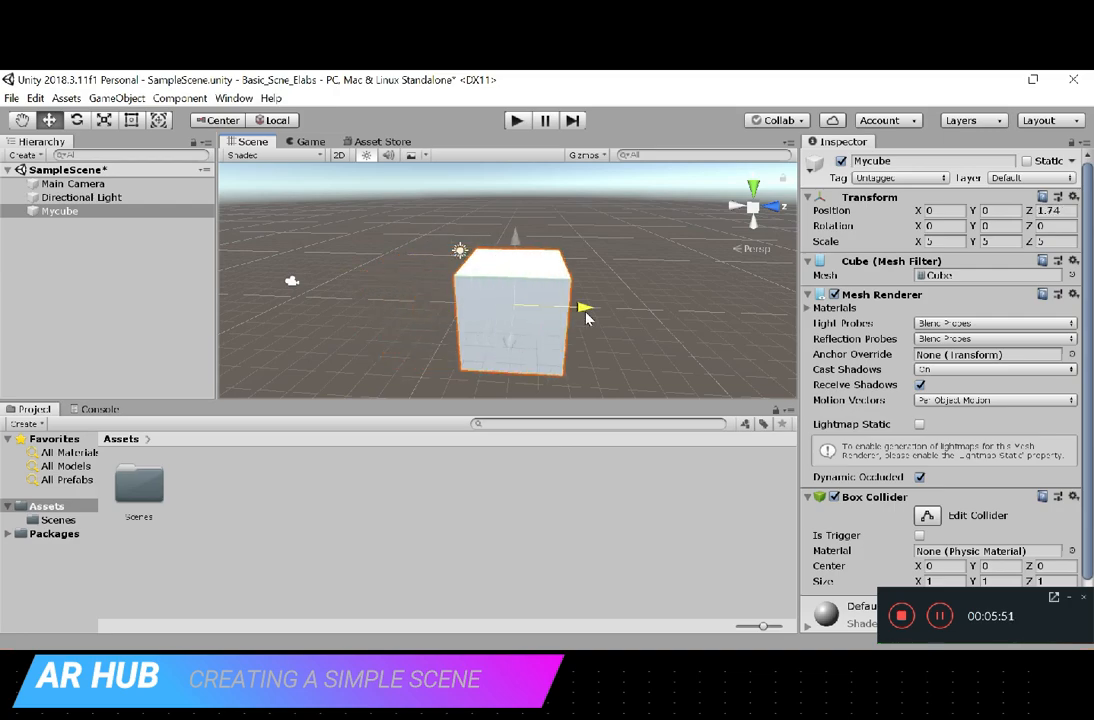
left_click_drag(584, 308, 596, 308)
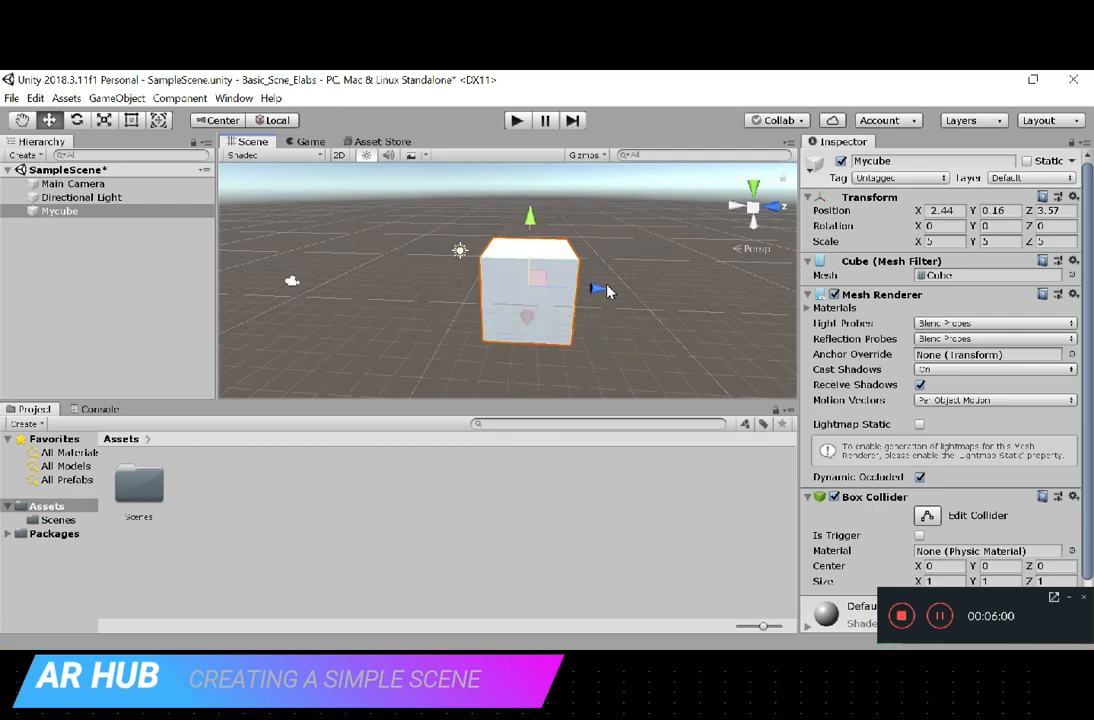
left_click_drag(590, 290, 570, 300)
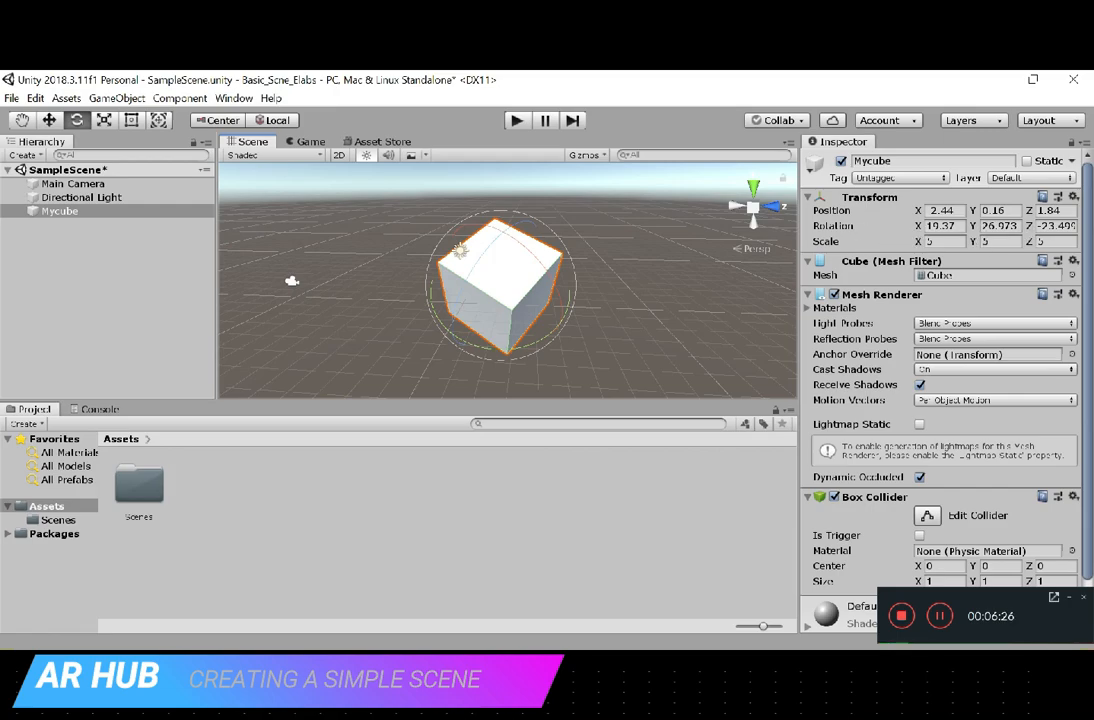
mouse_move(590, 348)
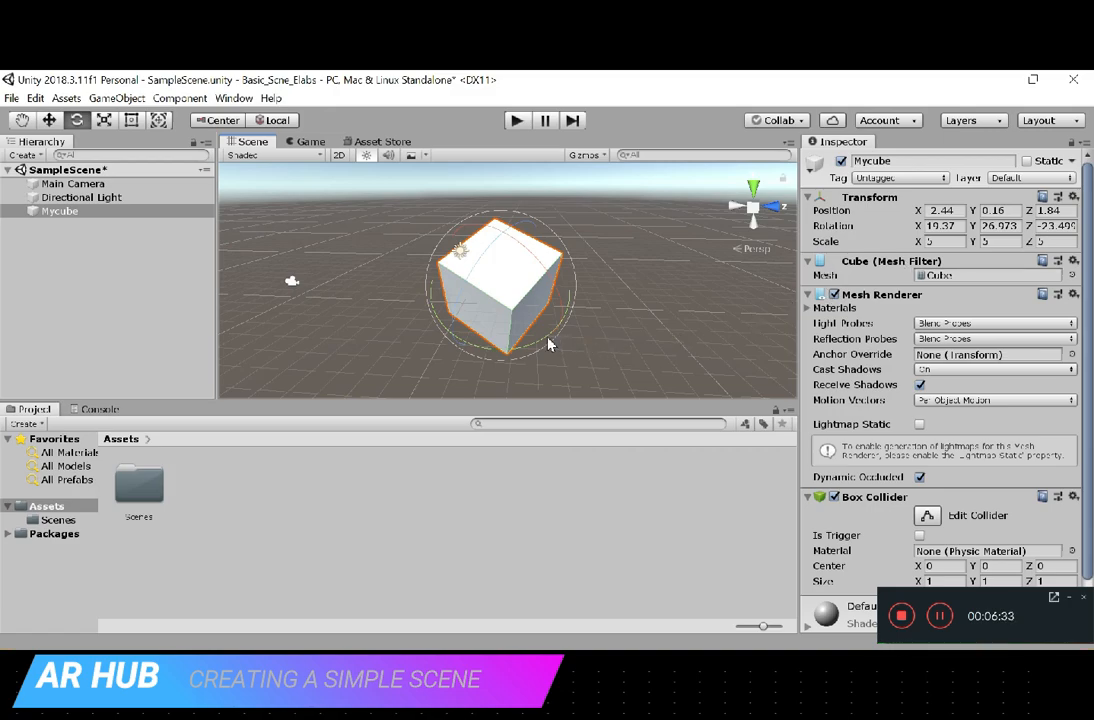
- Enlarge the tilted cube with the Scale tool so its scale rises above 1
left_click(104, 120)
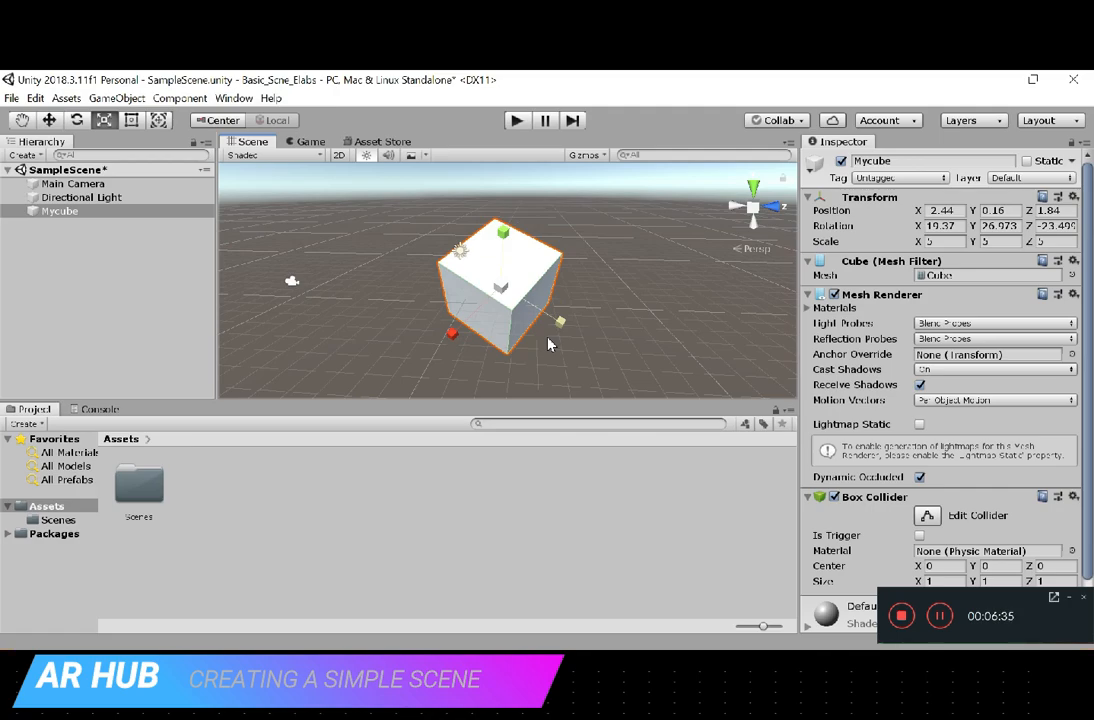
mouse_move(524, 290)
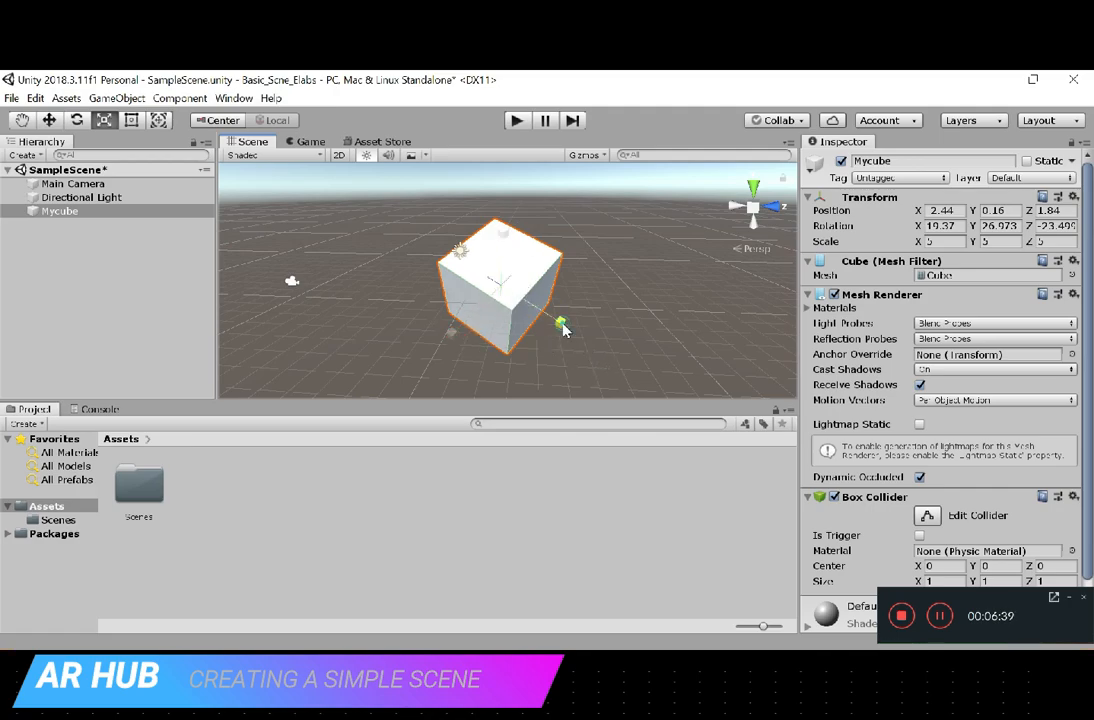
left_click_drag(564, 328, 600, 350)
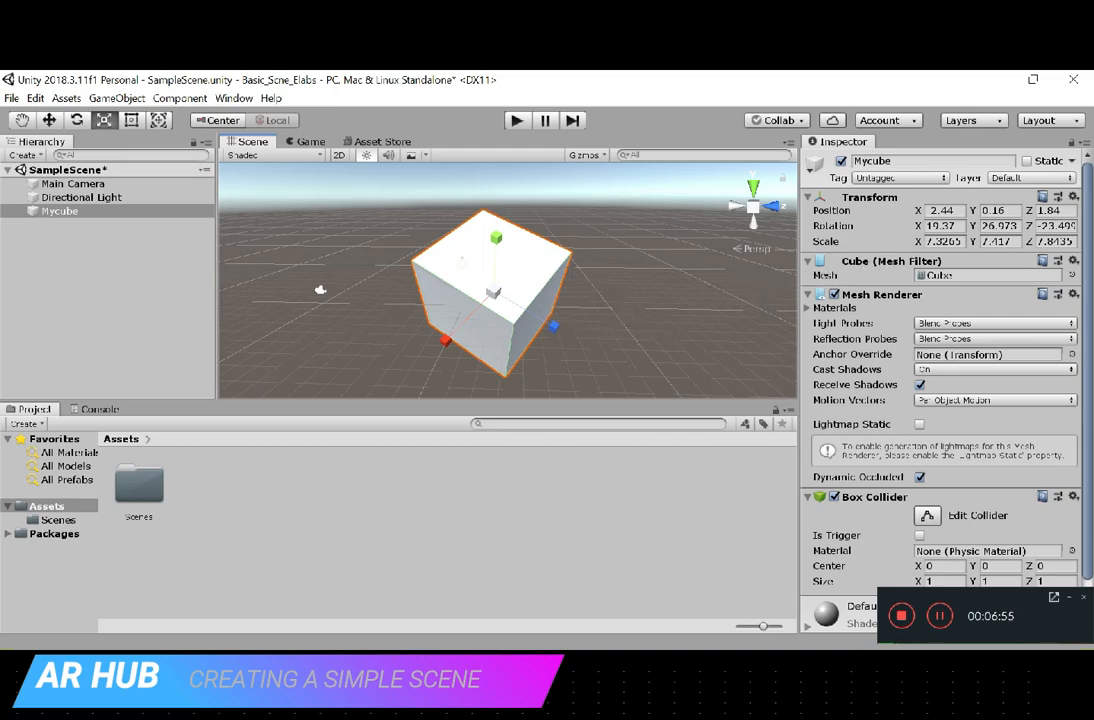
- Reset Mycube's Transform back to the origin with no rotation and unit scale
left_click(1074, 198)
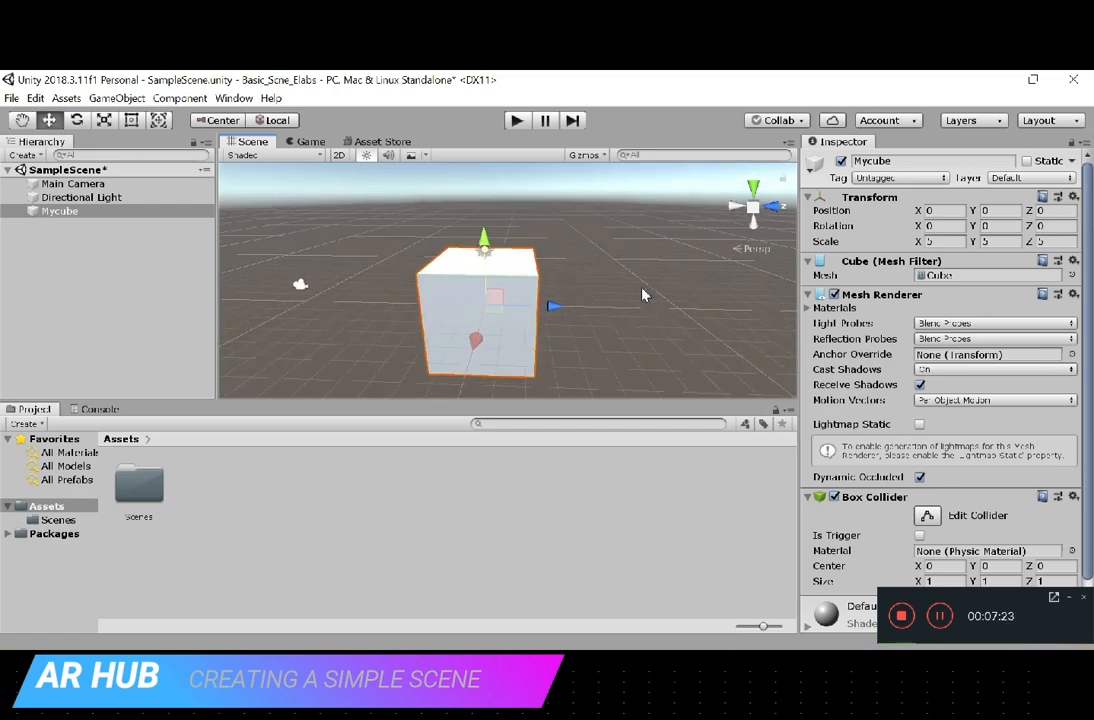
mouse_move(576, 308)
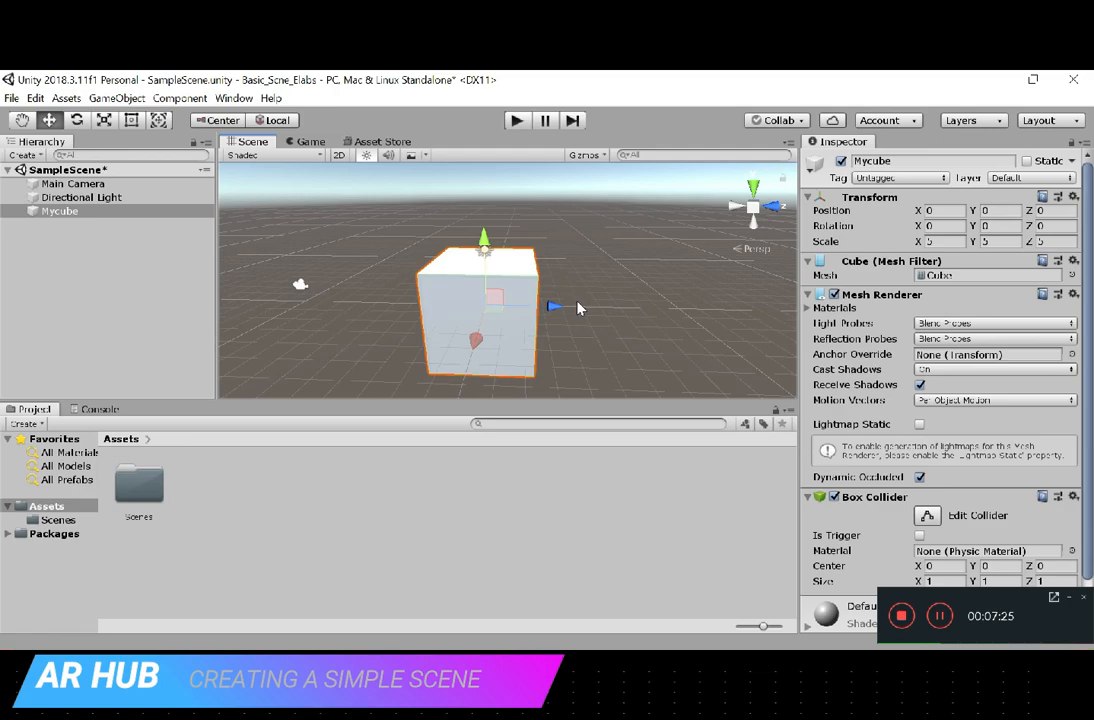
mouse_move(550, 284)
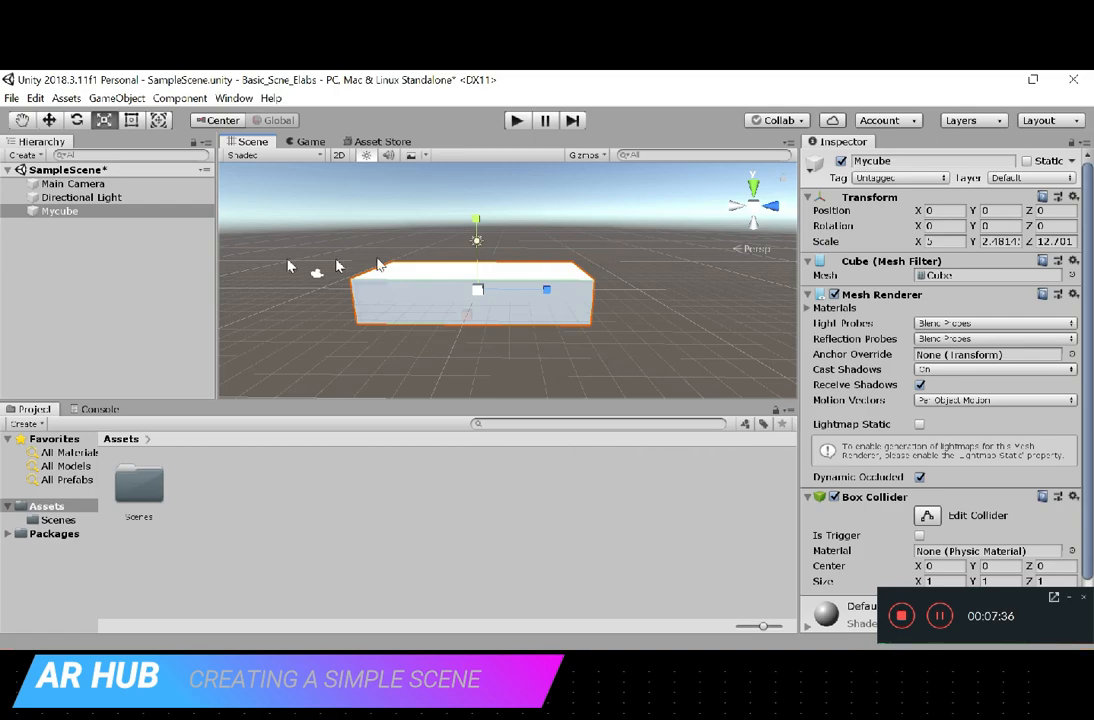
- Add a 3D Cylinder to the scene from the Hierarchy create menu
right_click(100, 260)
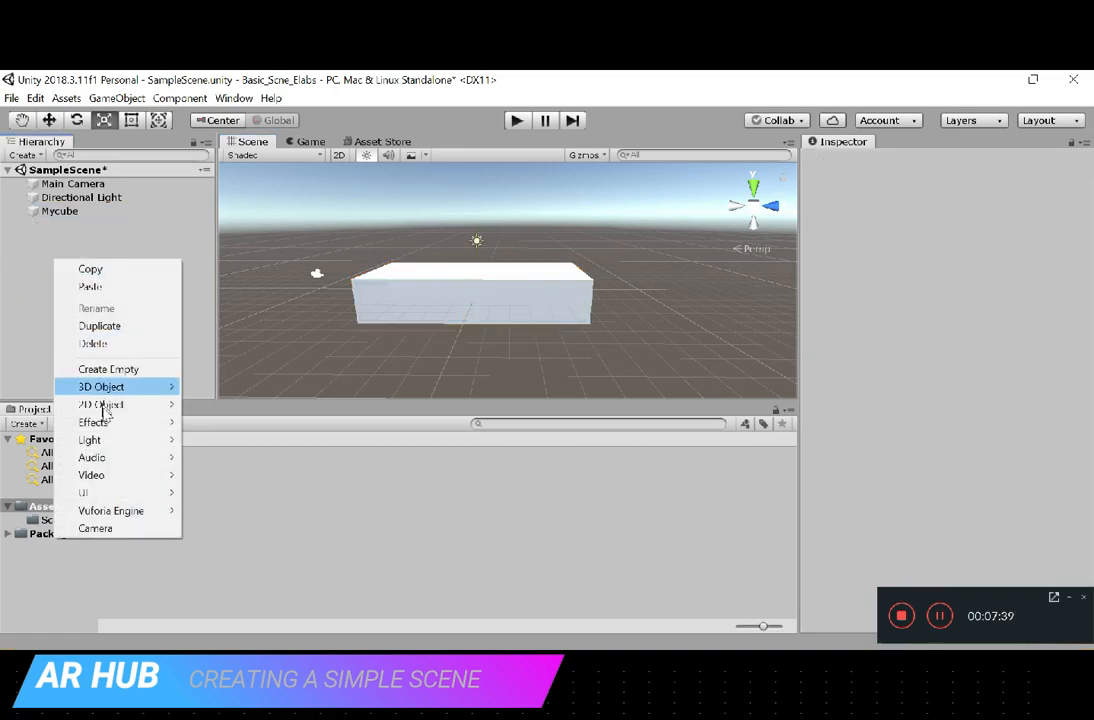
mouse_move(100, 388)
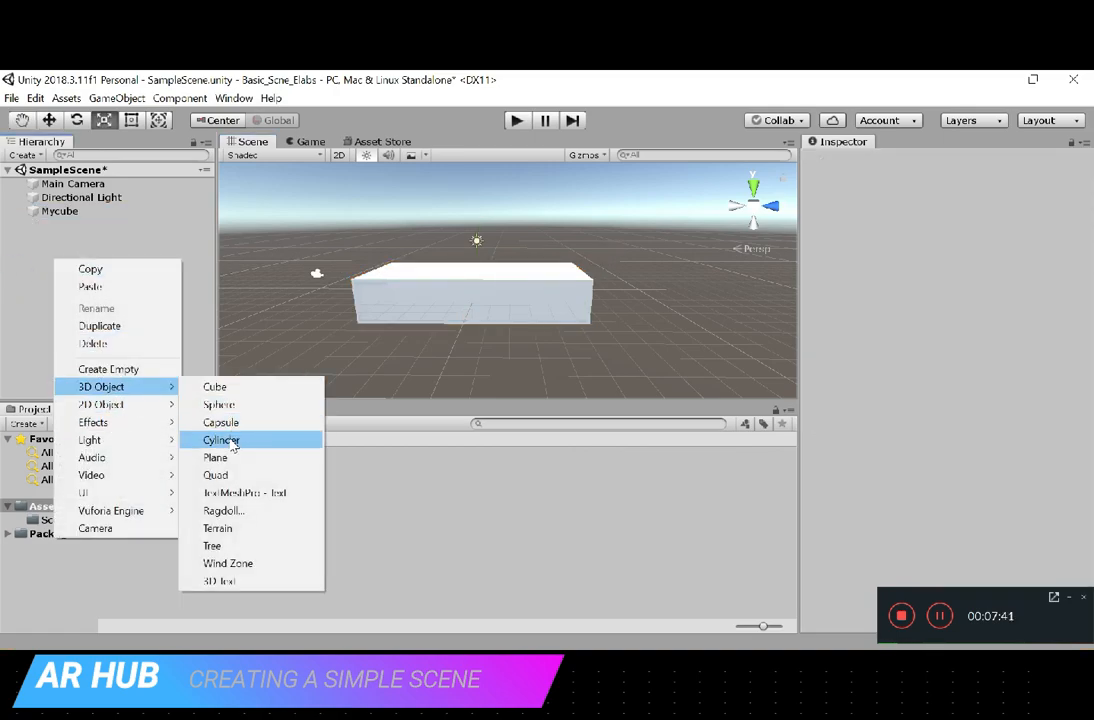
left_click(220, 440)
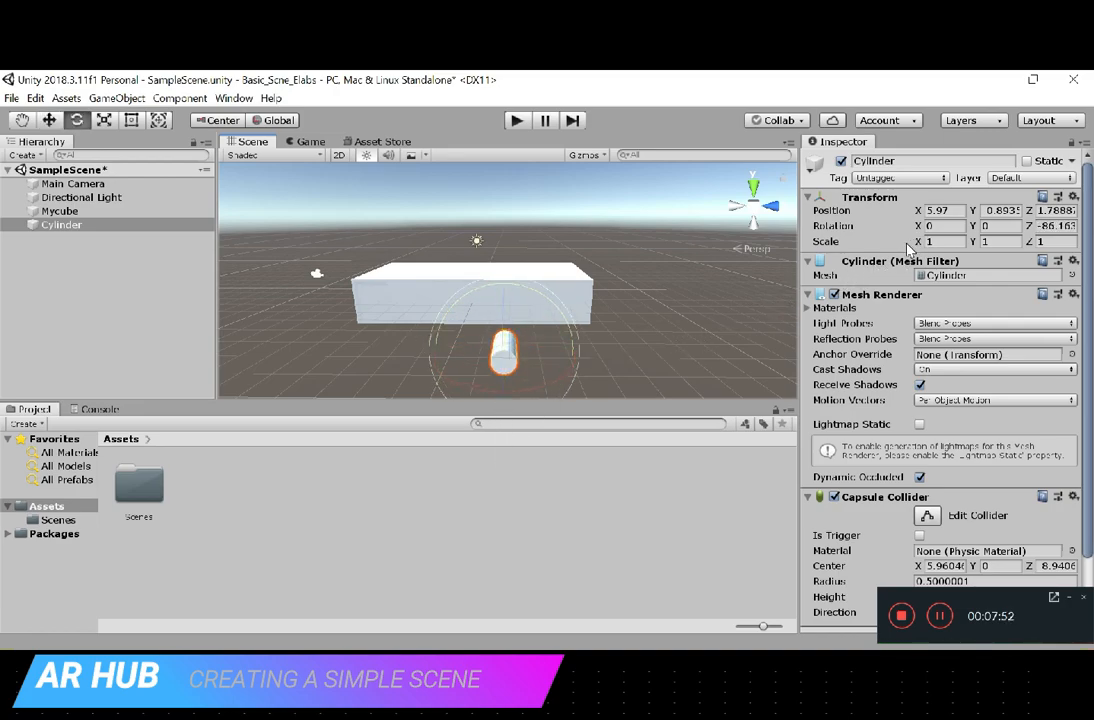
- Rotate the cylinder onto its side and stretch it to fit along the block's front edge
left_click(938, 240)
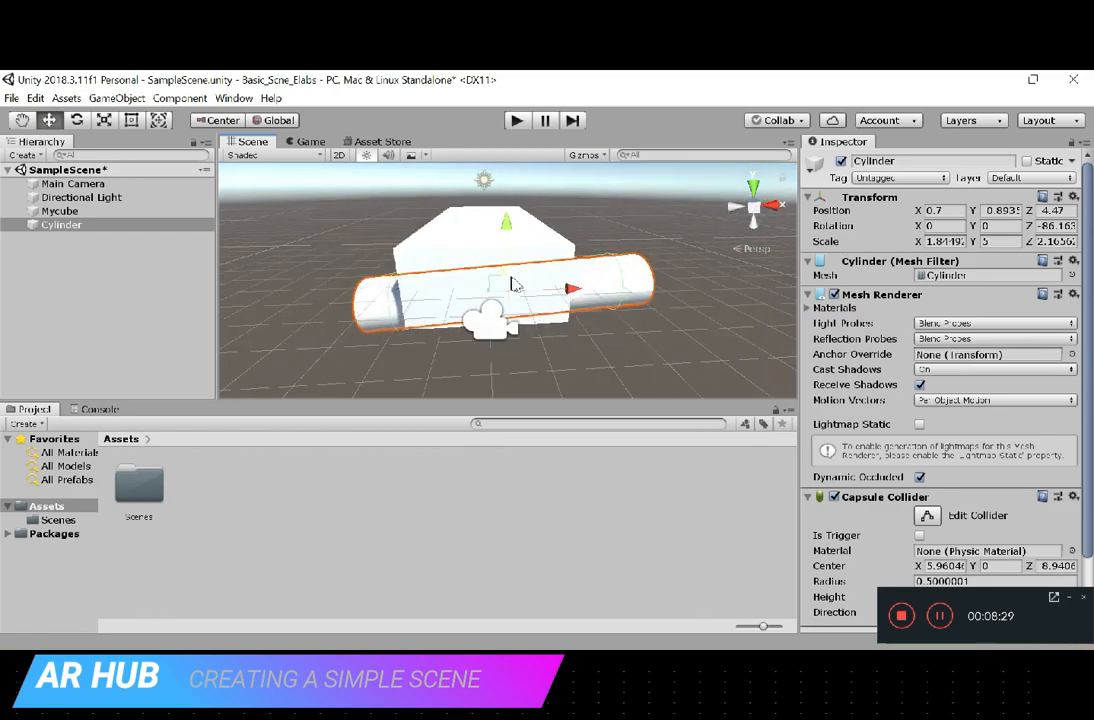
left_click(76, 120)
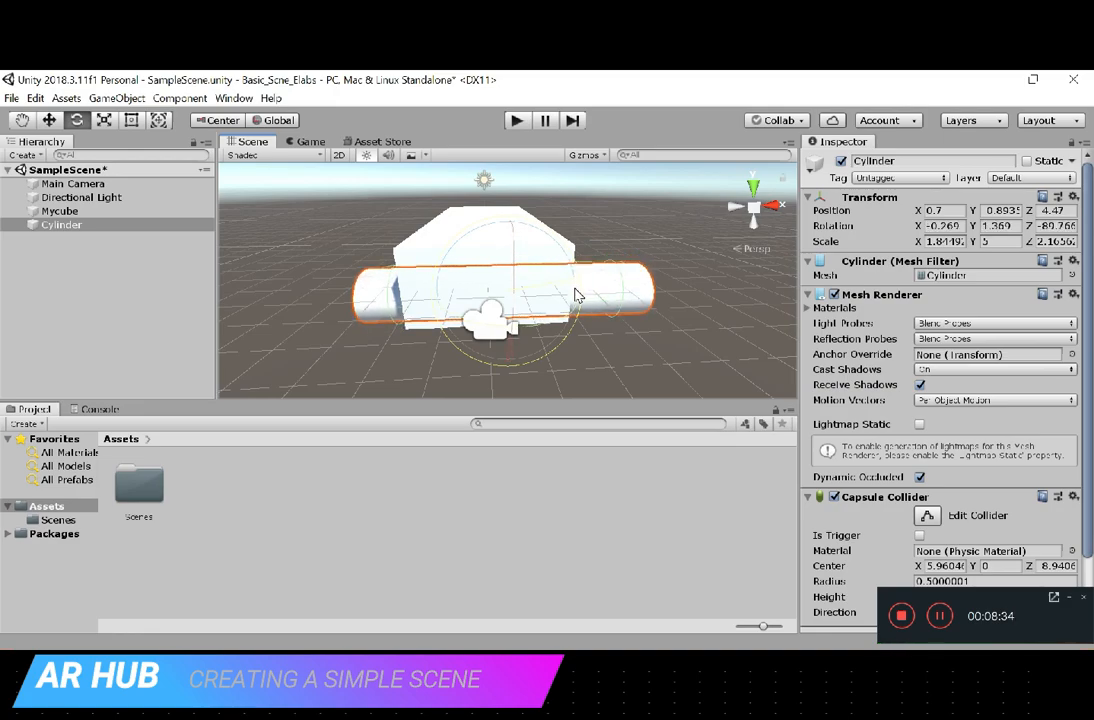
left_click_drag(576, 296, 568, 298)
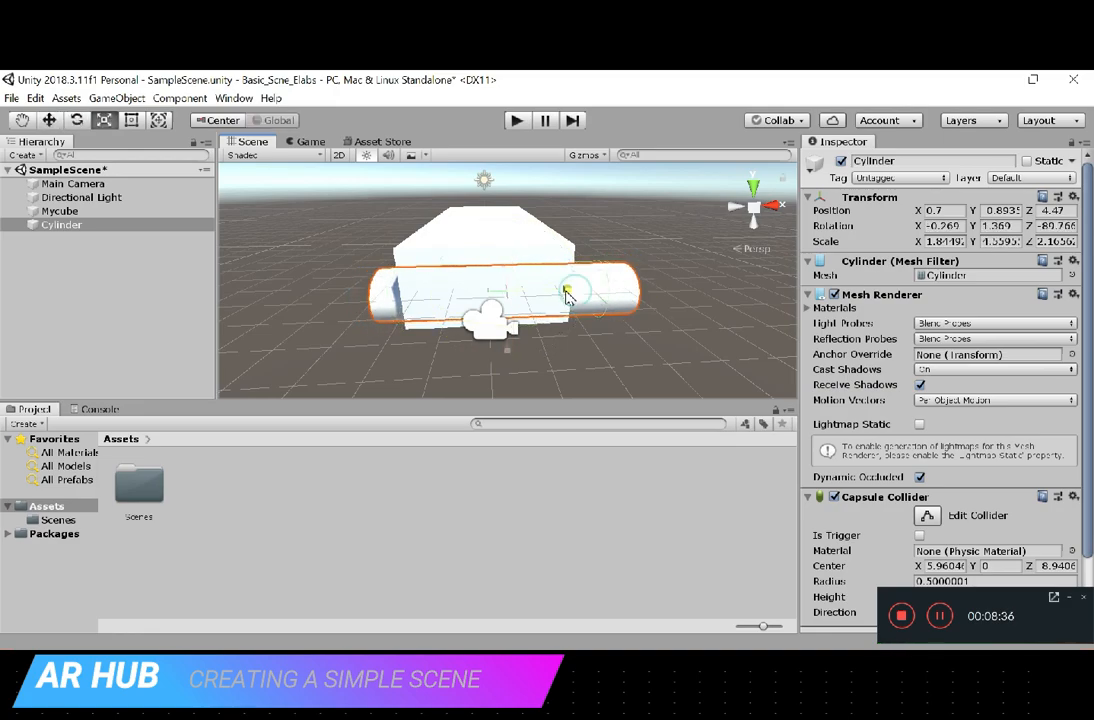
left_click_drag(596, 290, 560, 292)
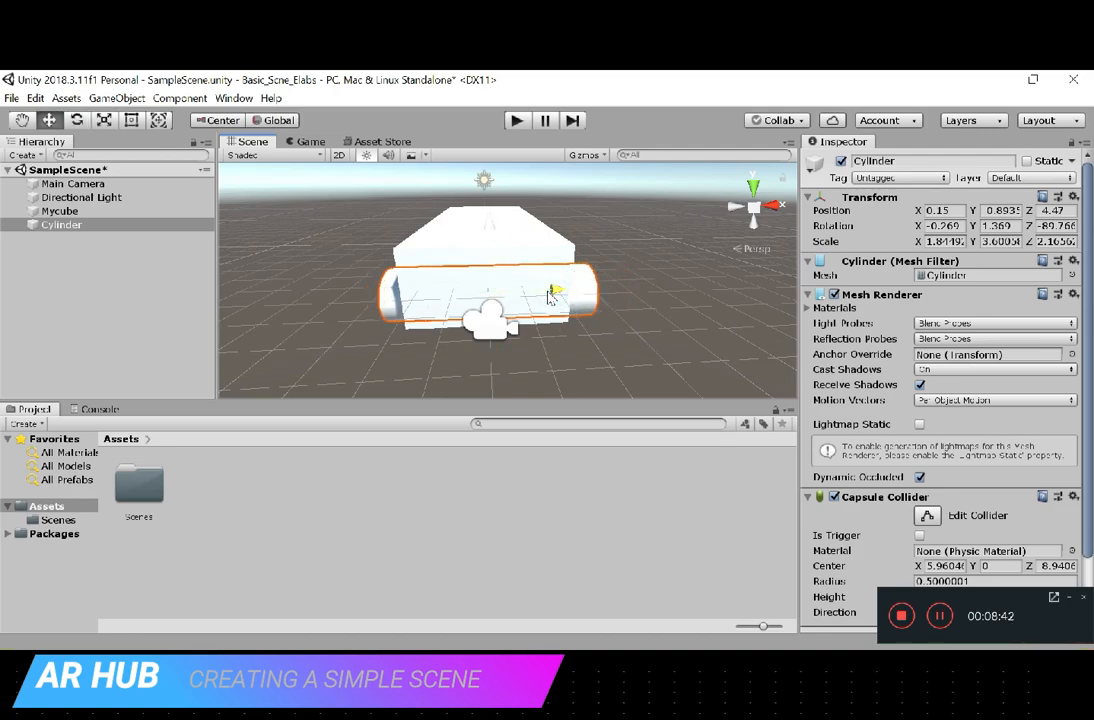
left_click_drag(550, 290, 490, 224)
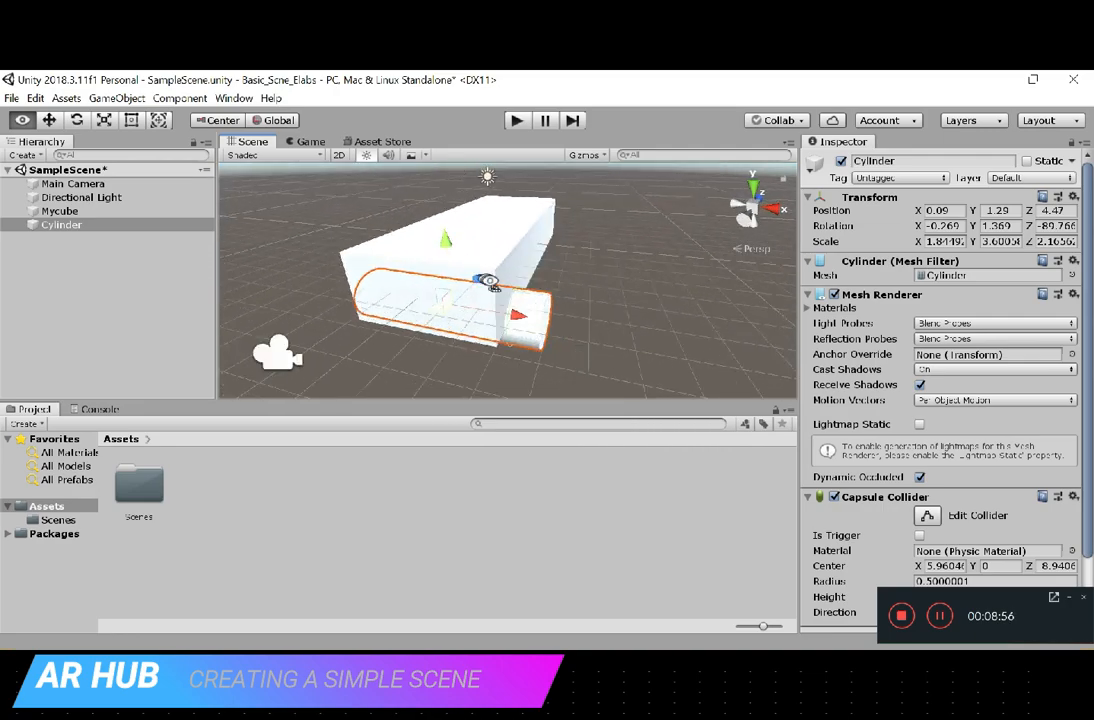
- Move the cylinder to the block's corner and flatten it into a thin wheel-like disc
left_click_drag(484, 280, 550, 290)
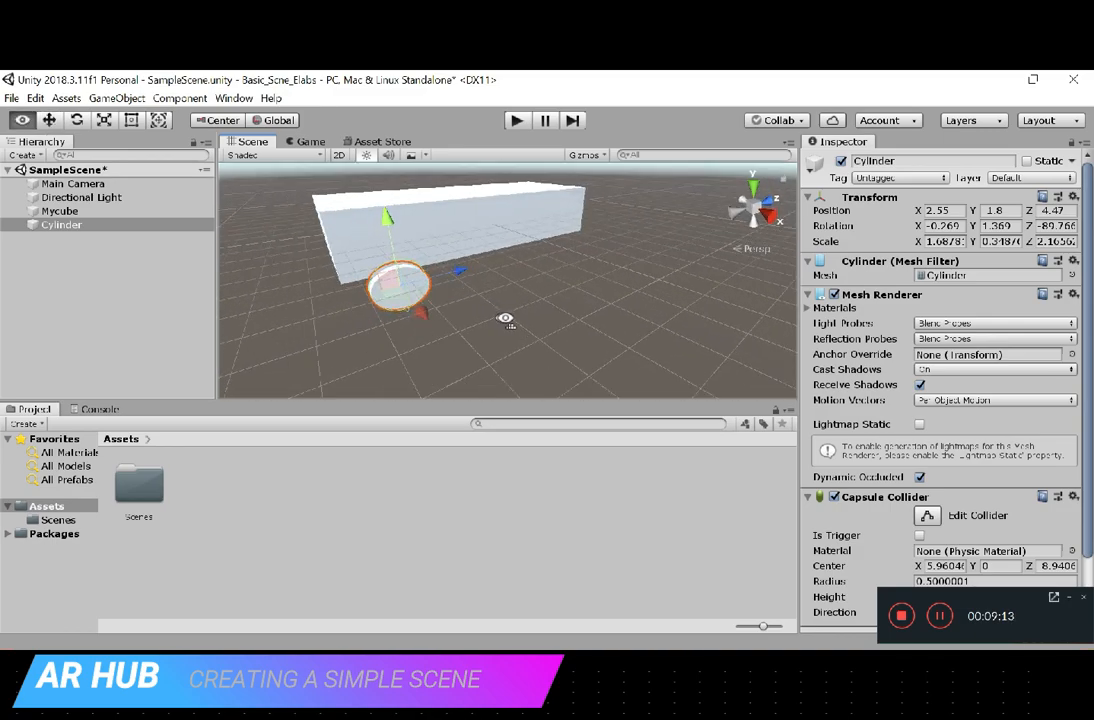
left_click_drag(504, 318, 700, 288)
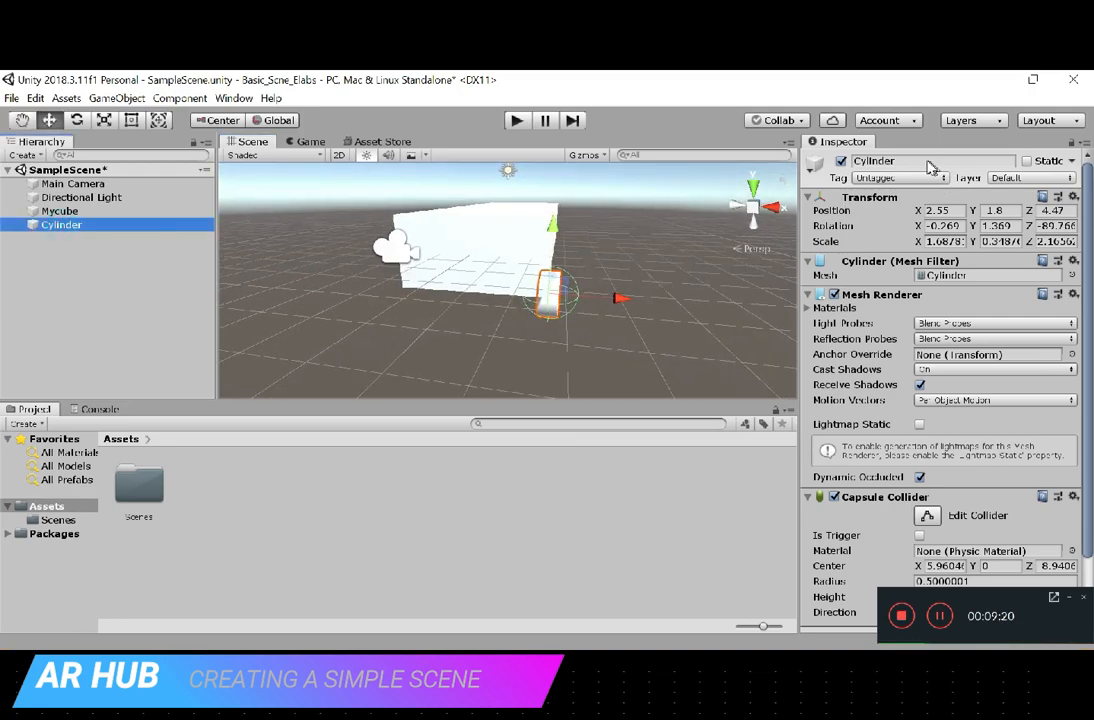
- Rename the cylinder to Wheel as the first of the car's four wheels
type("Wheel")
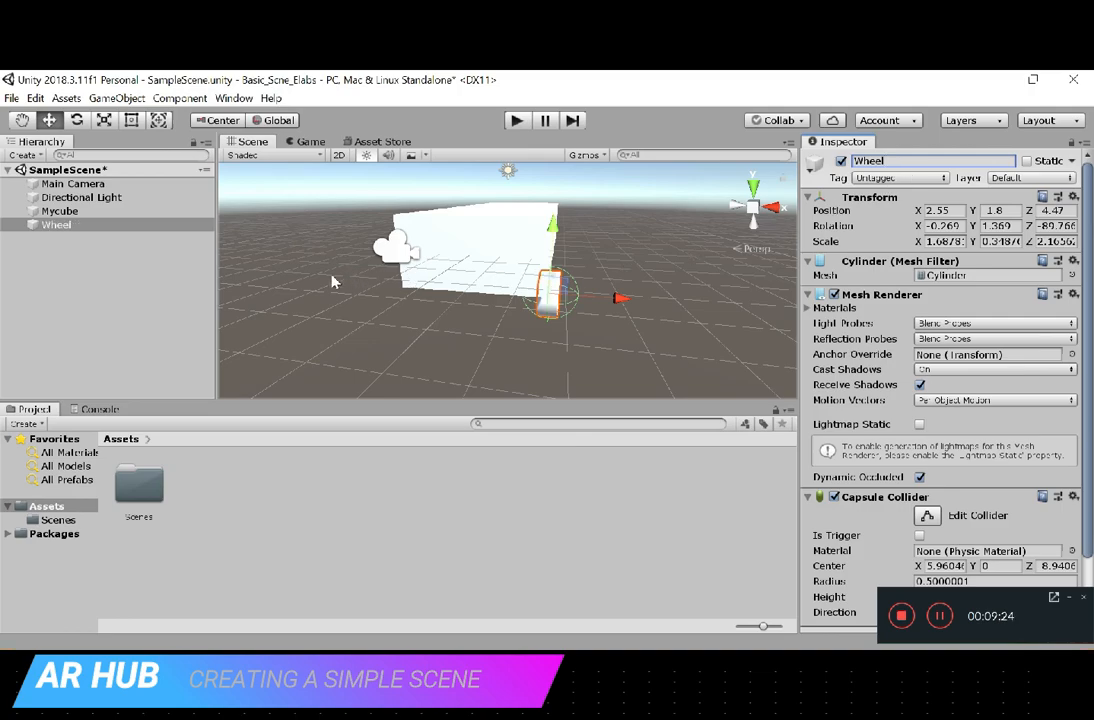
left_click(56, 224)
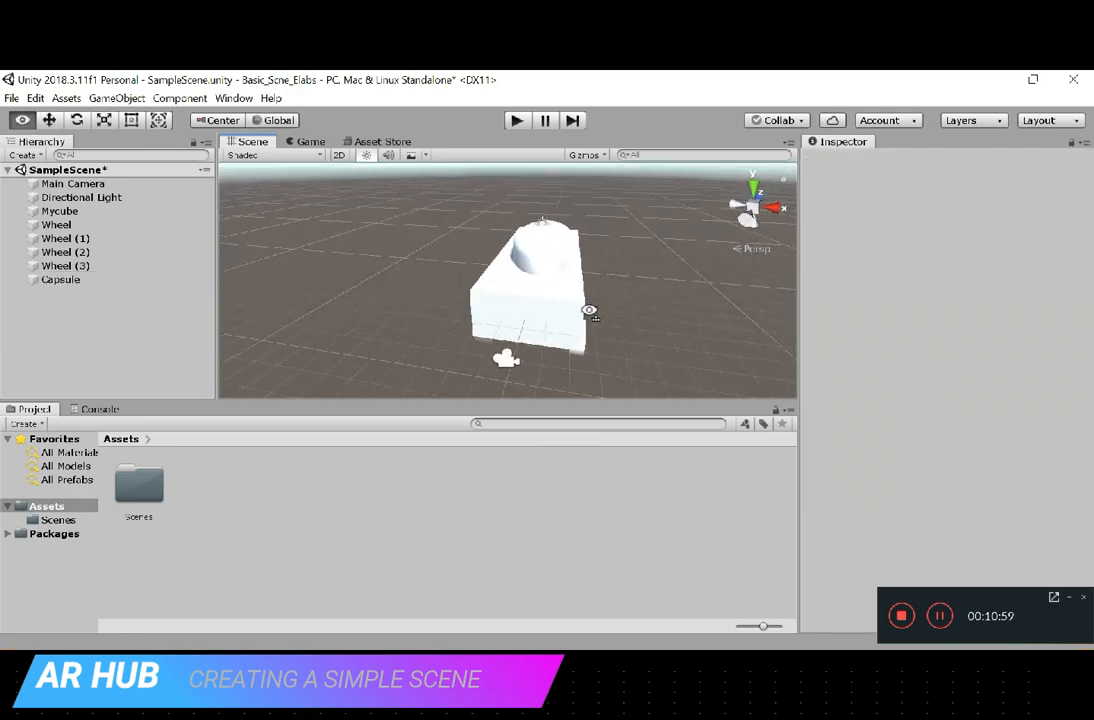
- Add a second Capsule to the car model from the Hierarchy's 3D Object menu
left_click(60, 280)
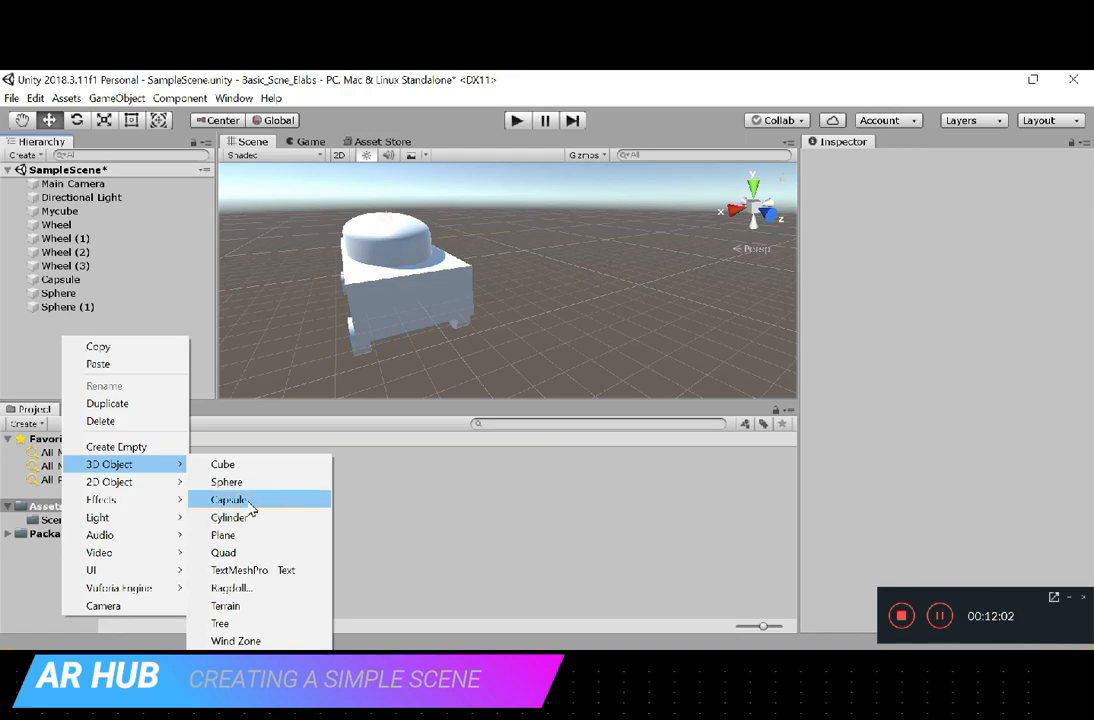
left_click(228, 500)
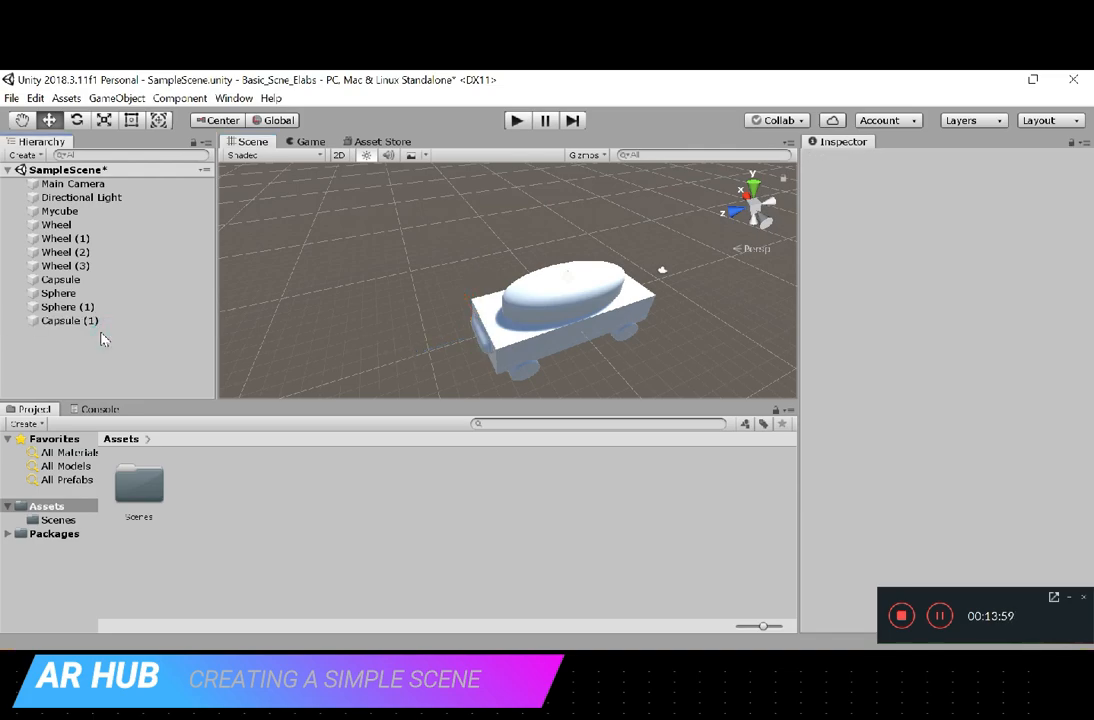
mouse_move(464, 268)
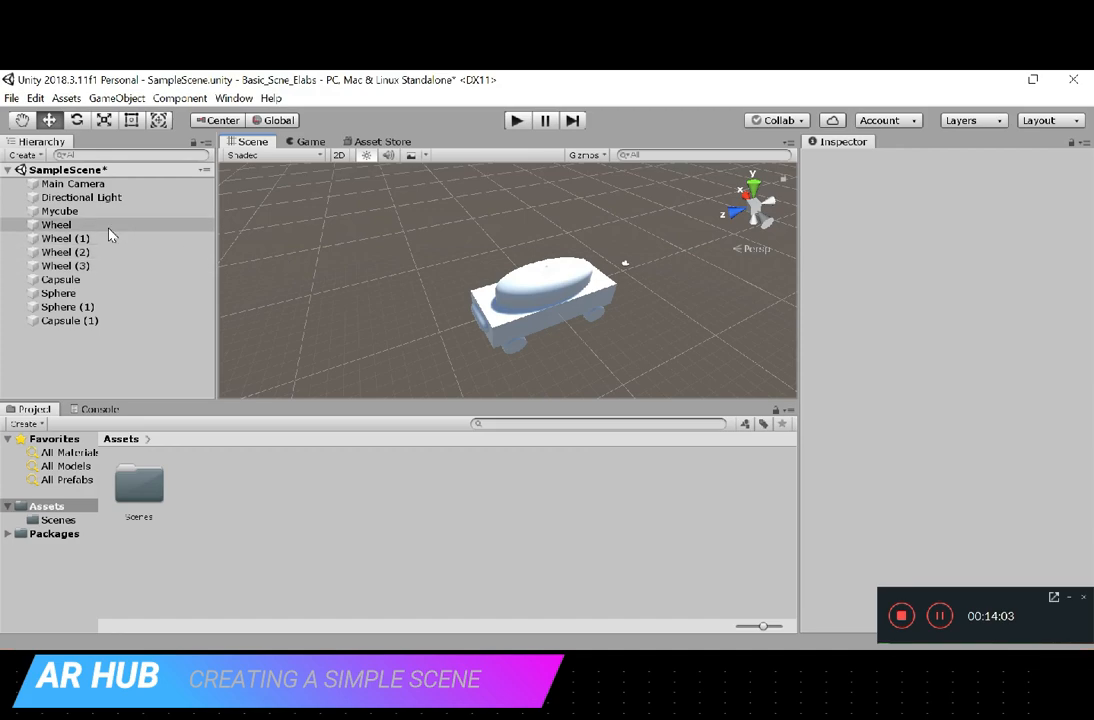
left_click(66, 252)
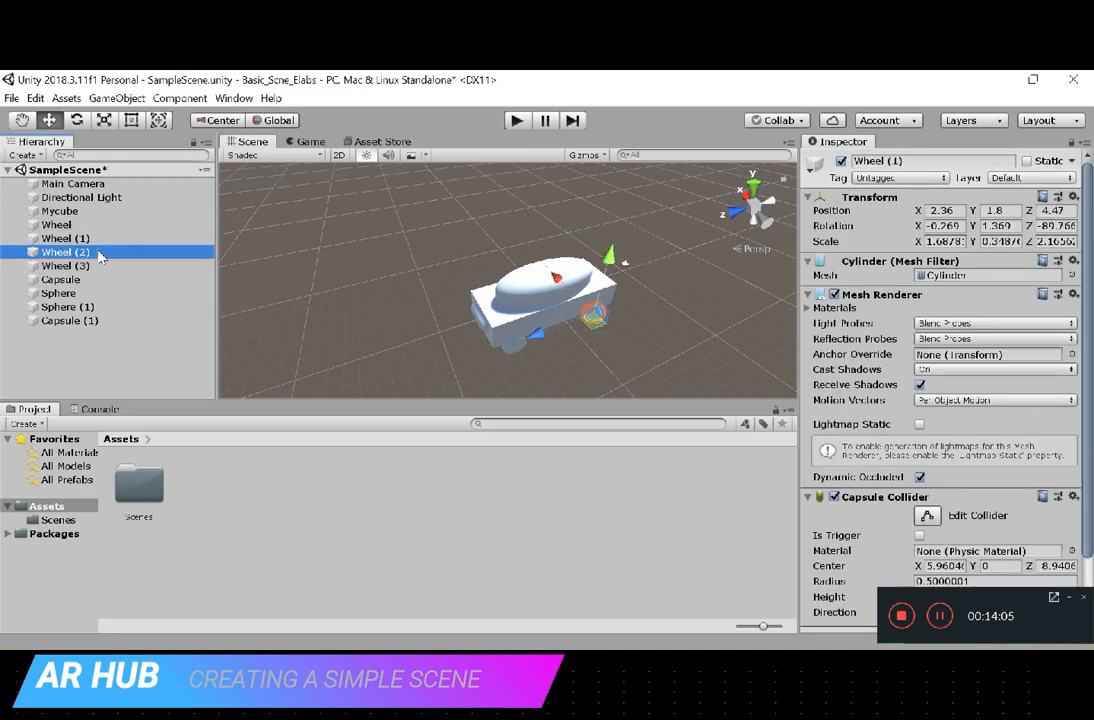
left_click(58, 292)
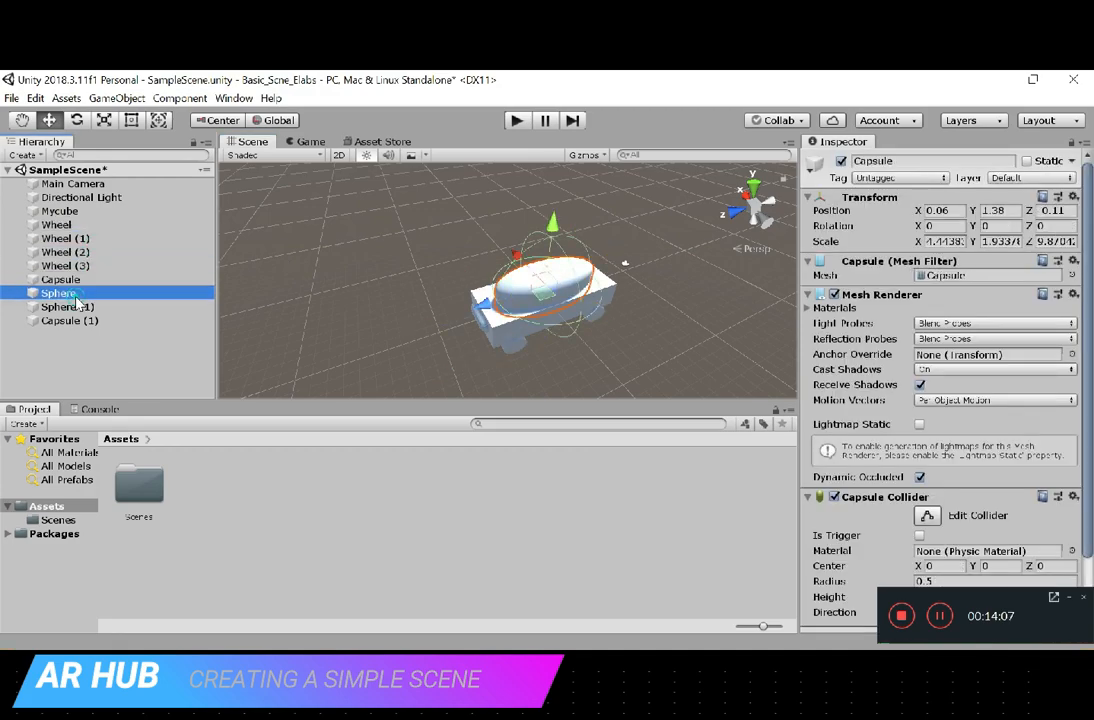
left_click(70, 320)
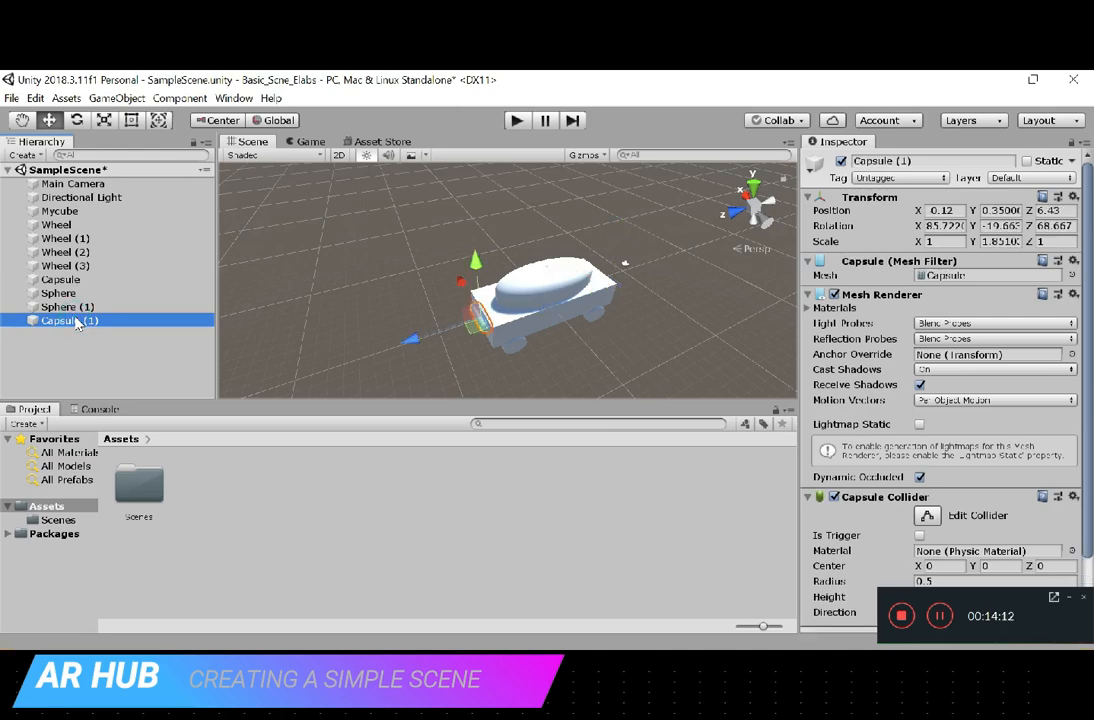
left_click(96, 352)
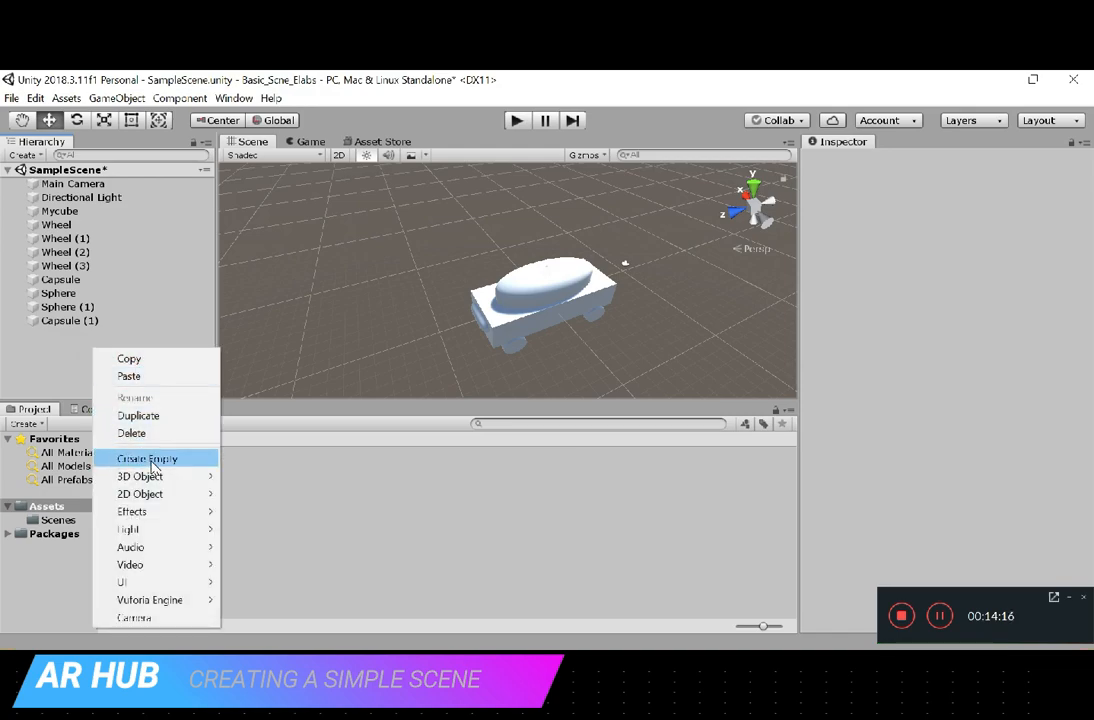
- Create an empty GameObject named Car and begin selecting the parts at Mycube
left_click(148, 458)
type("CAr")
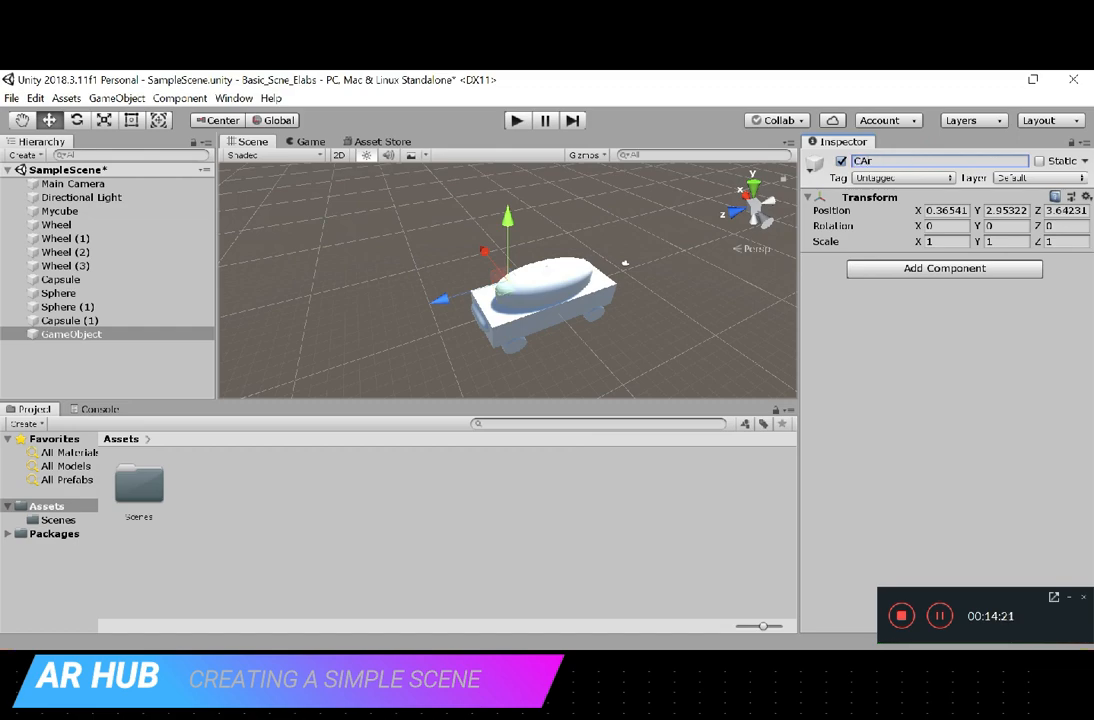
type("Car")
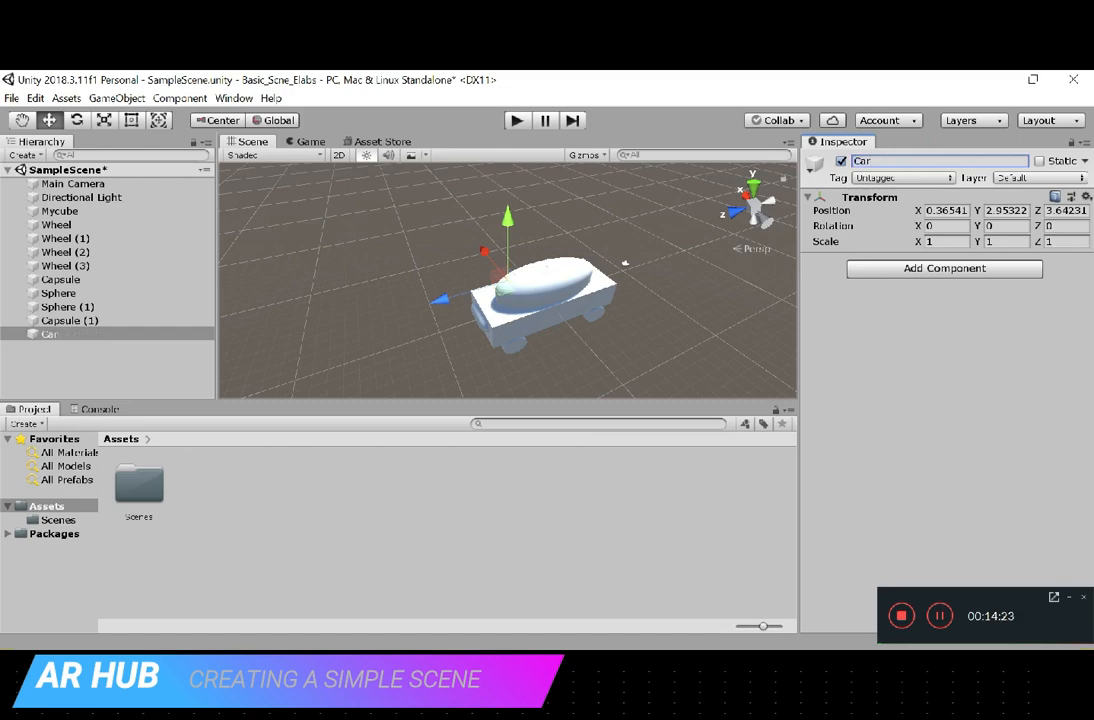
left_click(60, 212)
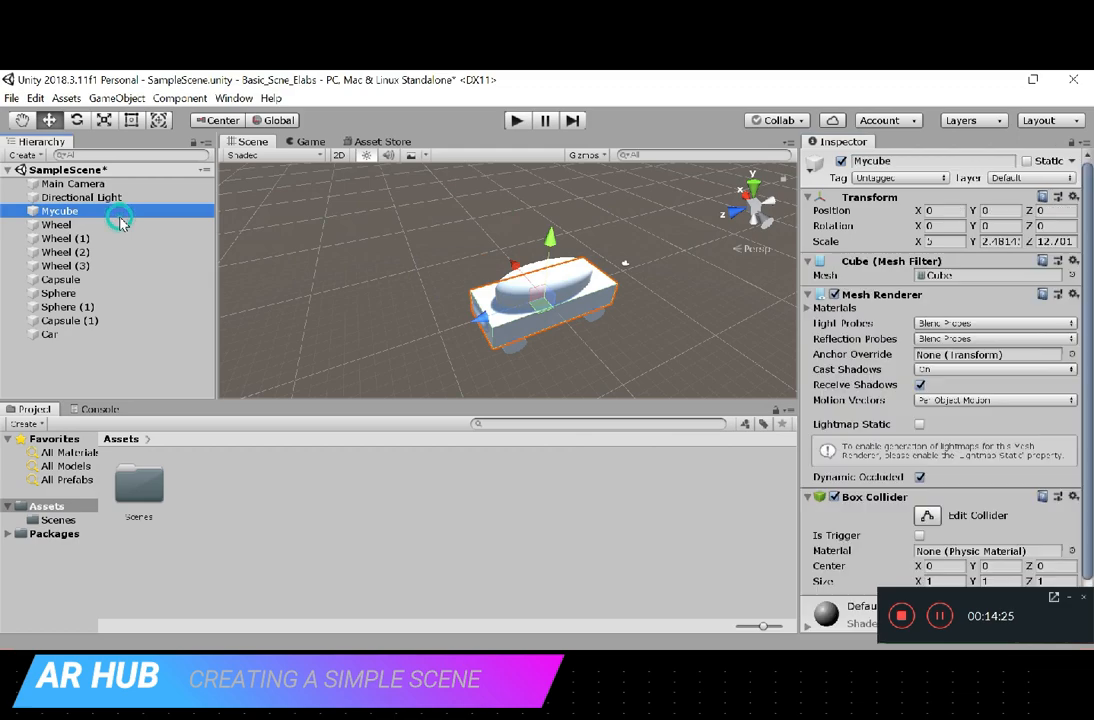
- Shift-select Mycube through Capsule (1) and nest them as children of Car
left_click(66, 238)
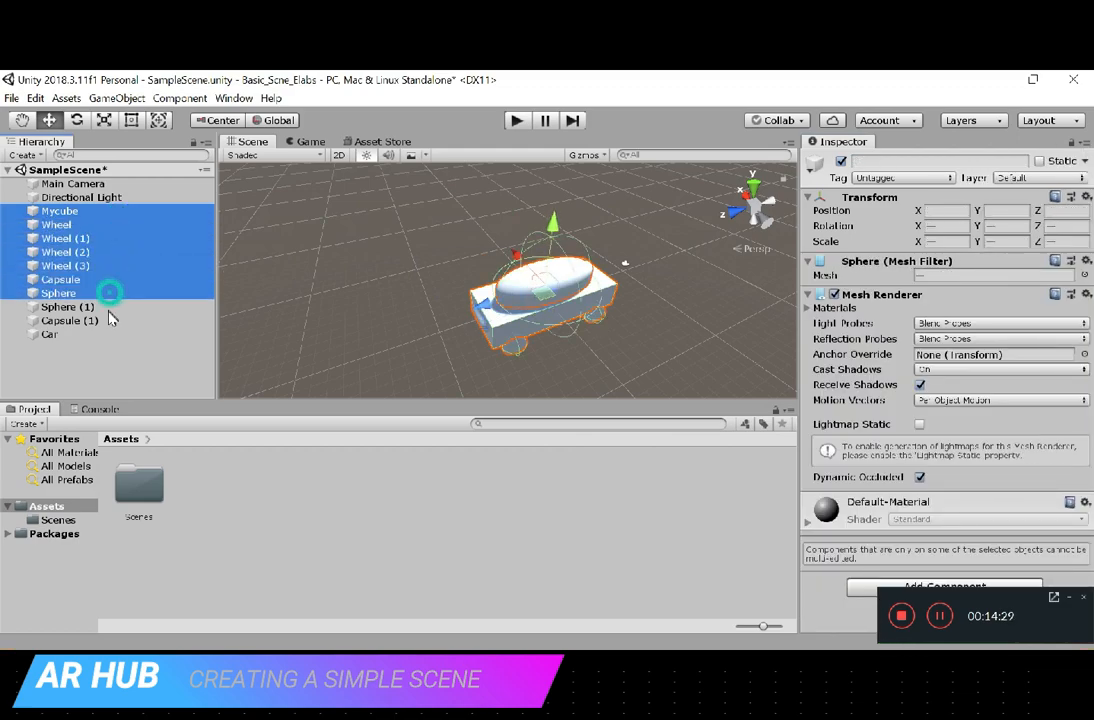
left_click(48, 334)
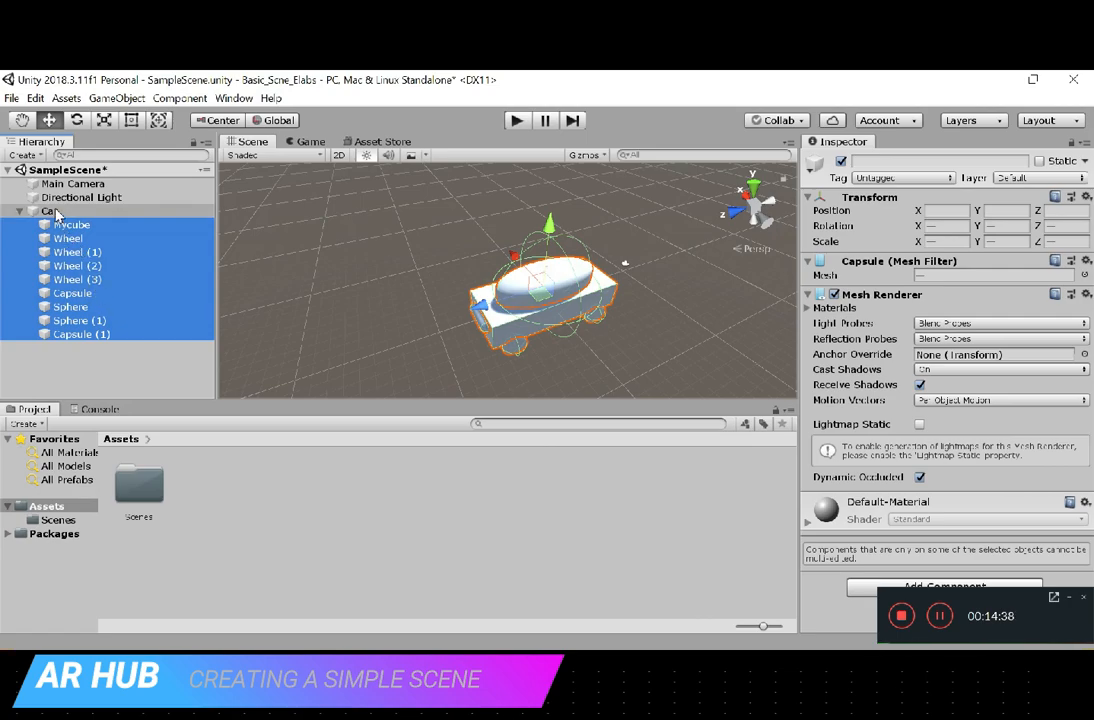
left_click(48, 212)
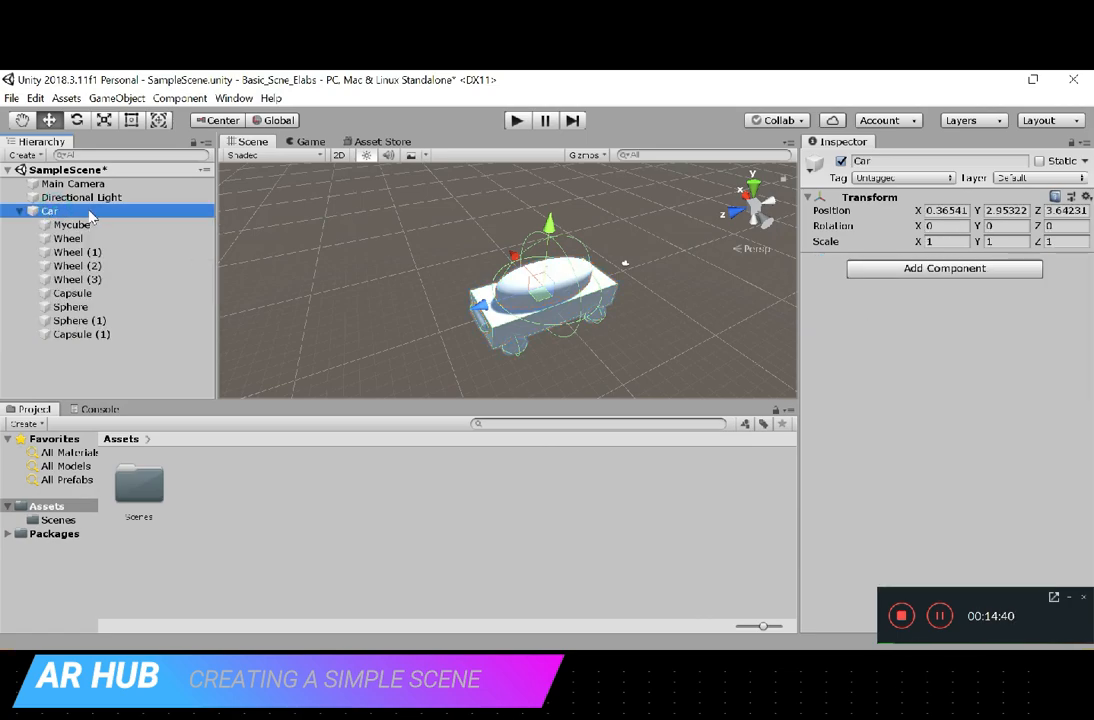
left_click(18, 212)
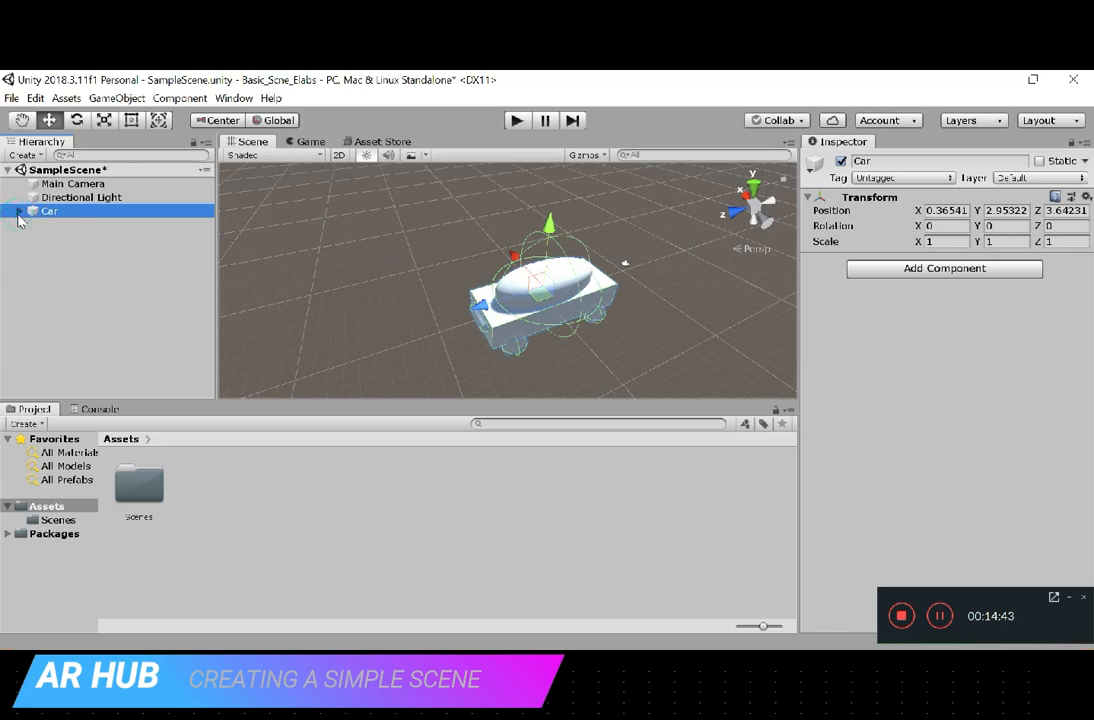
- Reset Car's Transform to the origin, collapse its children and deselect it
left_click(18, 212)
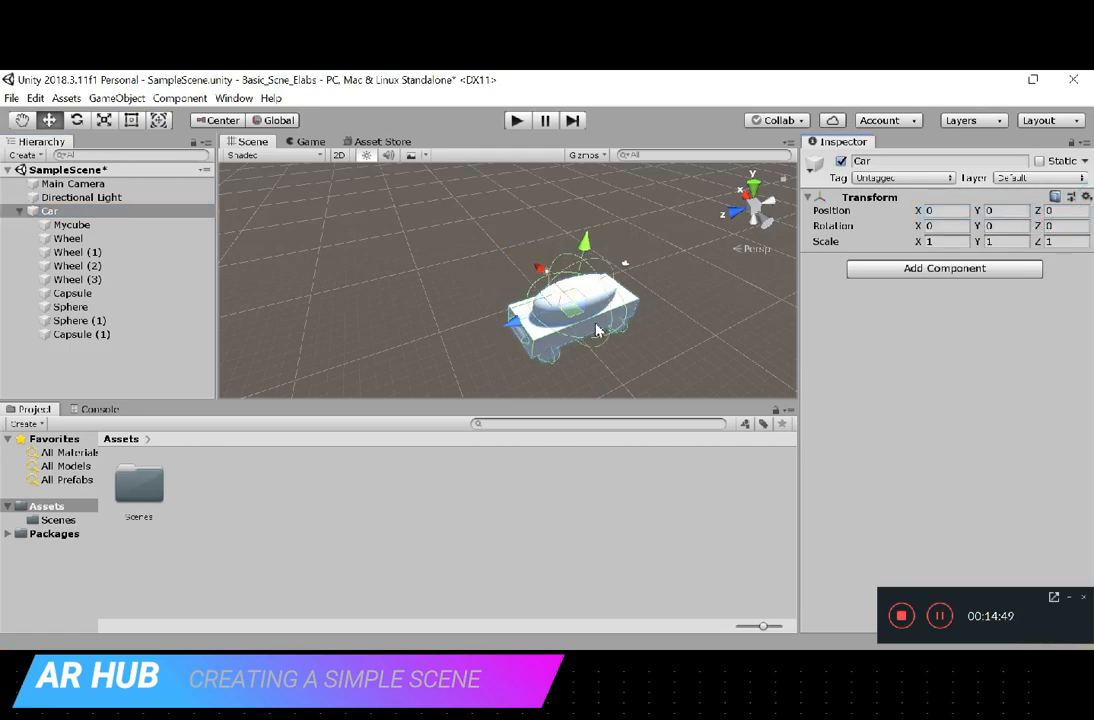
left_click_drag(596, 330, 504, 308)
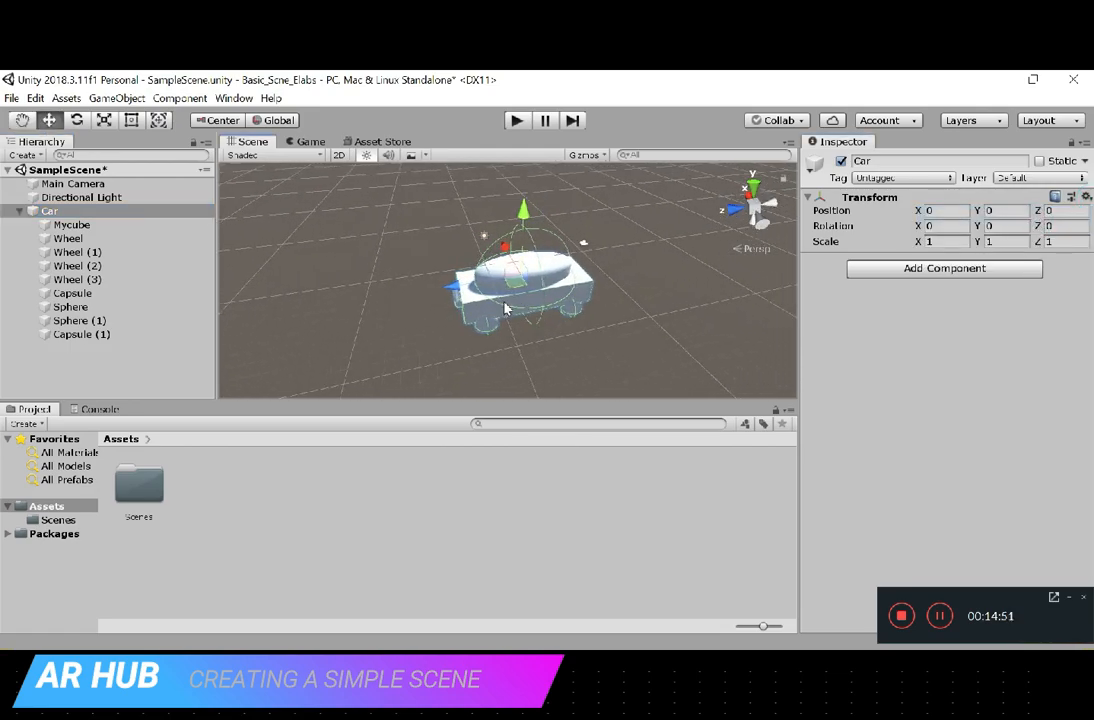
left_click(18, 212)
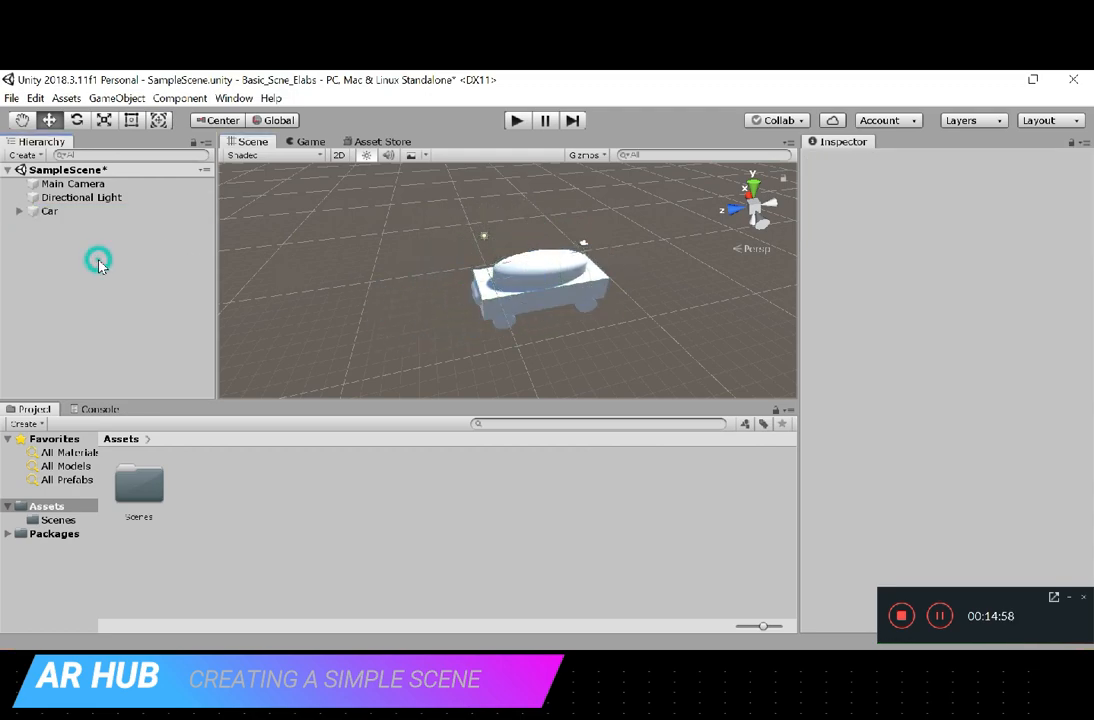
left_click(48, 212)
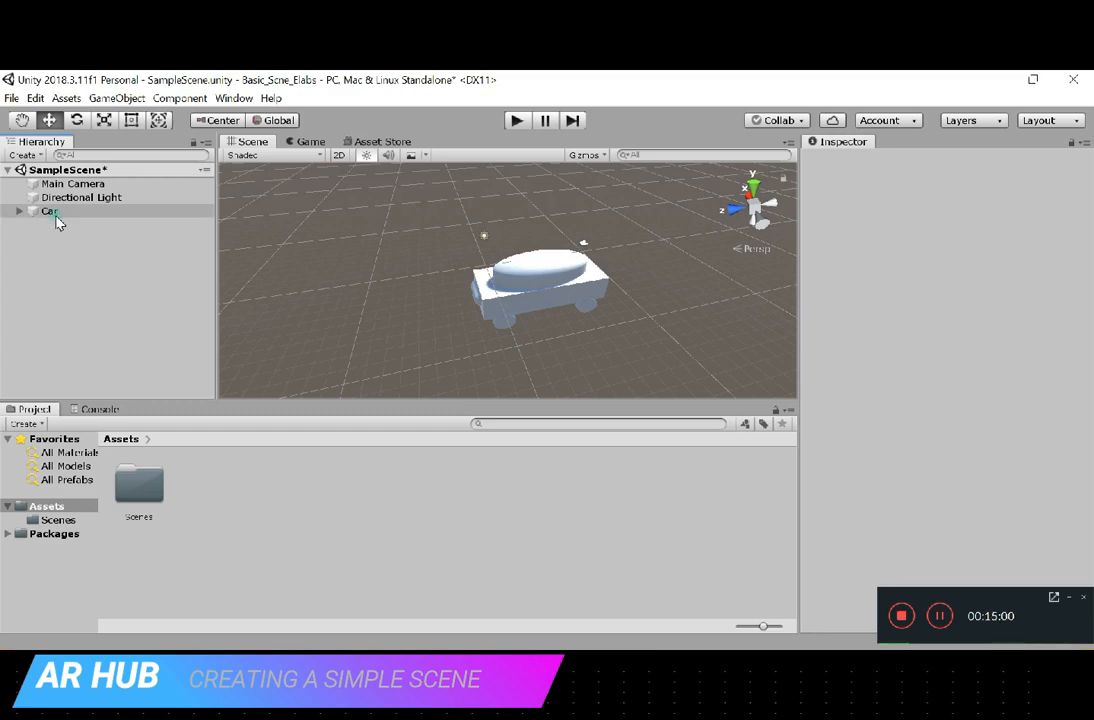
- Save the Car object as a prefab asset in the Project's Assets folder
left_click(48, 212)
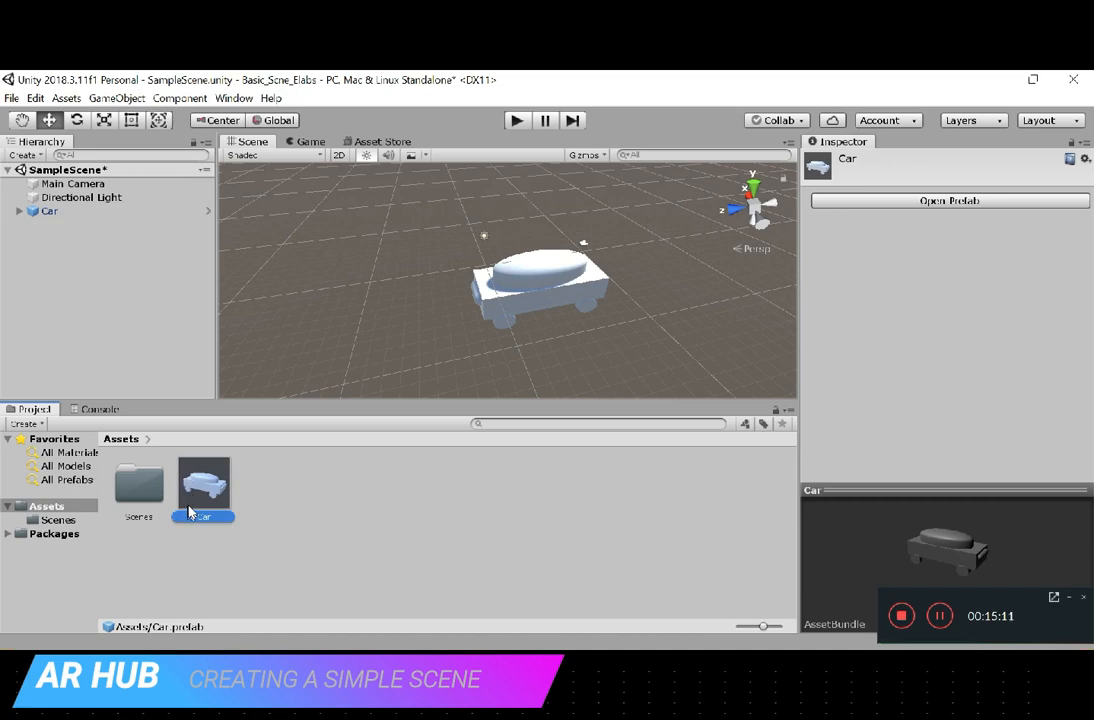
left_click(48, 212)
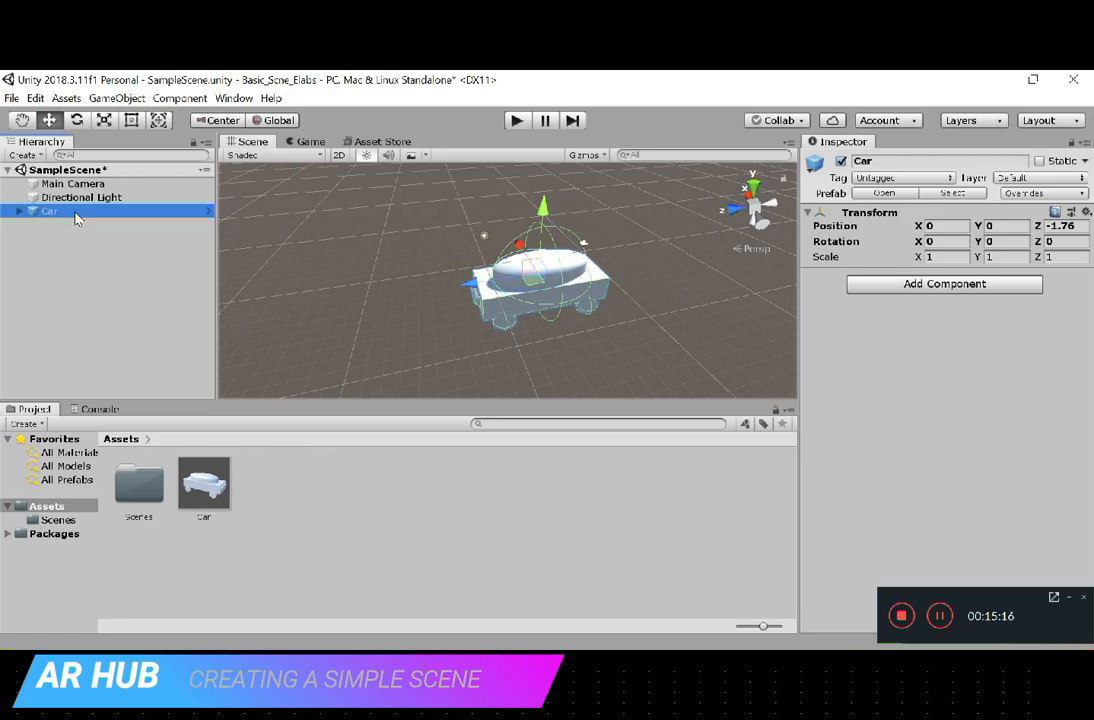
mouse_move(150, 368)
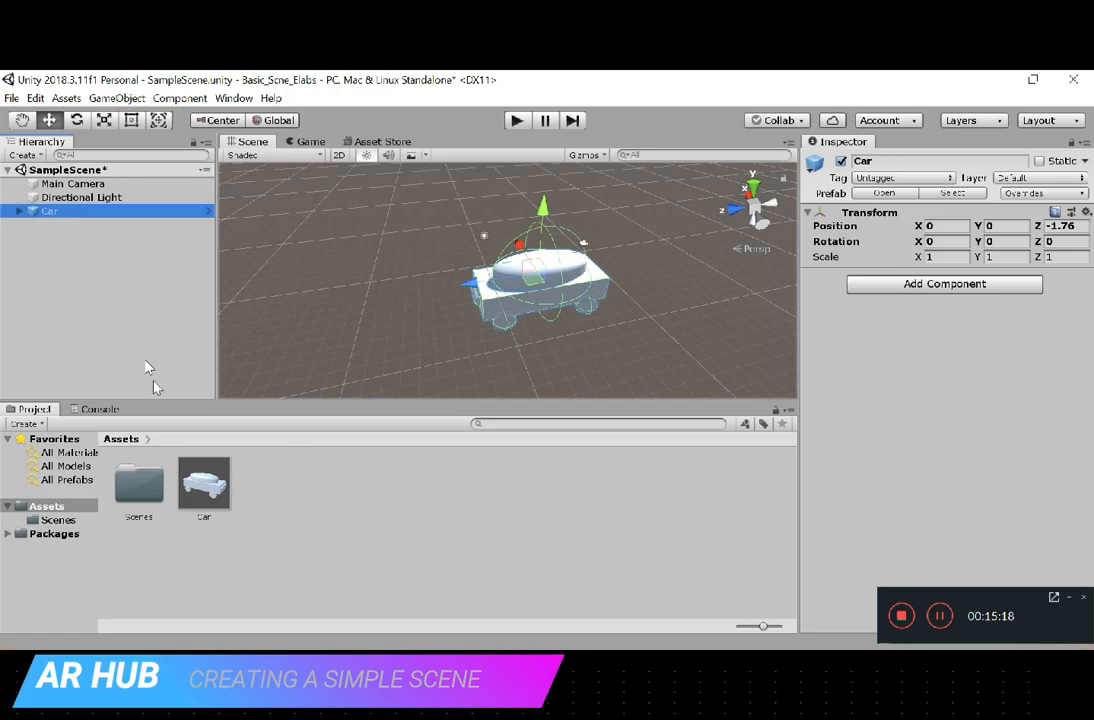
mouse_move(276, 500)
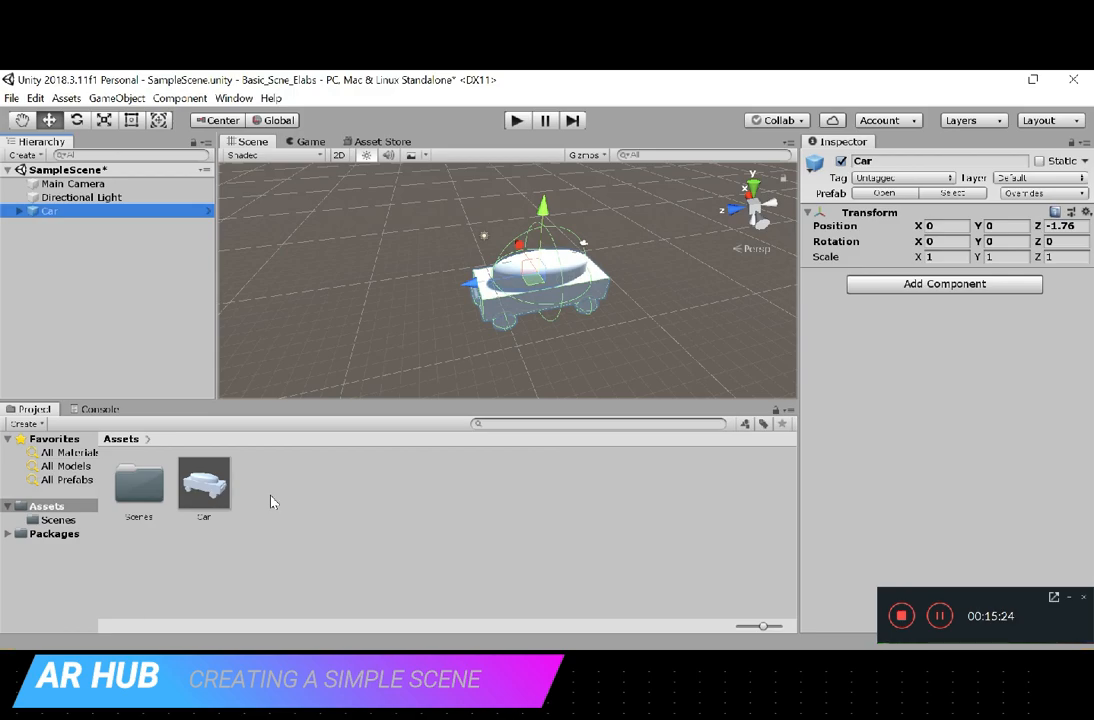
mouse_move(98, 560)
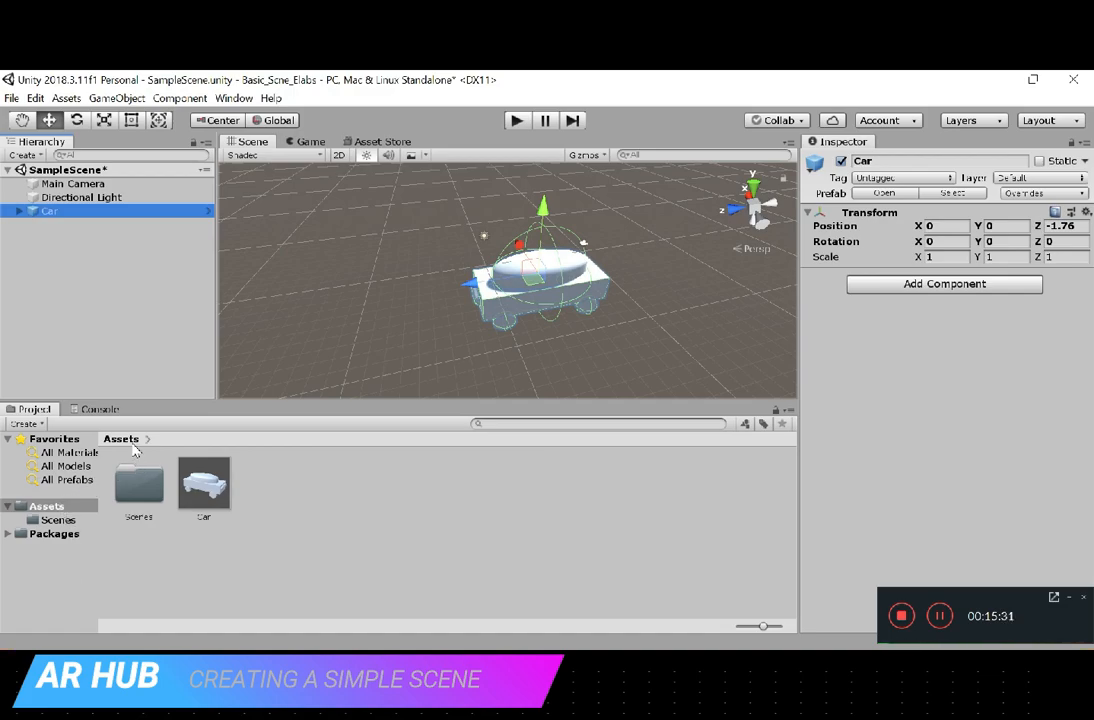
left_click(204, 486)
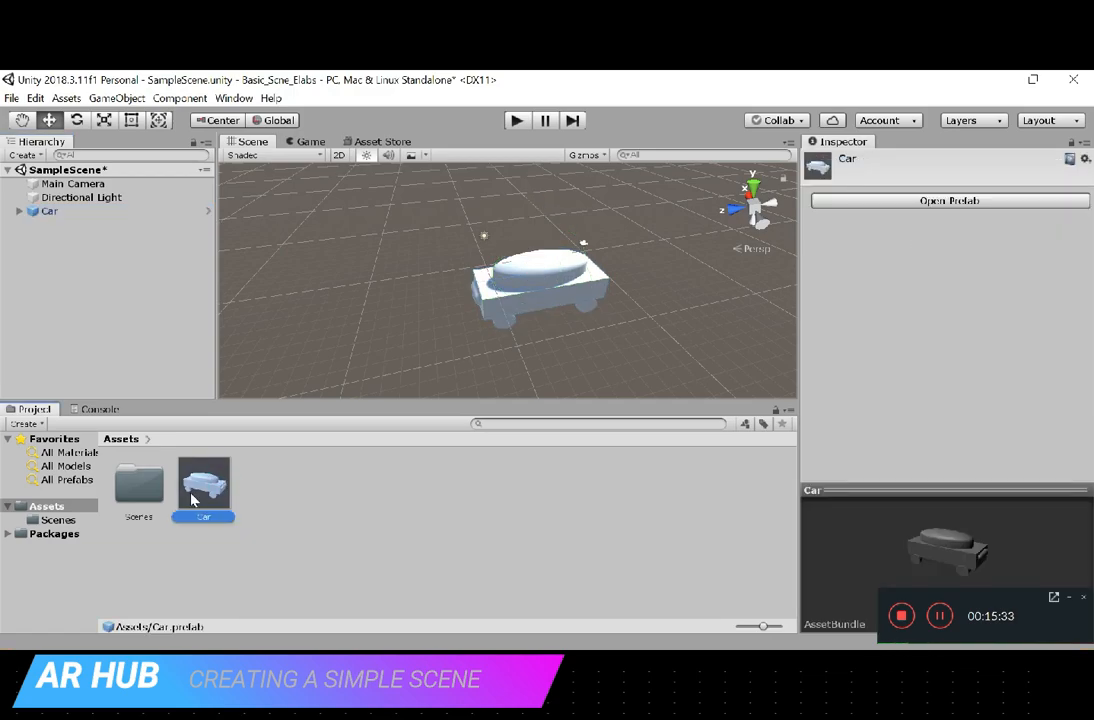
left_click(48, 212)
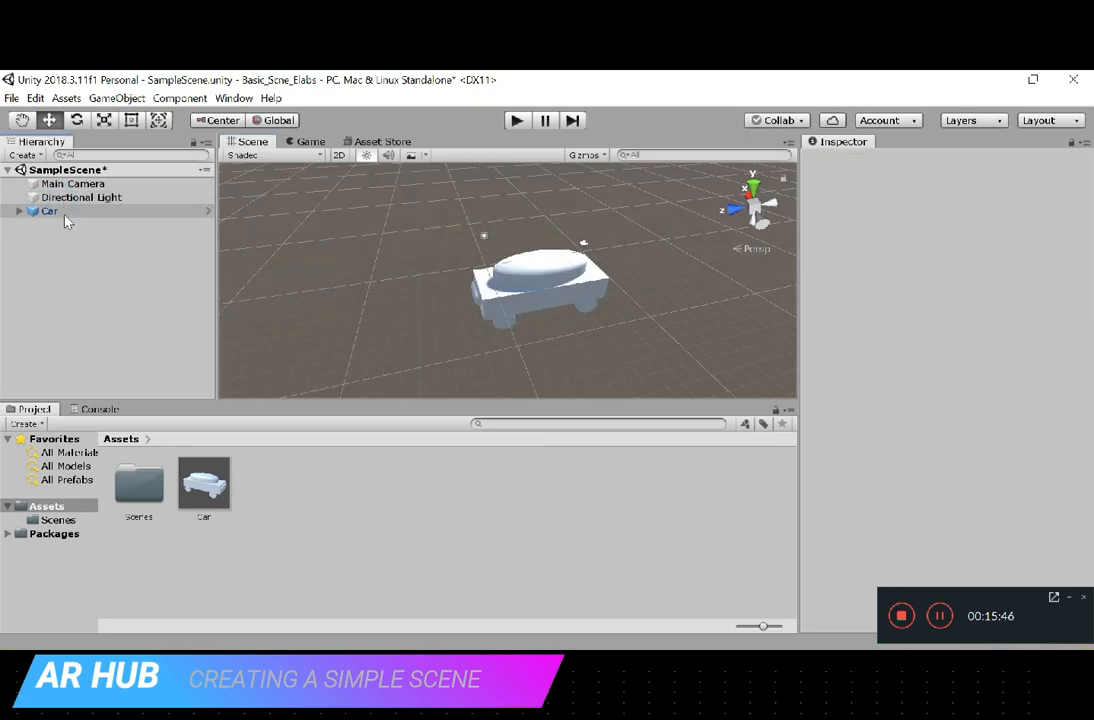
- Place a Car prefab instance in the scene and set a Transform value to 2.22
left_click(48, 212)
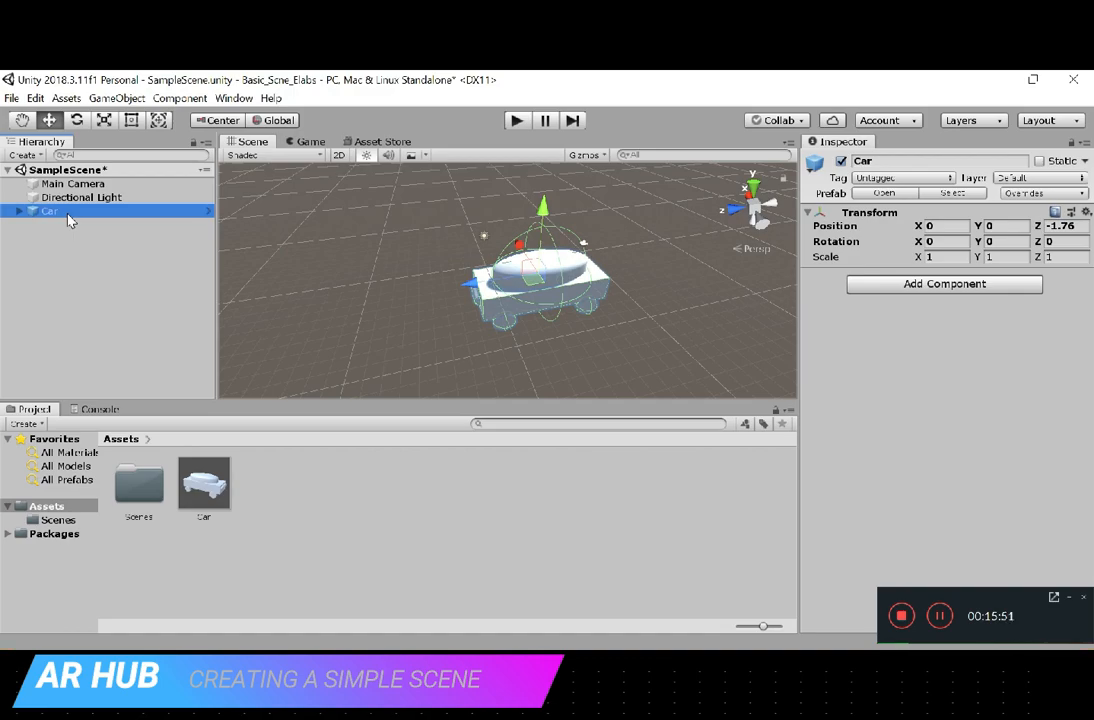
mouse_move(76, 222)
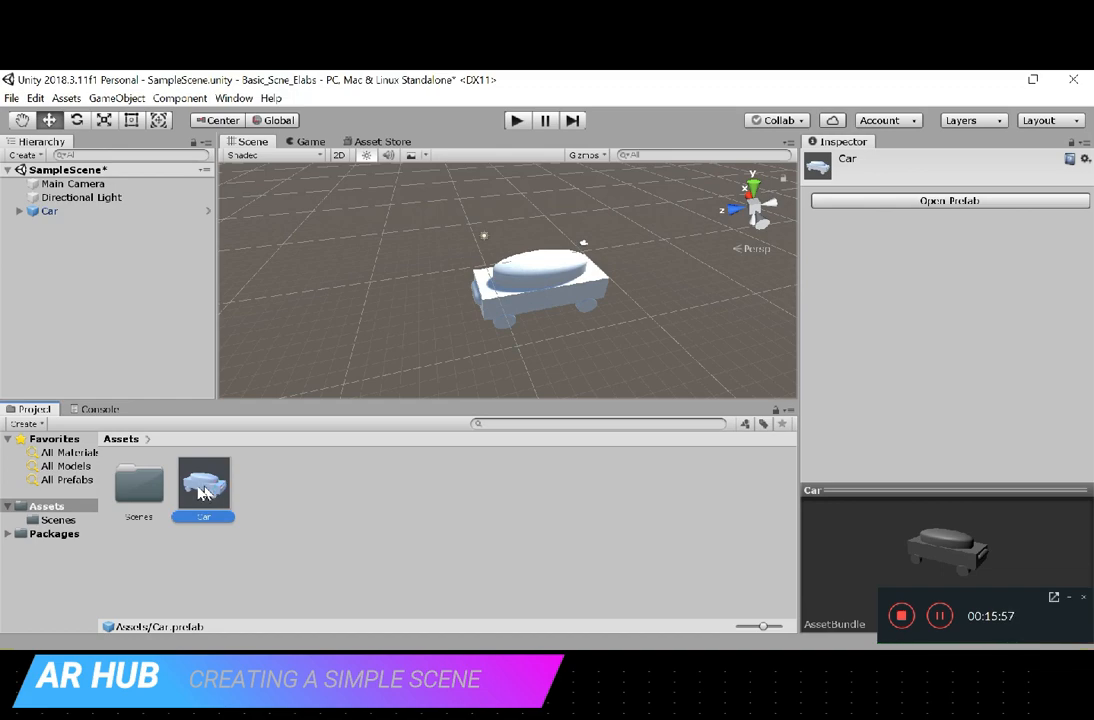
left_click(48, 212)
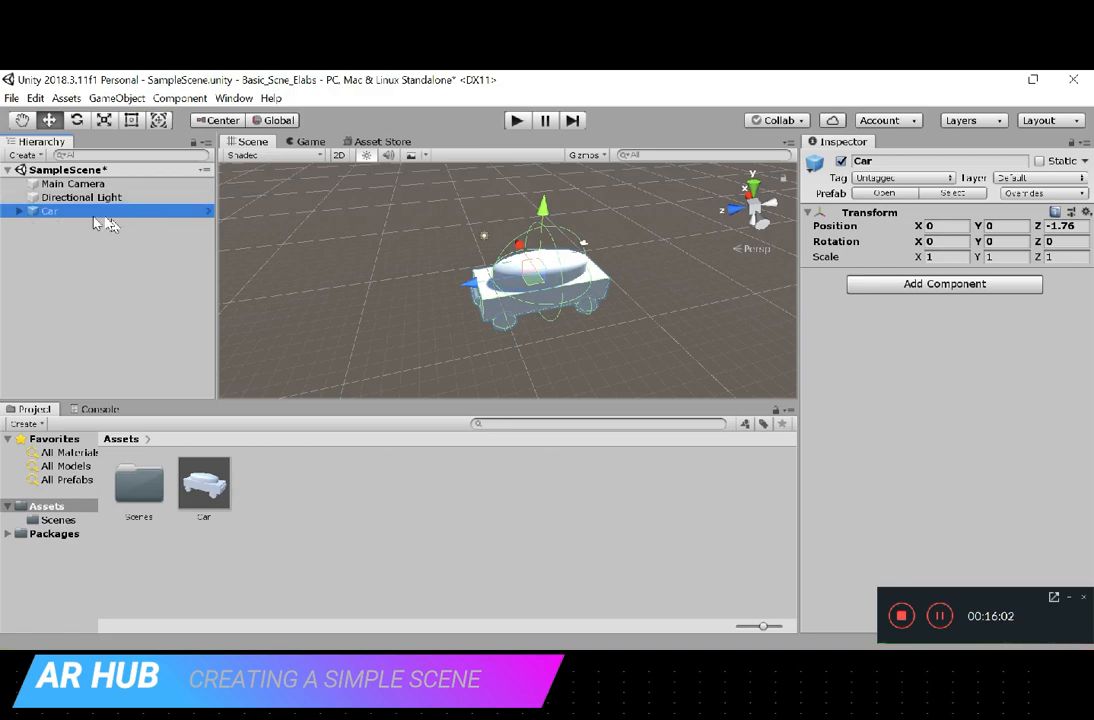
mouse_move(230, 218)
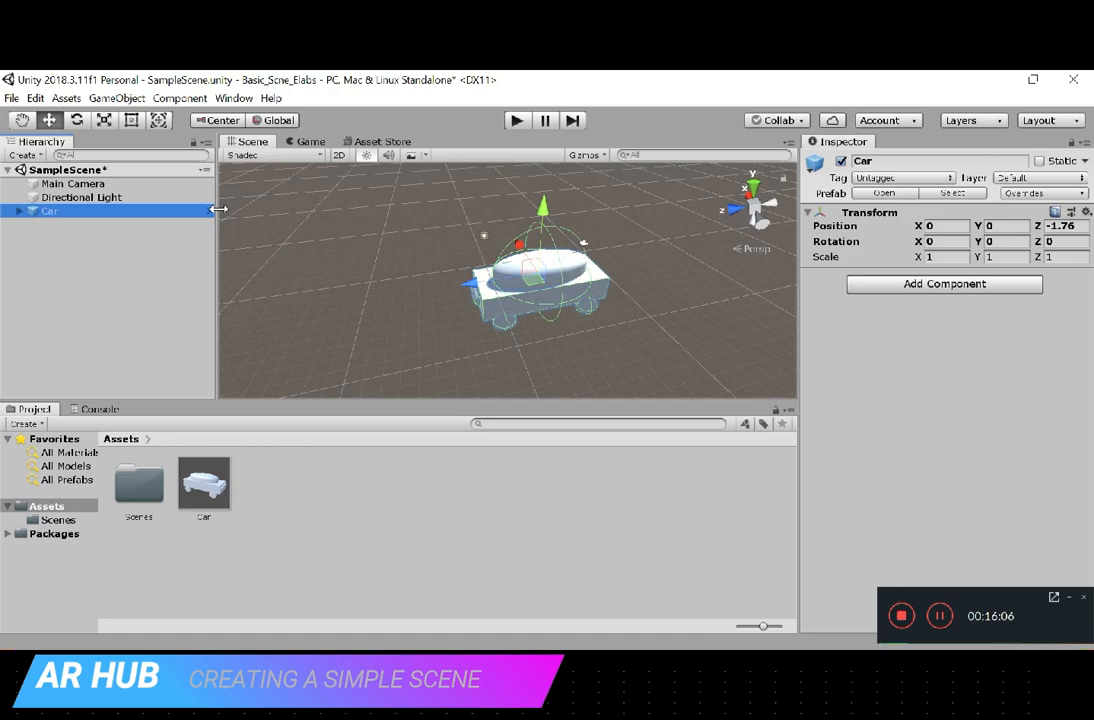
mouse_move(406, 280)
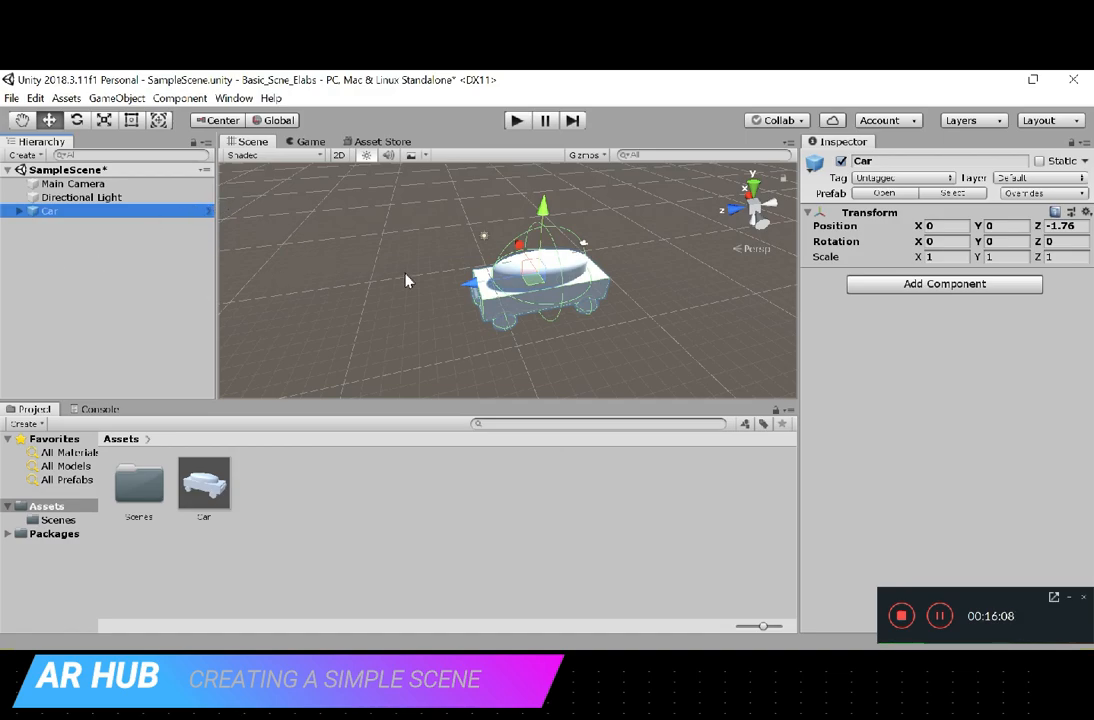
mouse_move(220, 492)
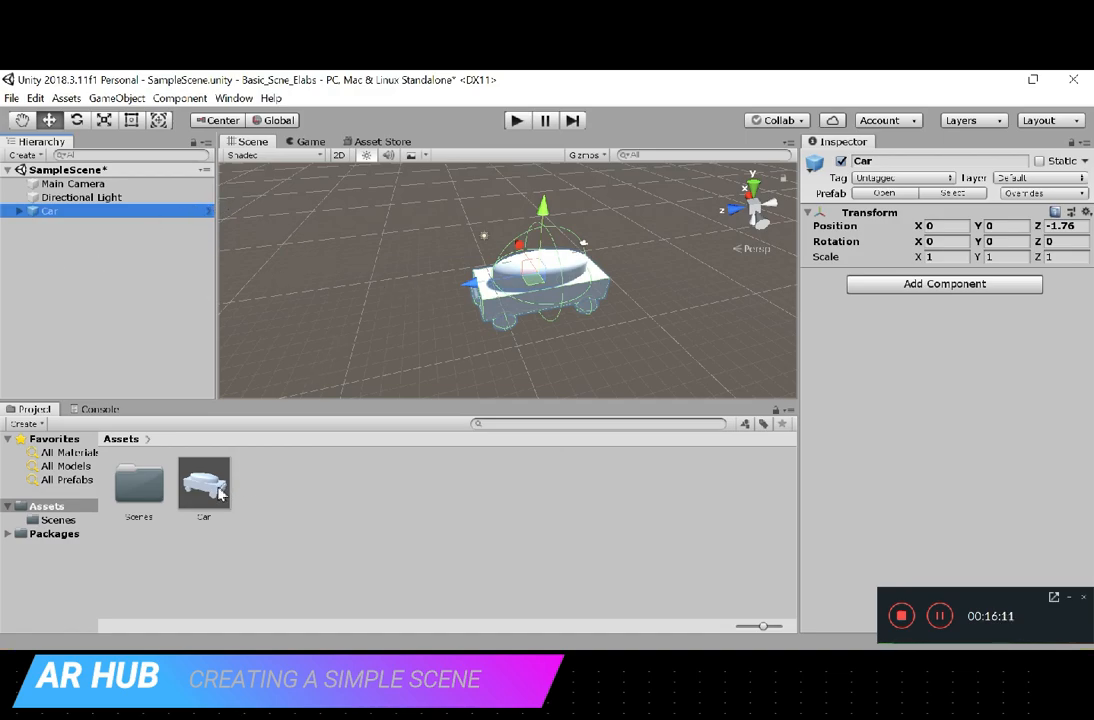
mouse_move(136, 260)
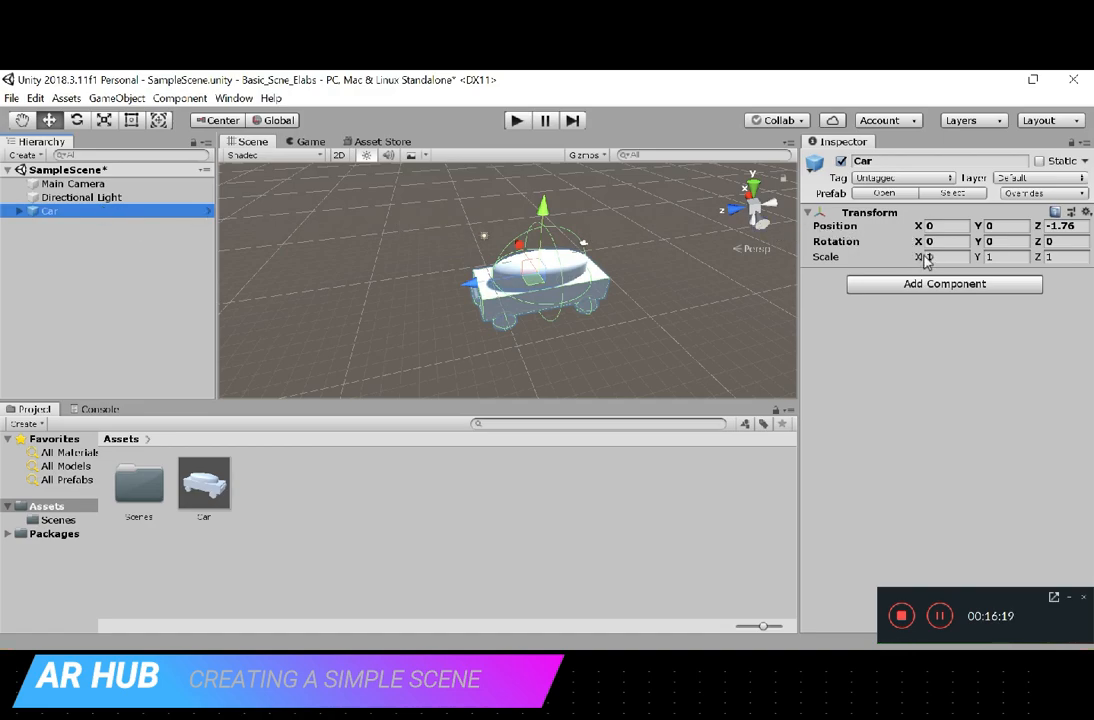
type("2.22")
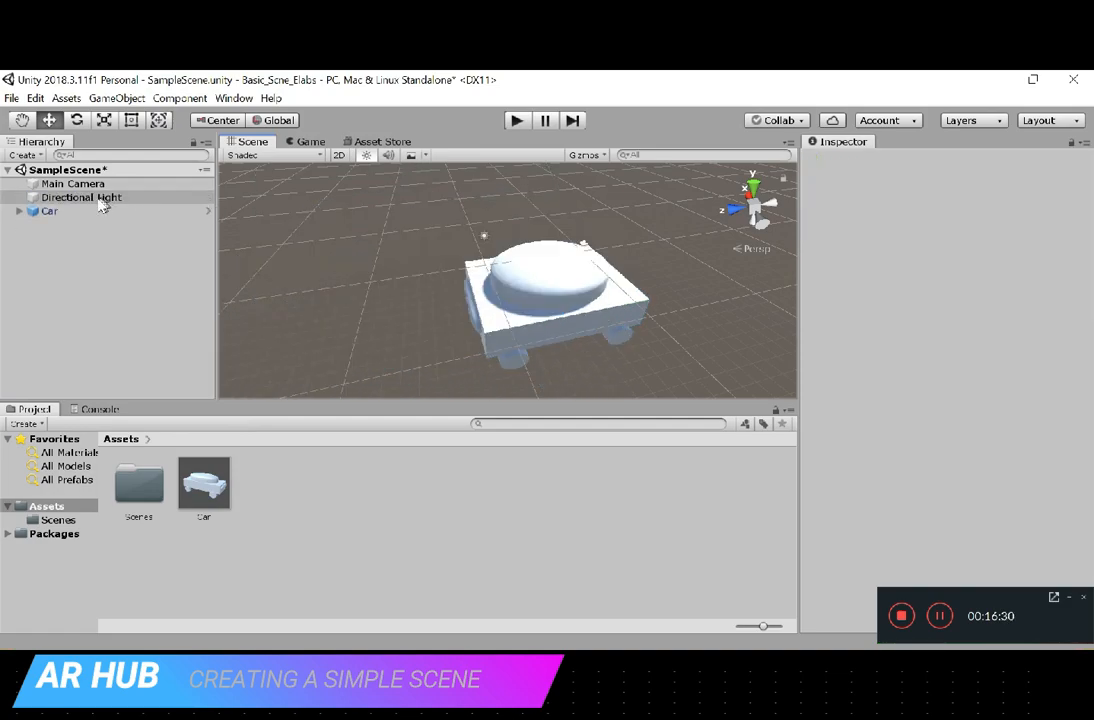
left_click(48, 212)
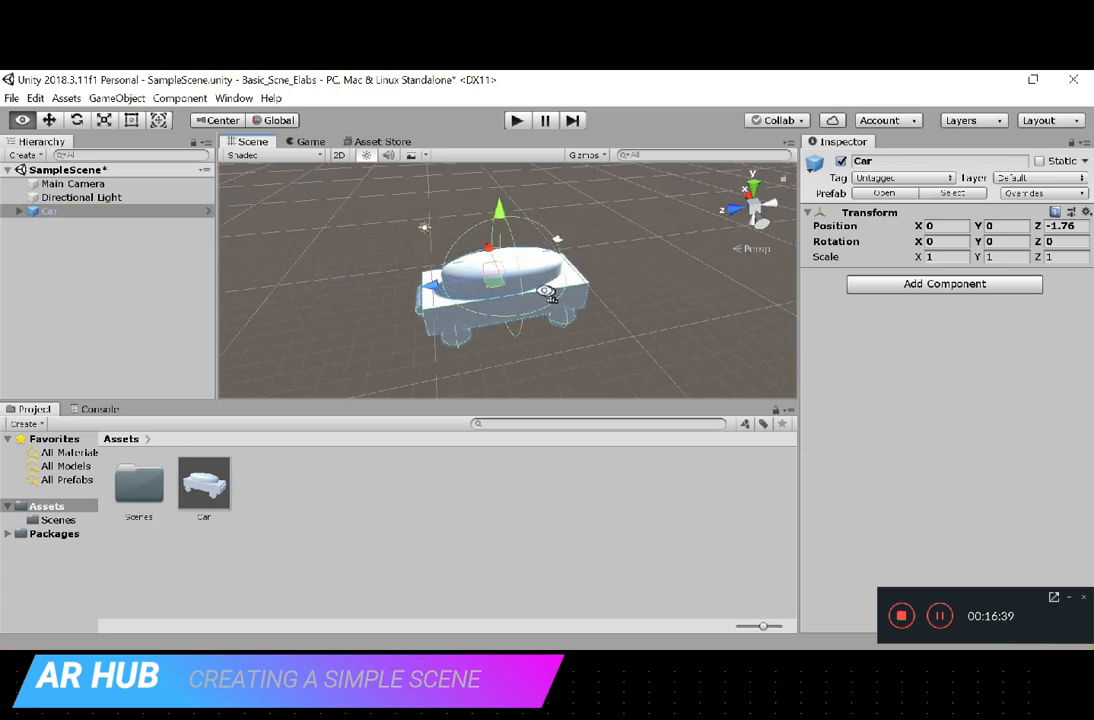
left_click_drag(544, 290, 504, 290)
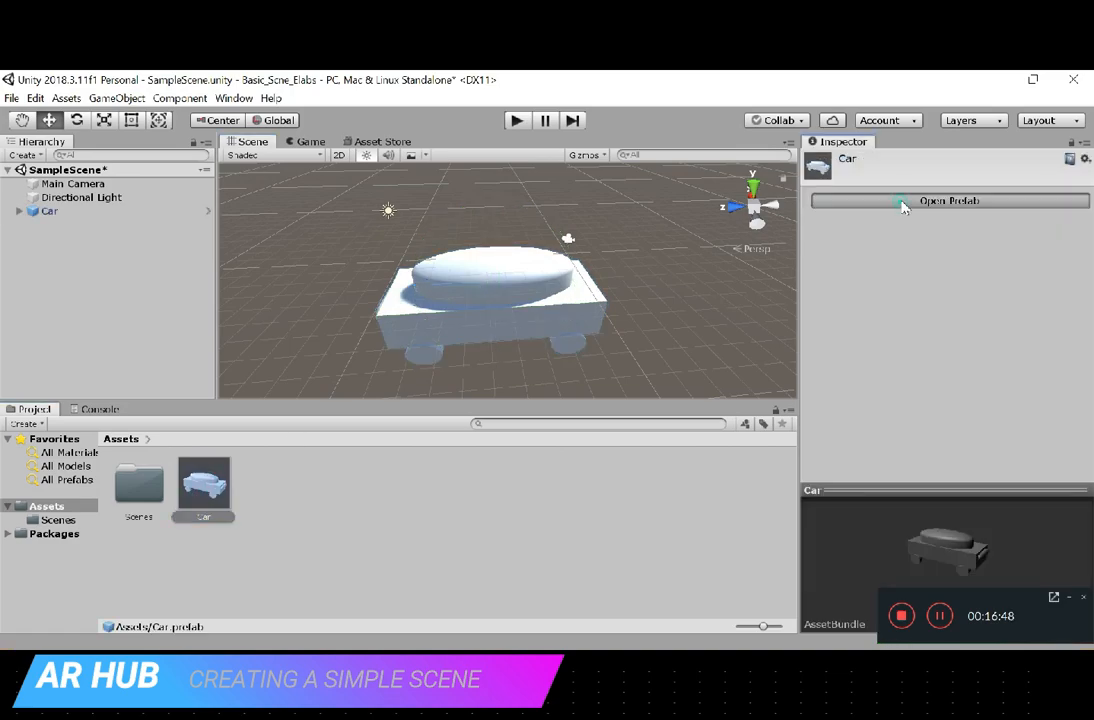
- Open the Car prefab for isolated editing from the Inspector
left_click(948, 200)
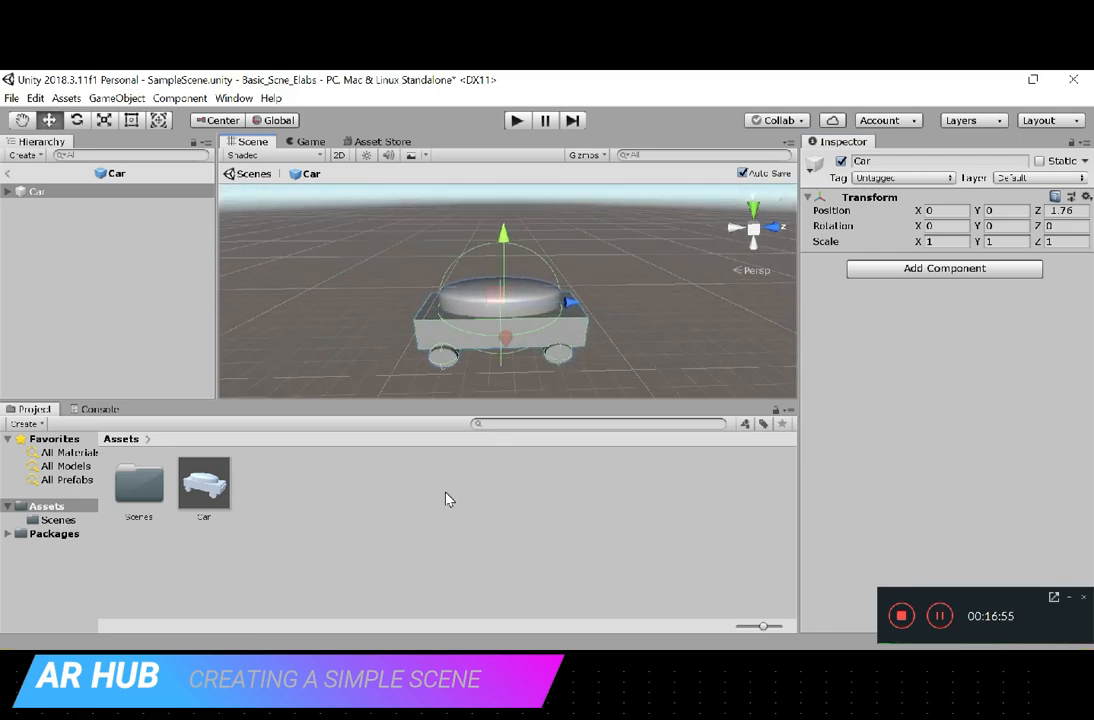
- Create new materials in Assets, naming one yellow and tinting its Albedo yellow
right_click(444, 500)
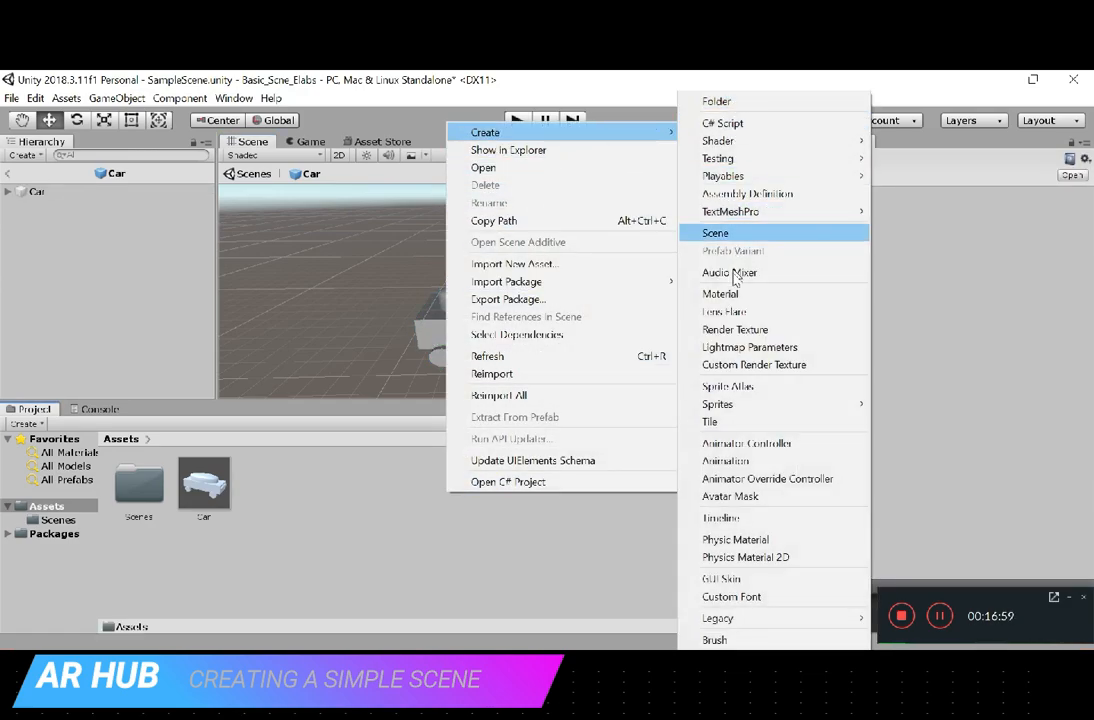
left_click(720, 292)
type("red")
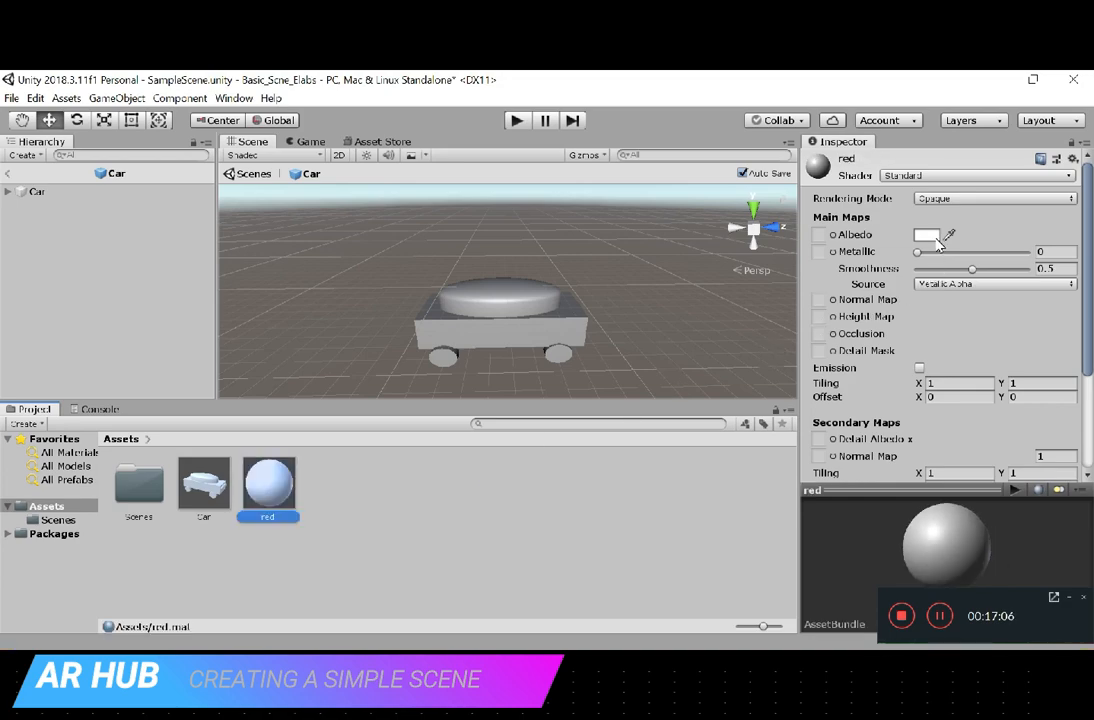
left_click(926, 234)
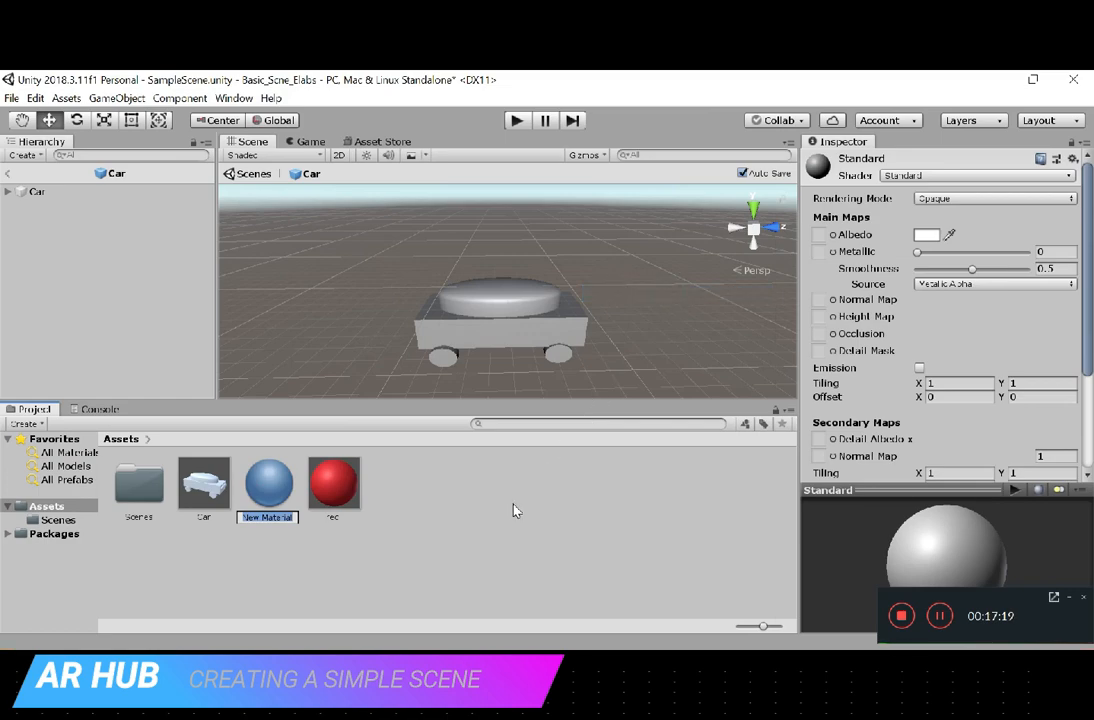
type("yellow")
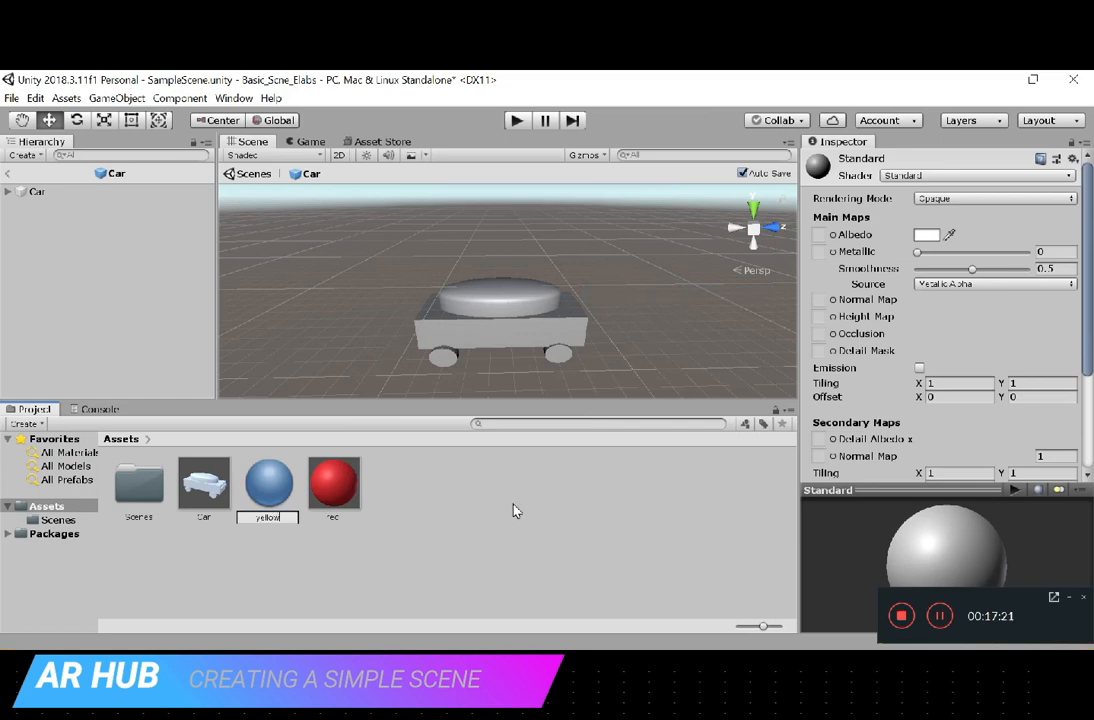
left_click(926, 234)
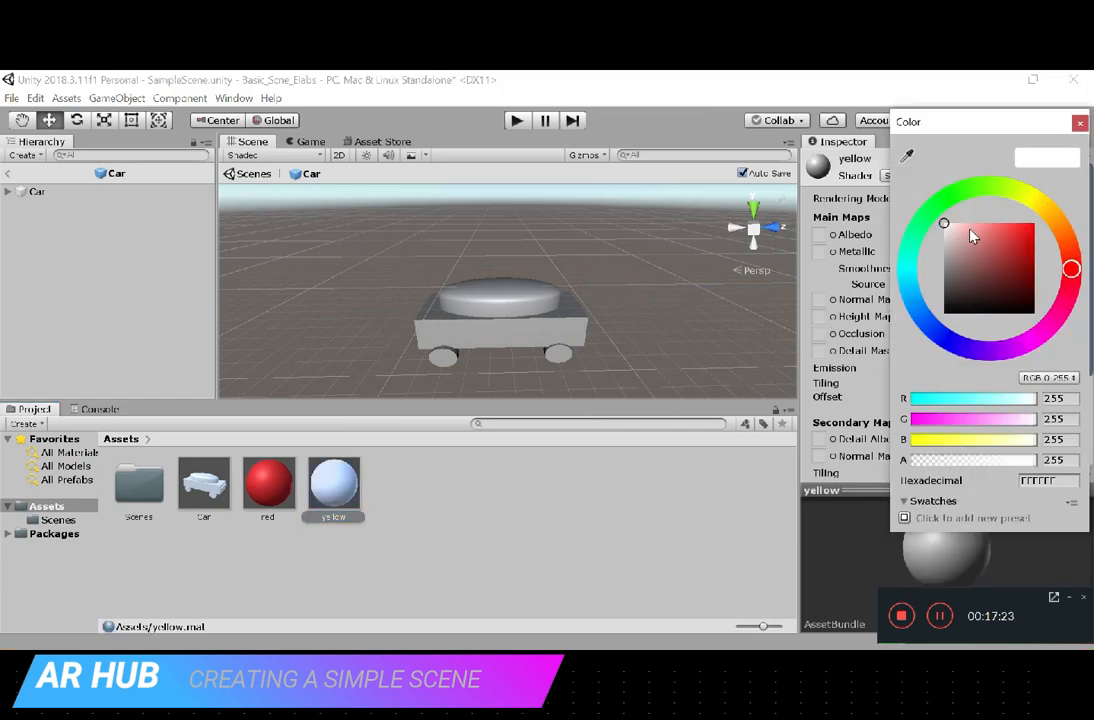
left_click_drag(944, 224, 1072, 268)
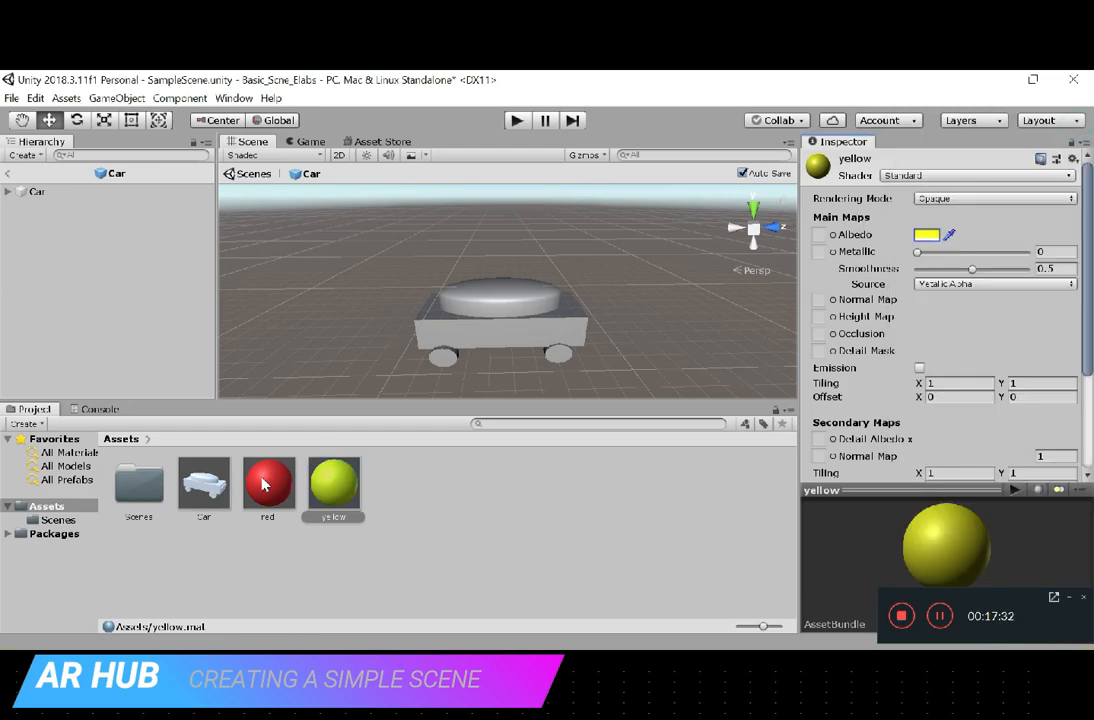
- Apply a colour material to a car part and give the lights material a green shade
left_click_drag(268, 486, 464, 340)
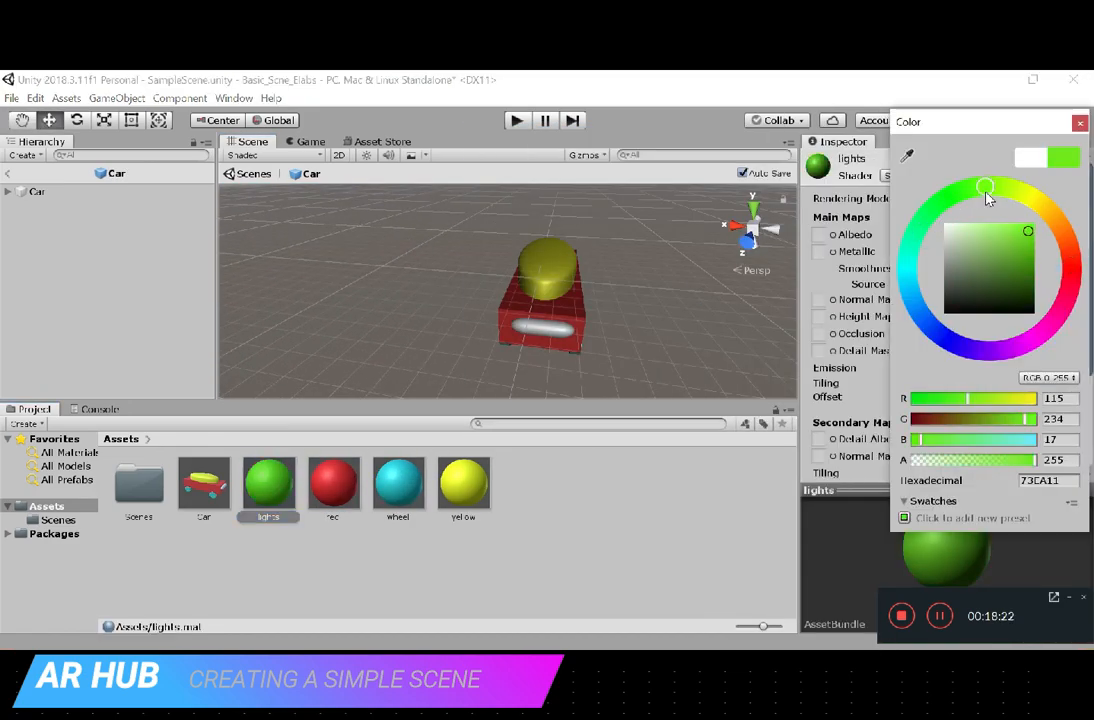
left_click_drag(984, 188, 1028, 232)
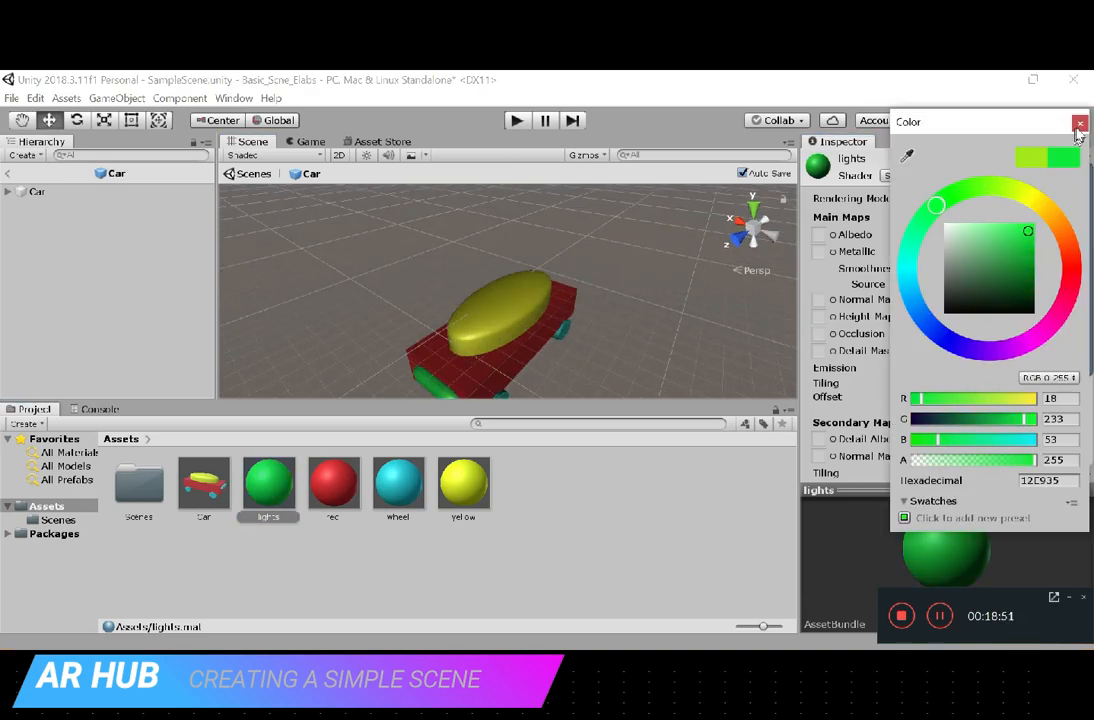
left_click(1080, 122)
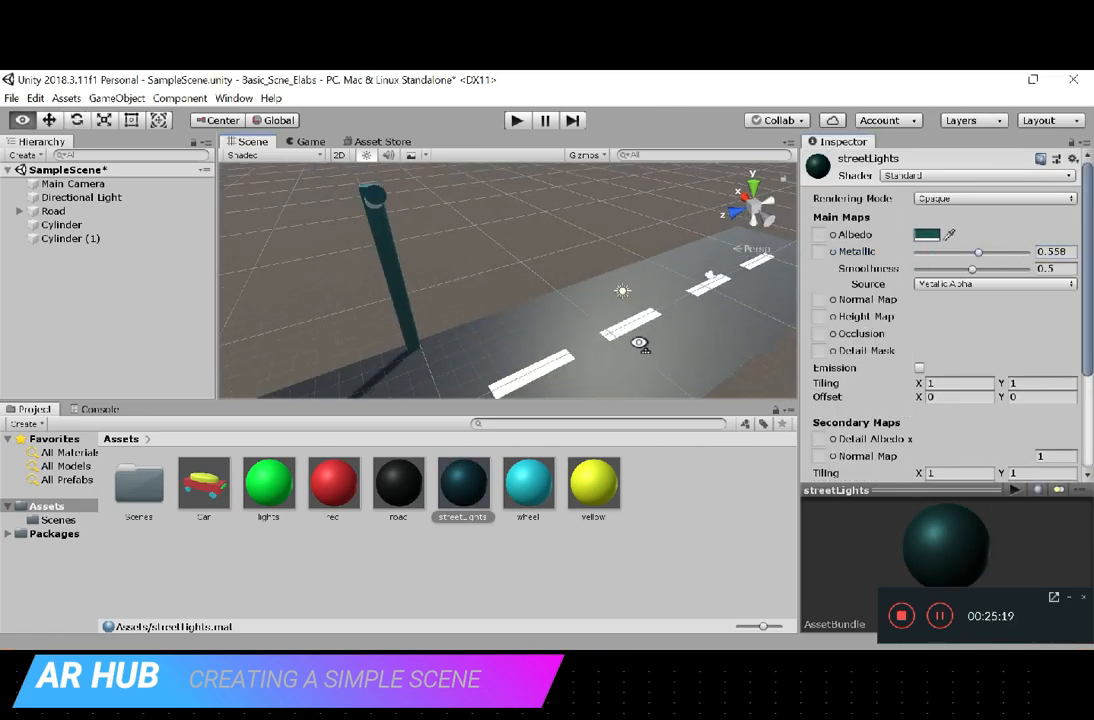
- Apply the streetLights material to the pole and duplicate the street light along the road
left_click_drag(972, 268, 1004, 268)
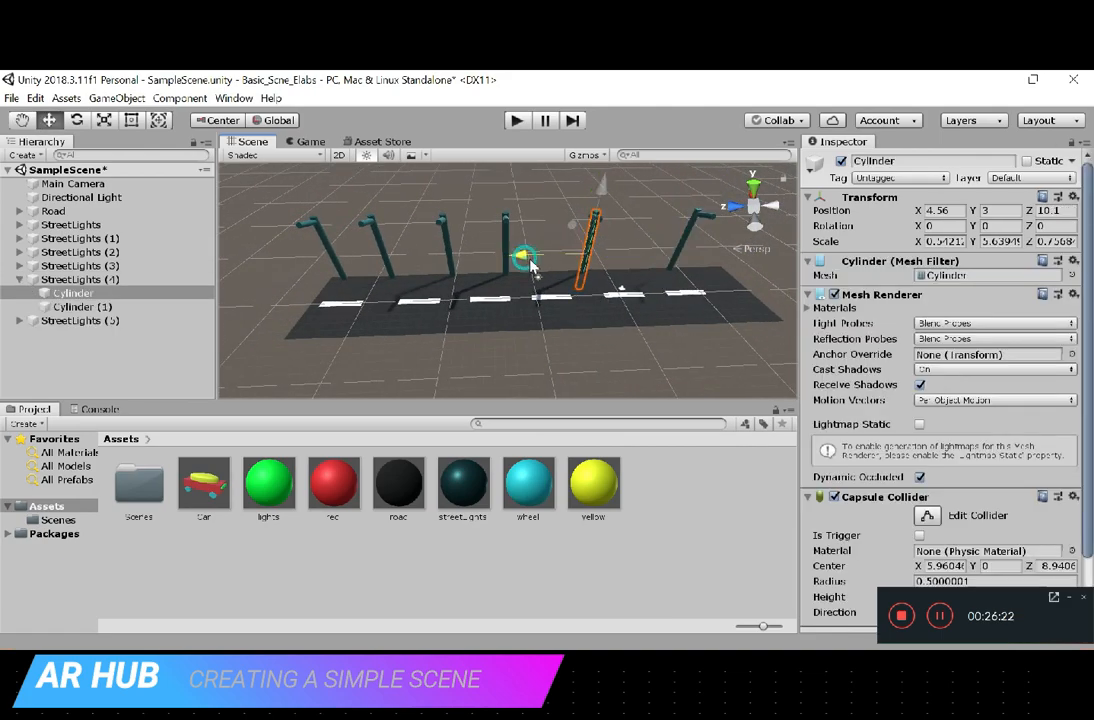
left_click(80, 320)
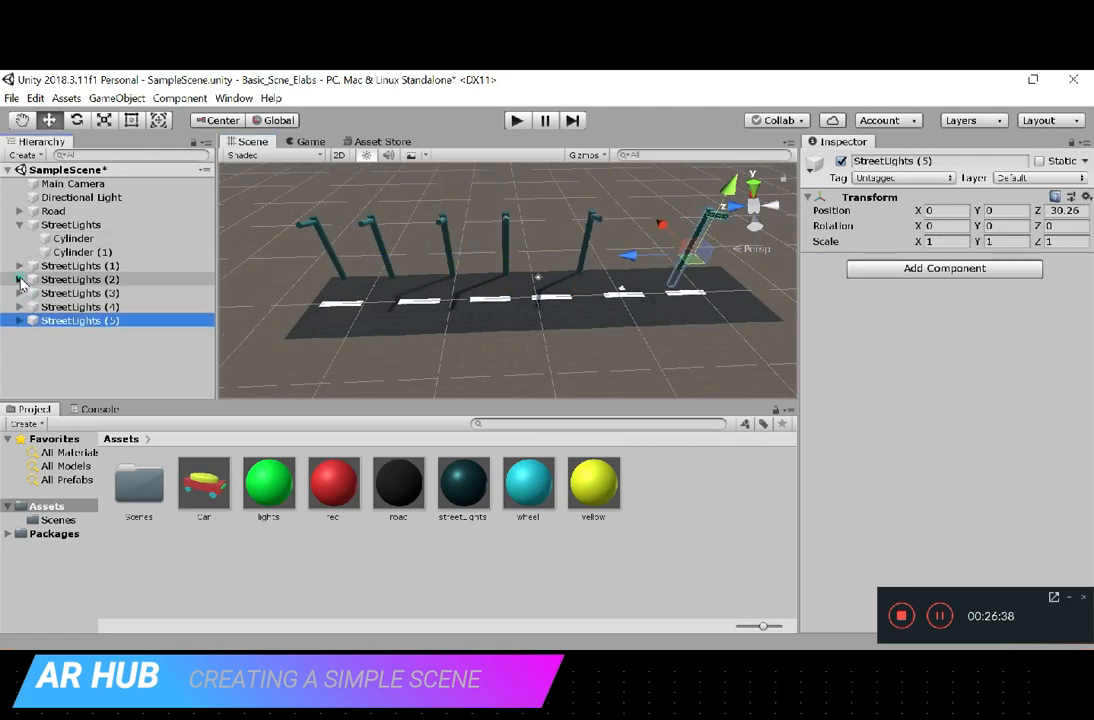
left_click(80, 264)
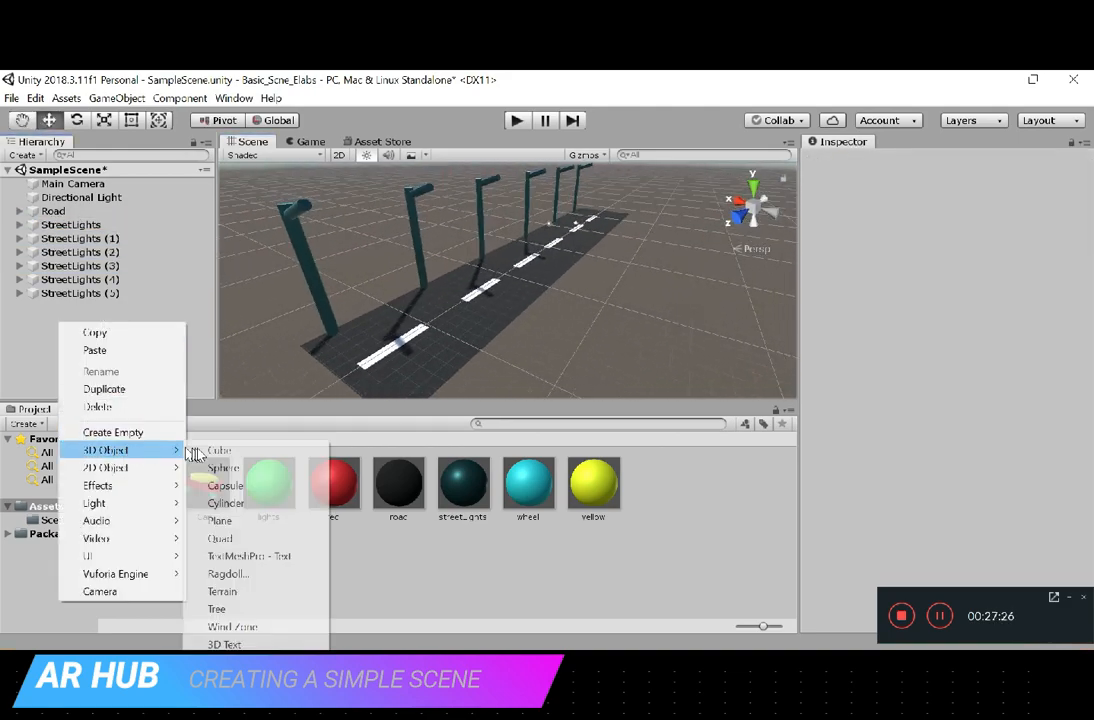
- Add a blue Divider cube between the roads and rotate the copied group to -188.47
left_click(218, 450)
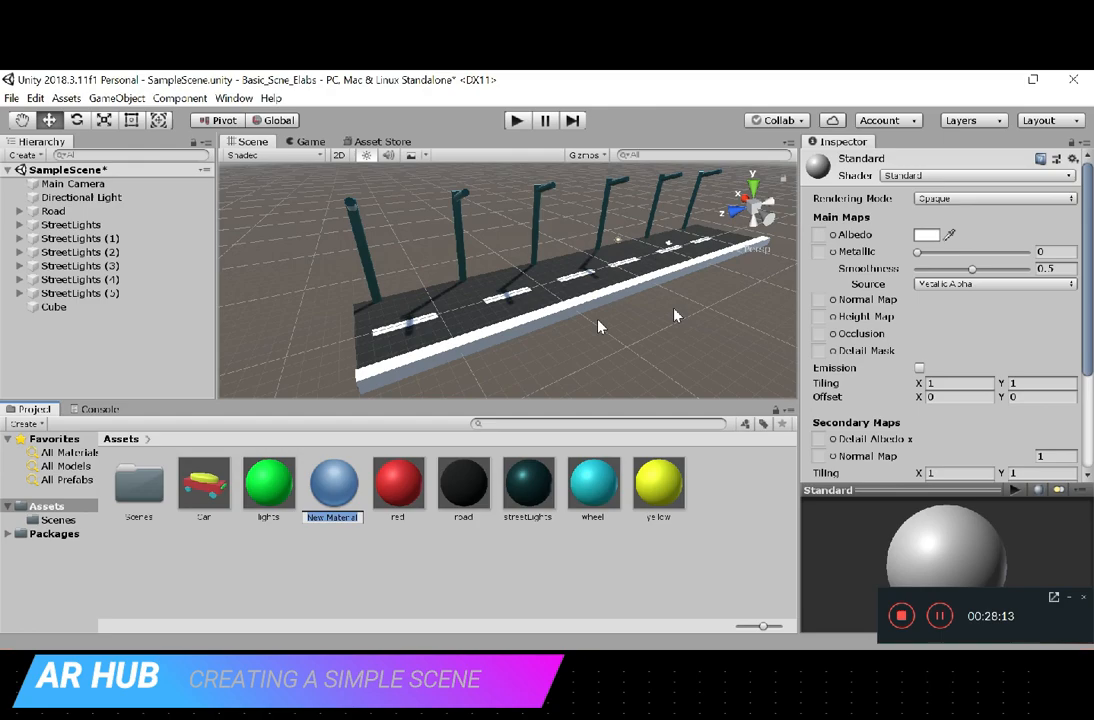
left_click(928, 234)
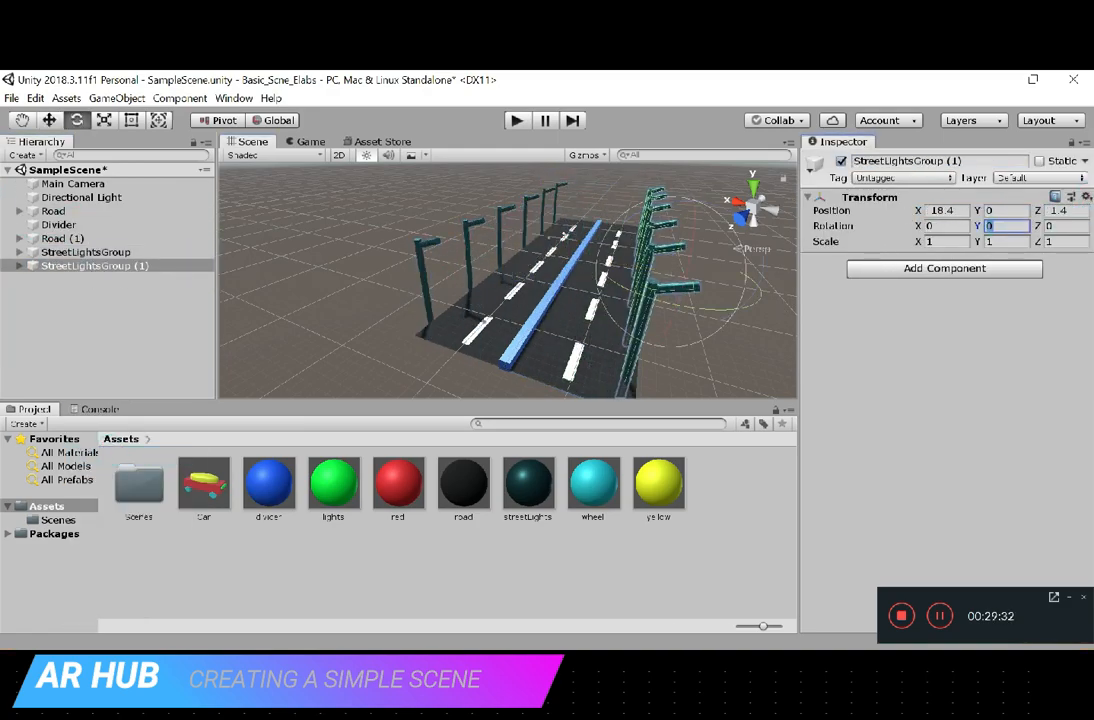
type("-188.47")
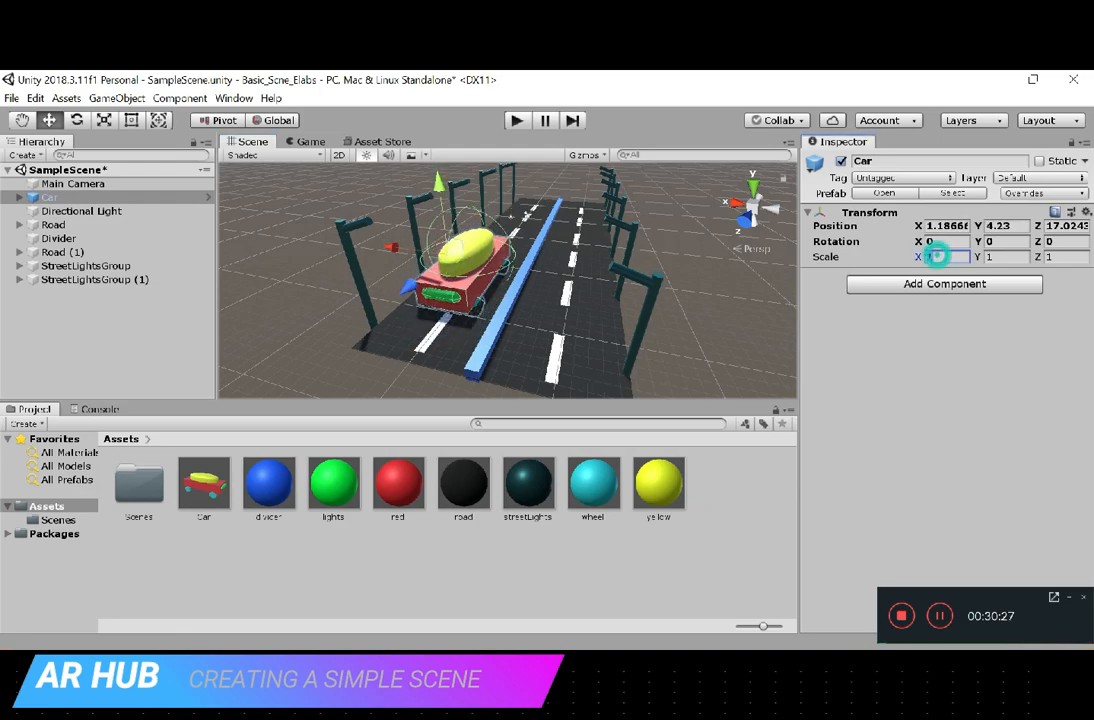
- Scale the Car instance on the road to 0.5 in X, Y and Z
type("0.5")
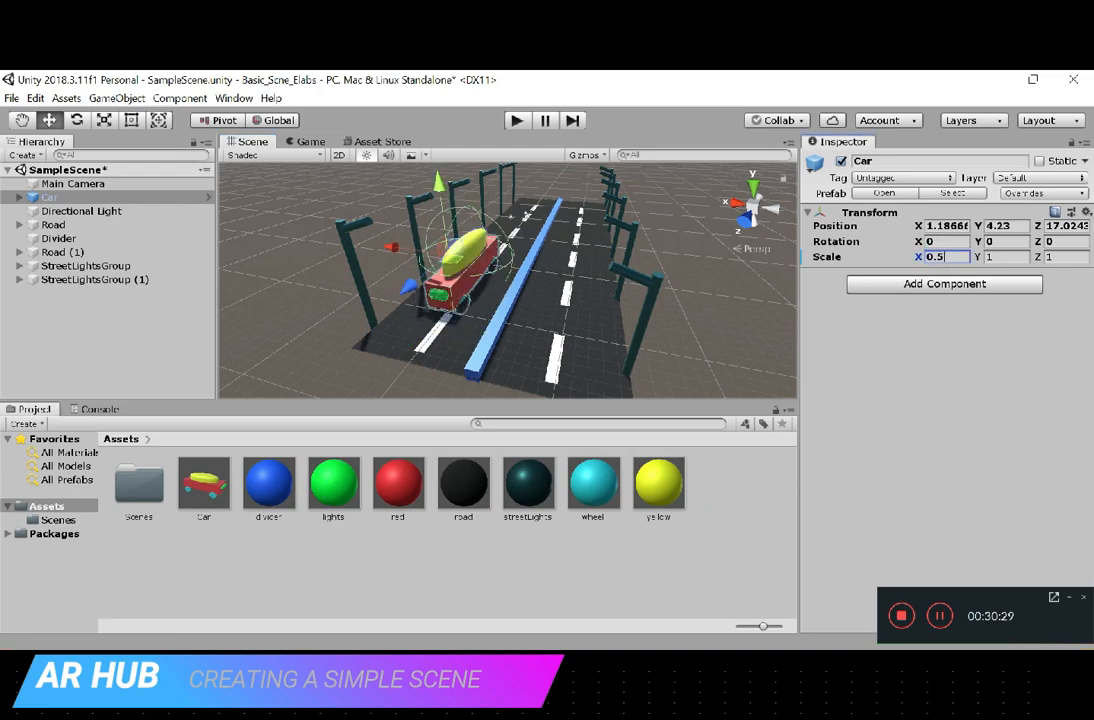
type("0.5")
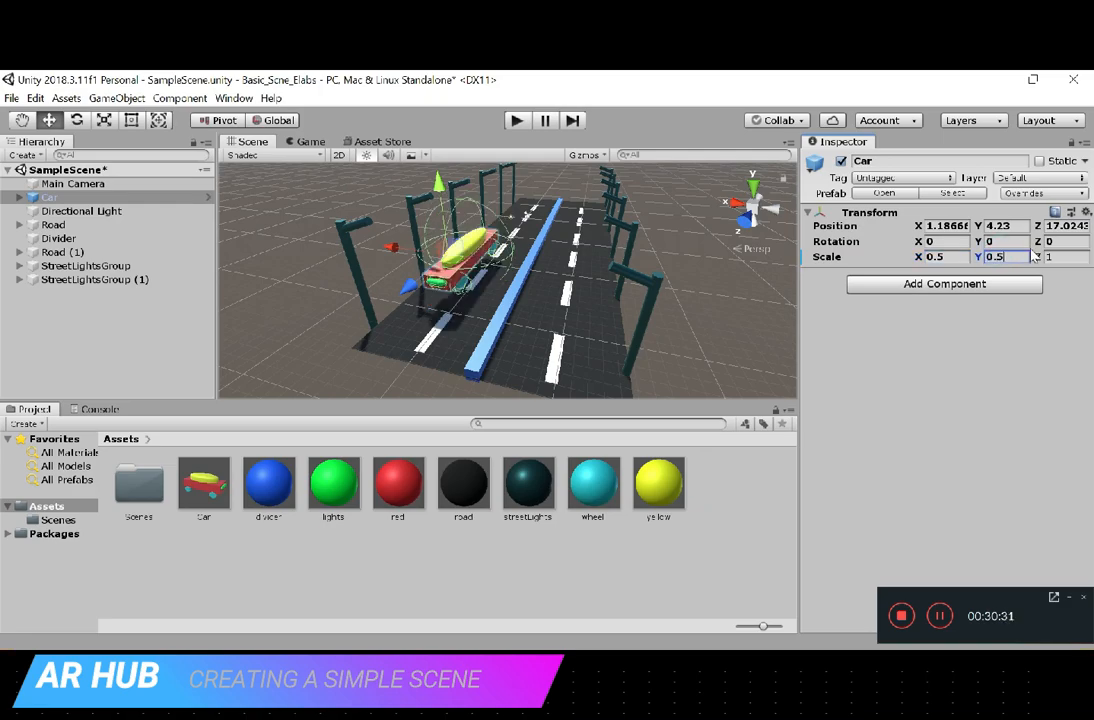
type("0.5")
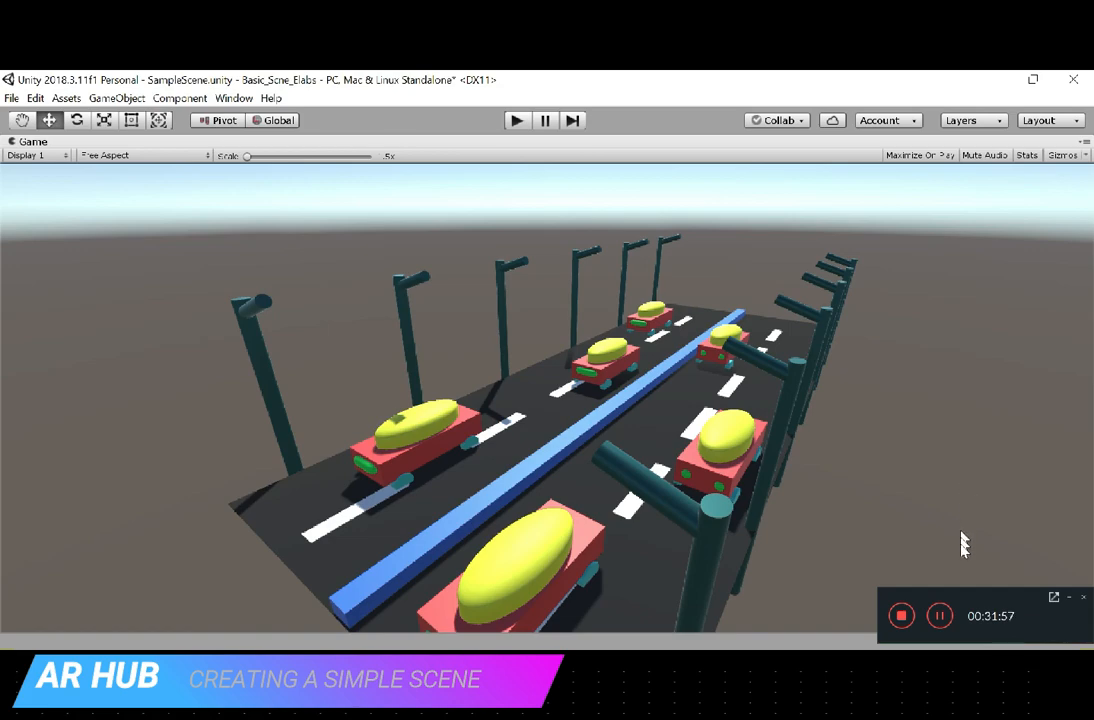
mouse_move(944, 540)
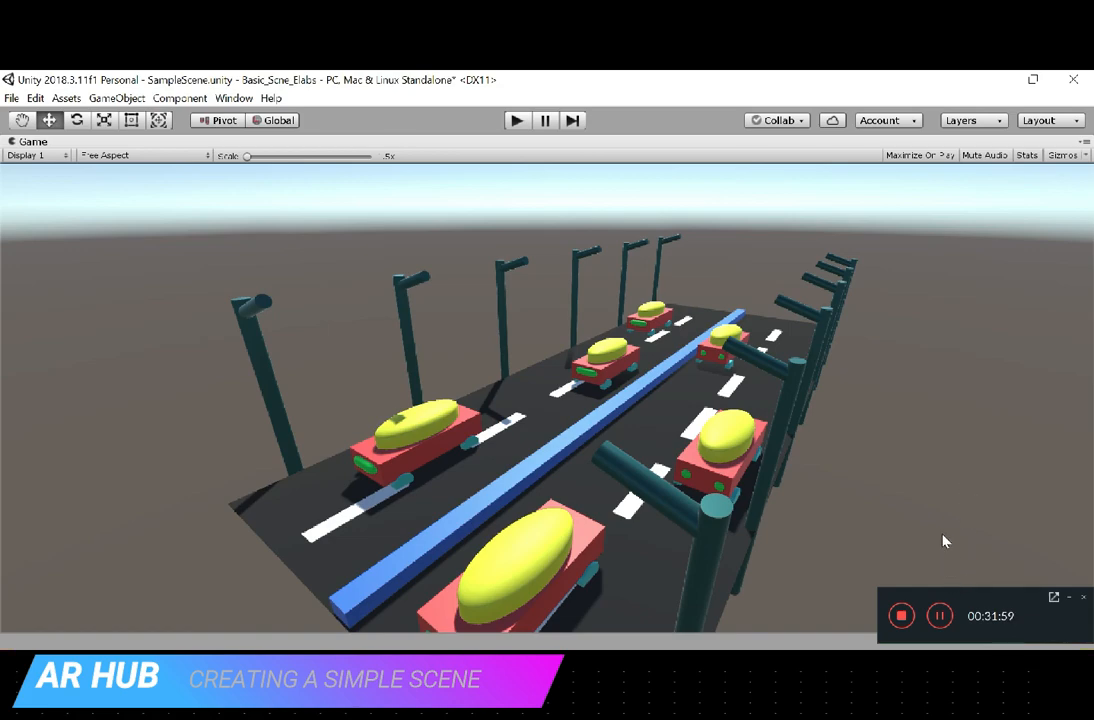